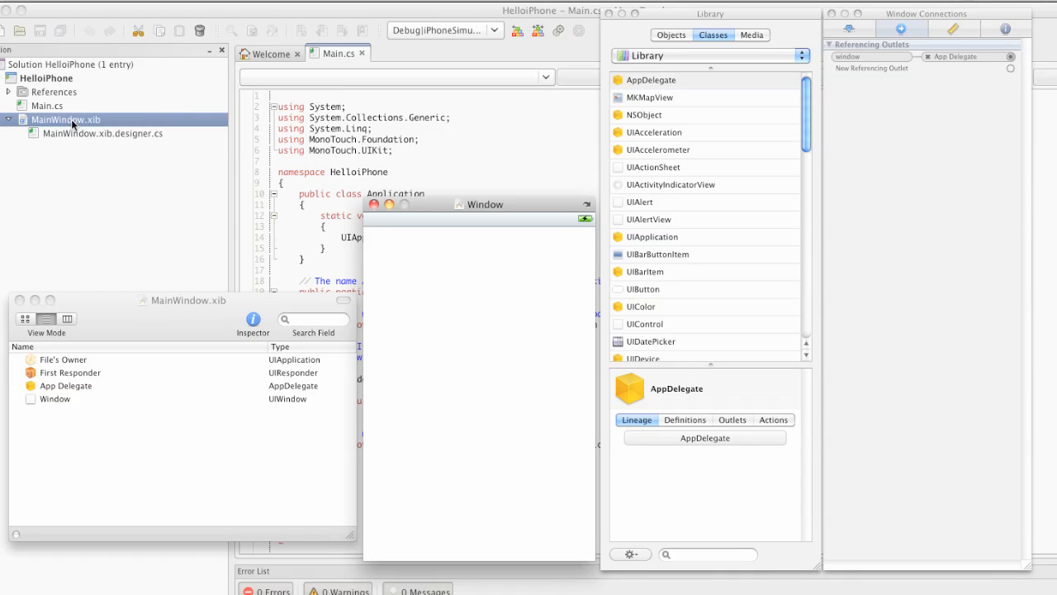
{"action": "mouse_move", "coordinate": [182, 294]}
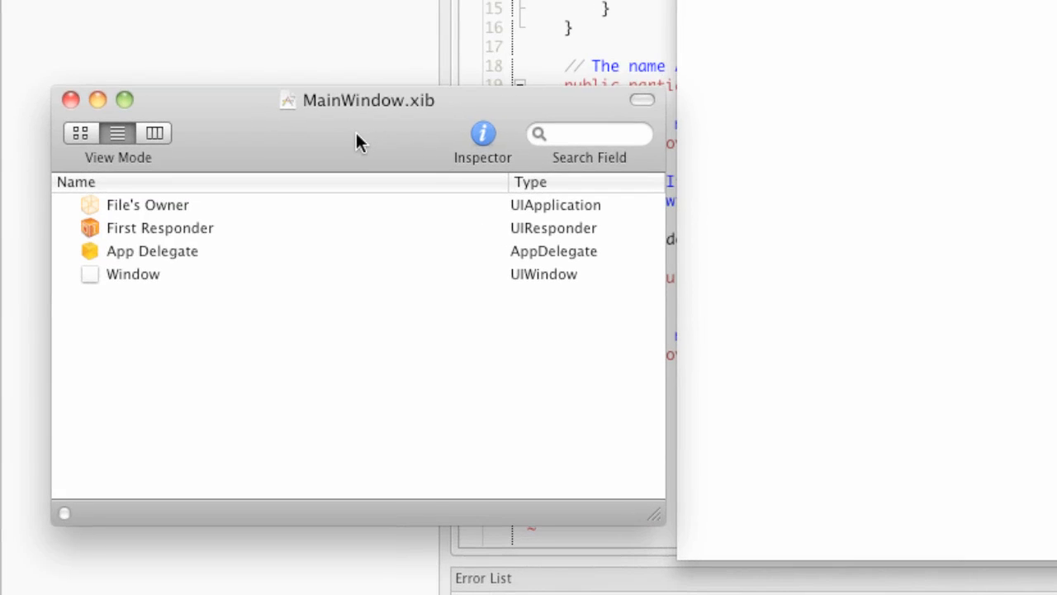
{"action": "mouse_move", "coordinate": [263, 151]}
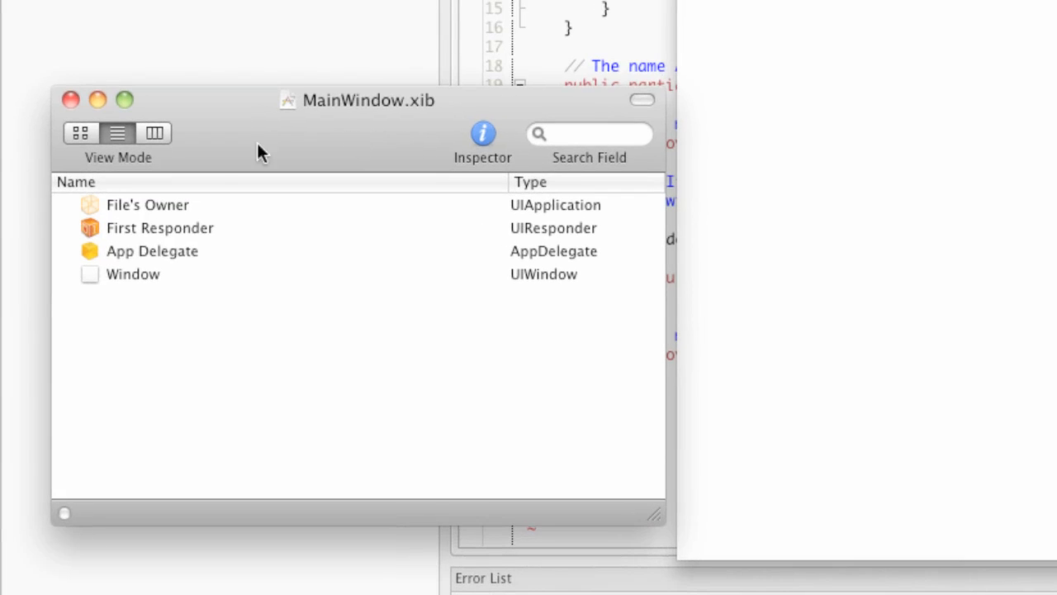
View the xib's objects as icons then as a typed list, and open the Window object's canvas.
{"action": "left_click", "coordinate": [81, 132]}
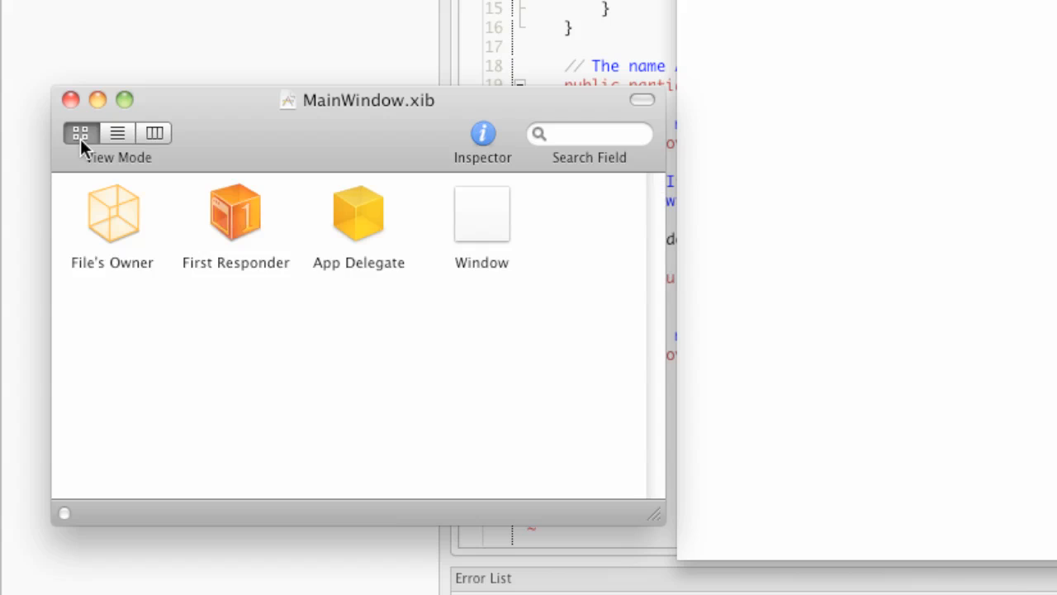
{"action": "mouse_move", "coordinate": [135, 262]}
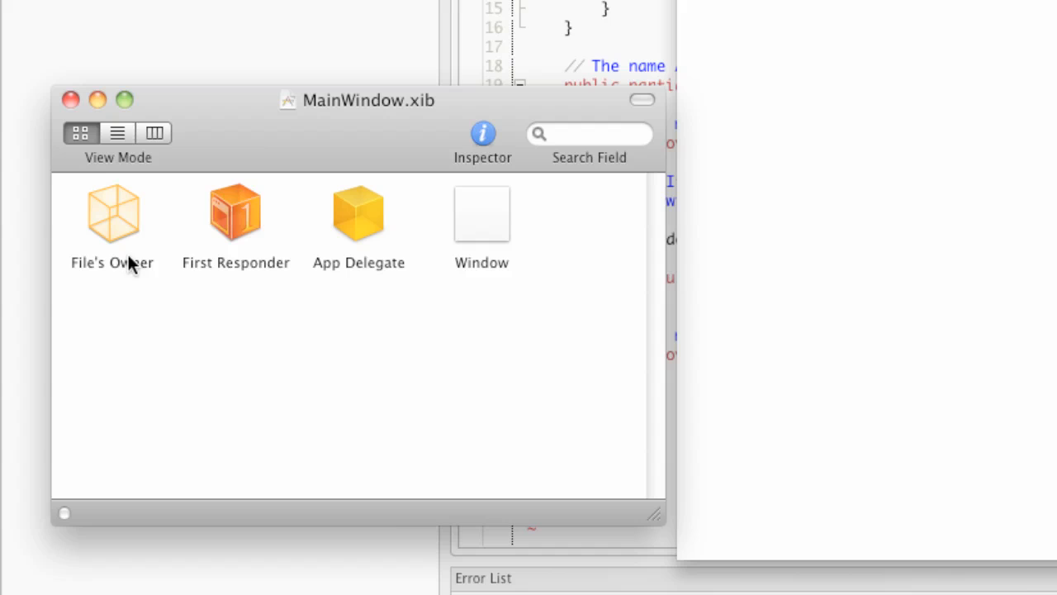
{"action": "mouse_move", "coordinate": [278, 251]}
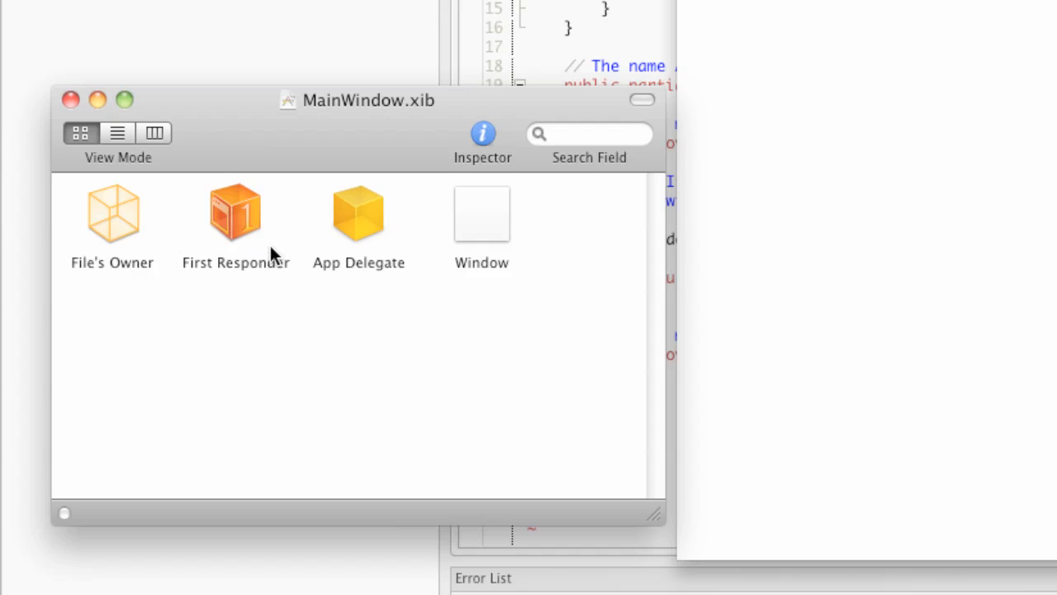
{"action": "mouse_move", "coordinate": [263, 251]}
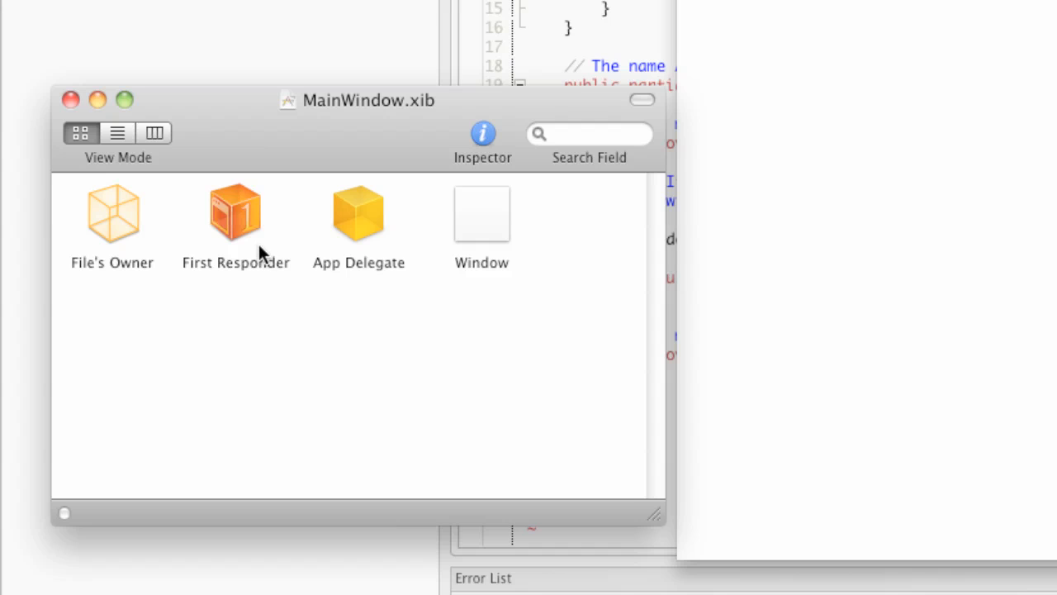
{"action": "mouse_move", "coordinate": [256, 251]}
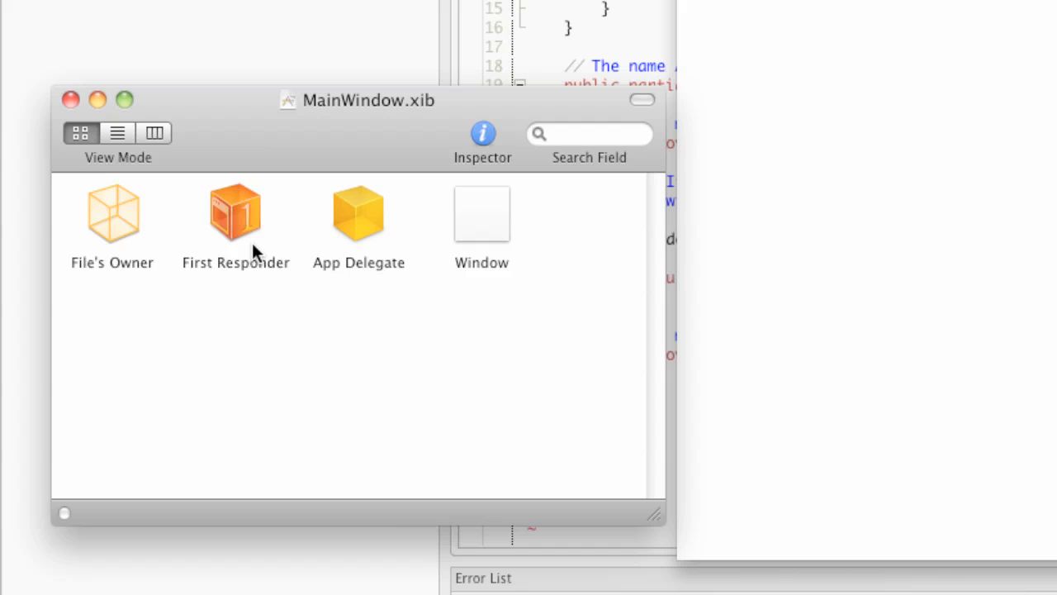
{"action": "mouse_move", "coordinate": [304, 172]}
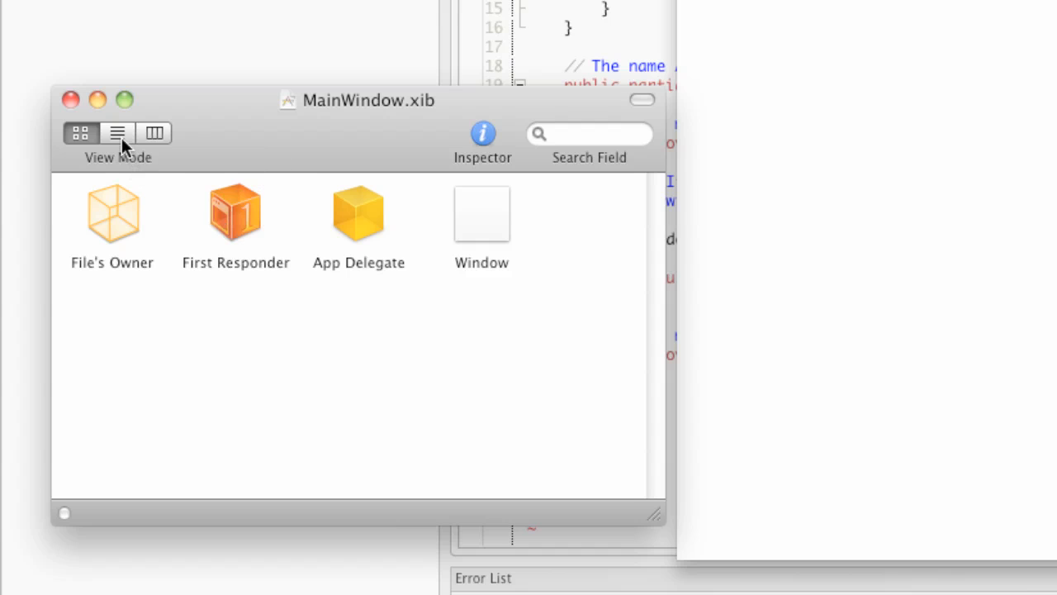
{"action": "left_click", "coordinate": [117, 132]}
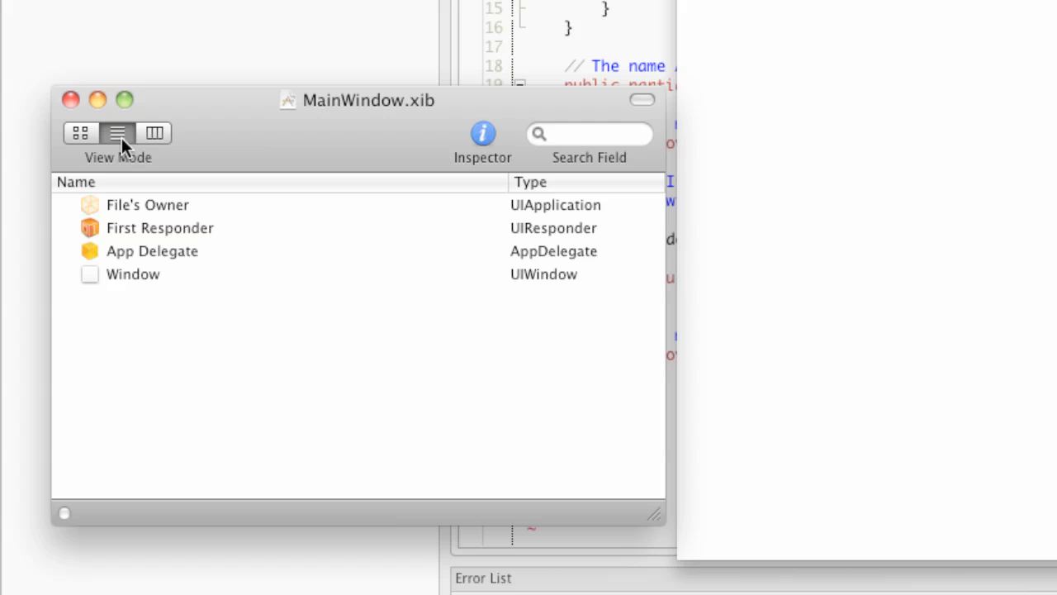
{"action": "mouse_move", "coordinate": [130, 279]}
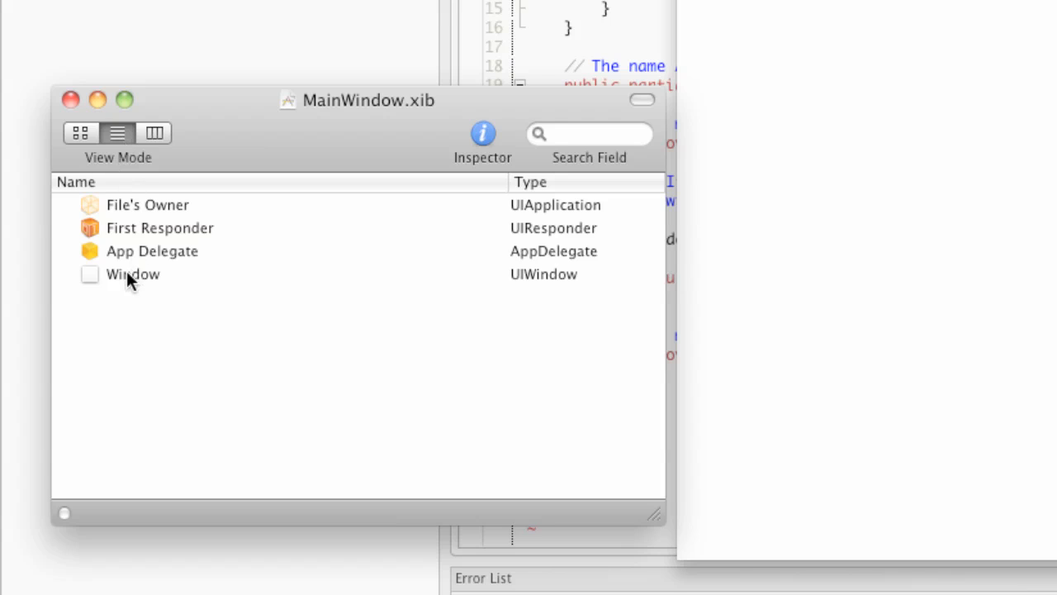
{"action": "mouse_move", "coordinate": [145, 289]}
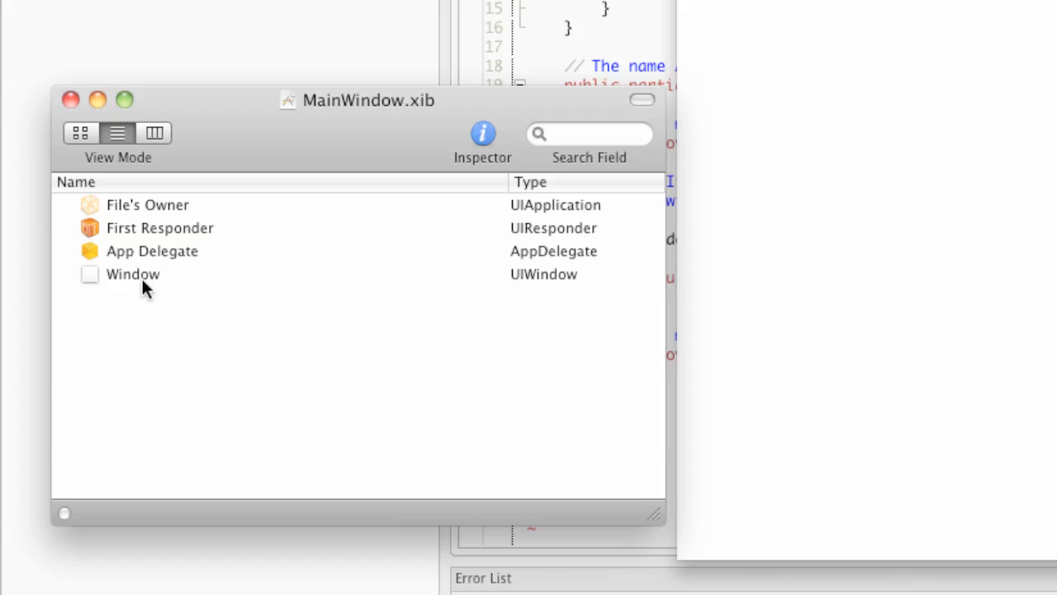
{"action": "mouse_move", "coordinate": [145, 294]}
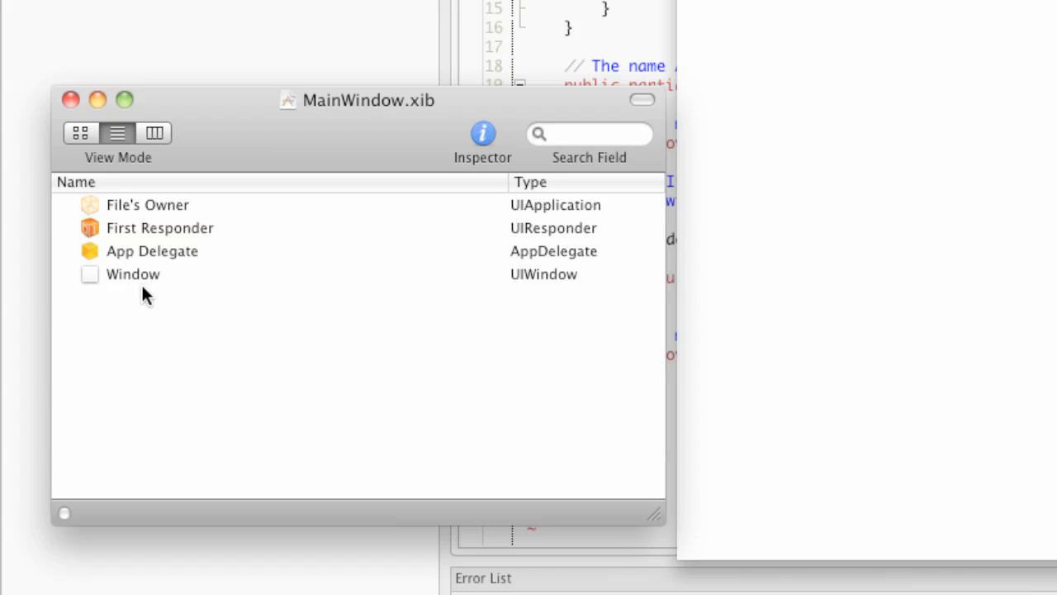
{"action": "mouse_move", "coordinate": [132, 215]}
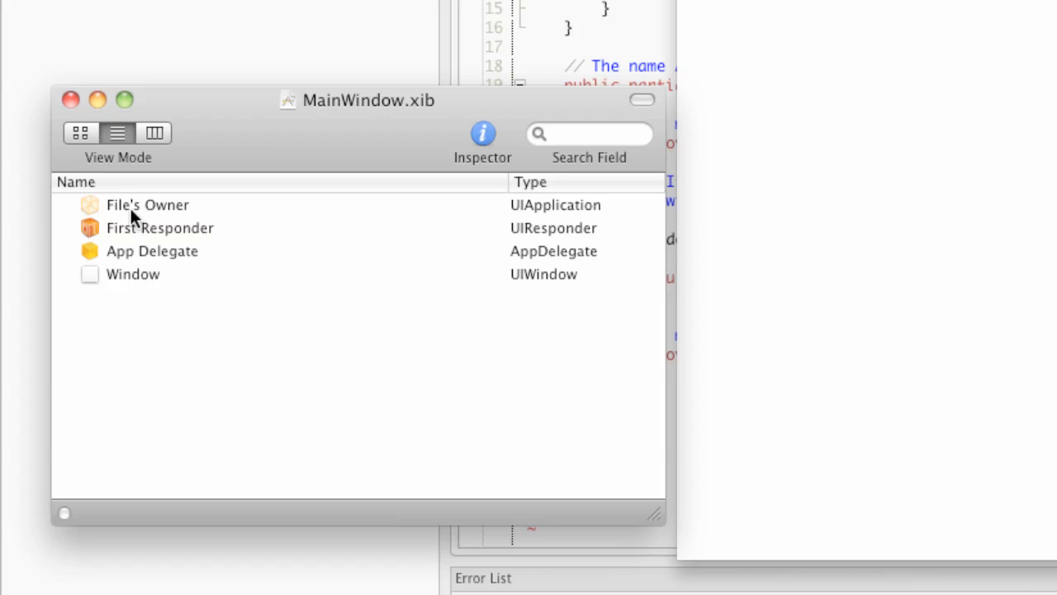
{"action": "mouse_move", "coordinate": [531, 185]}
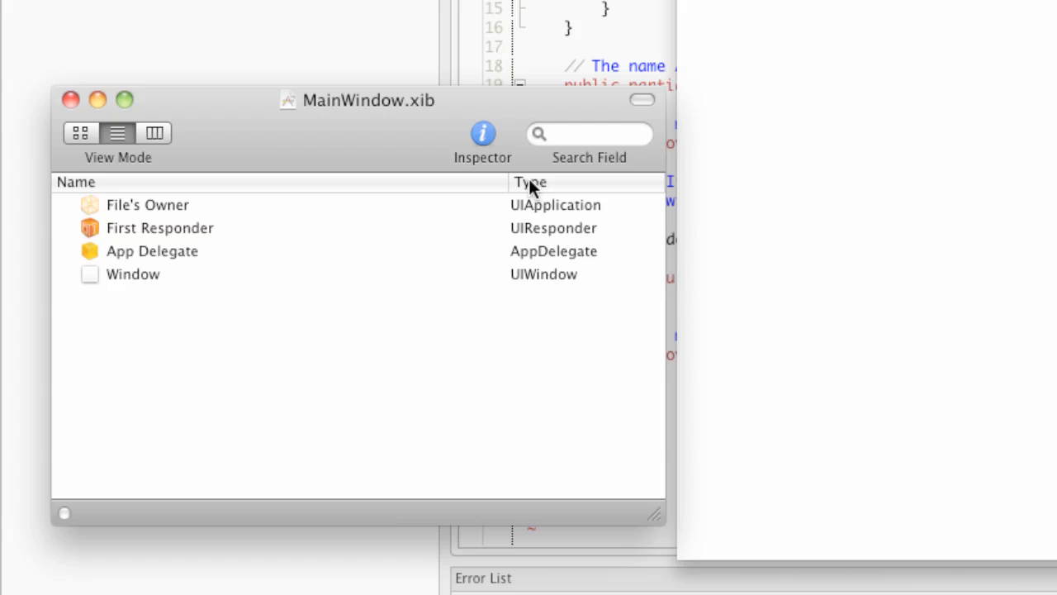
{"action": "mouse_move", "coordinate": [569, 262]}
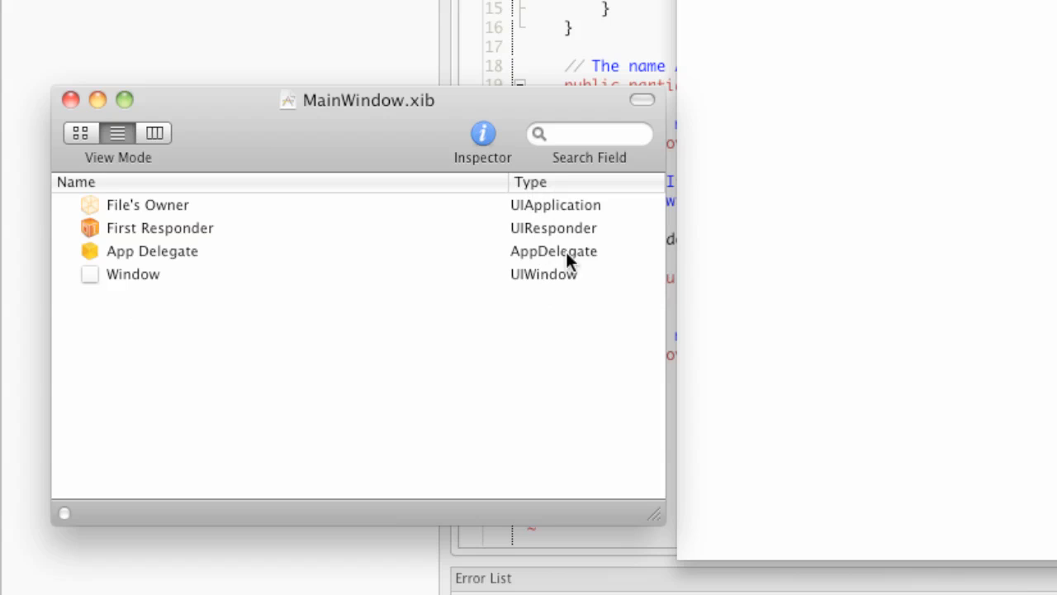
{"action": "mouse_move", "coordinate": [573, 291]}
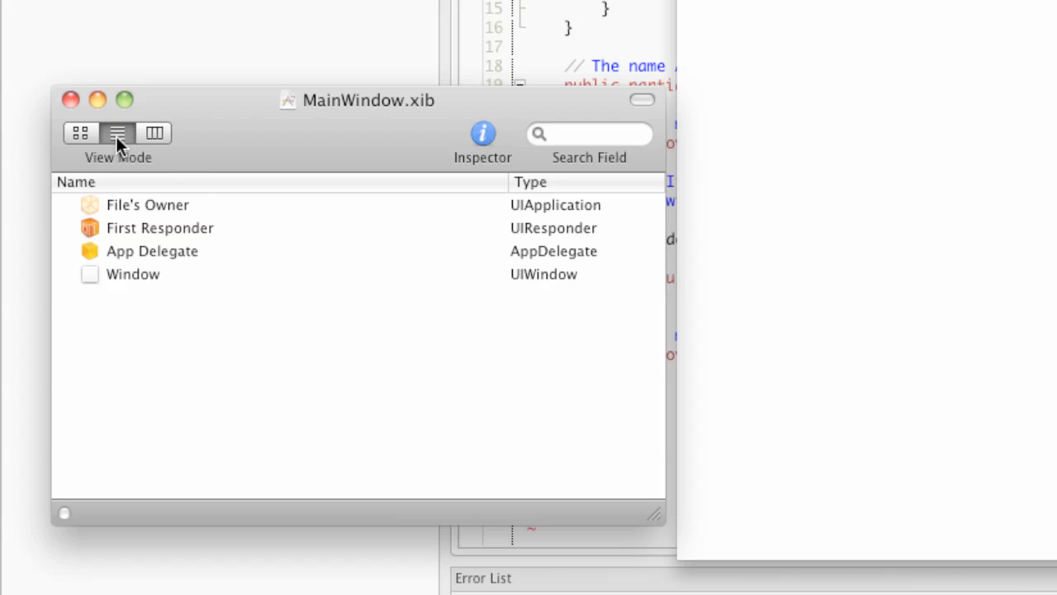
{"action": "mouse_move", "coordinate": [429, 324]}
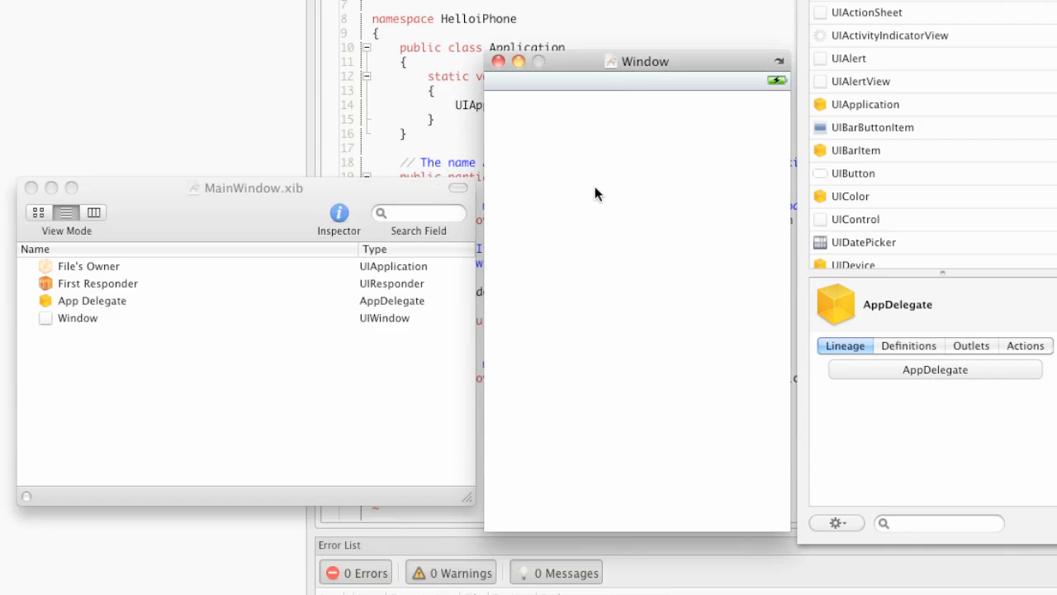
{"action": "mouse_move", "coordinate": [624, 224]}
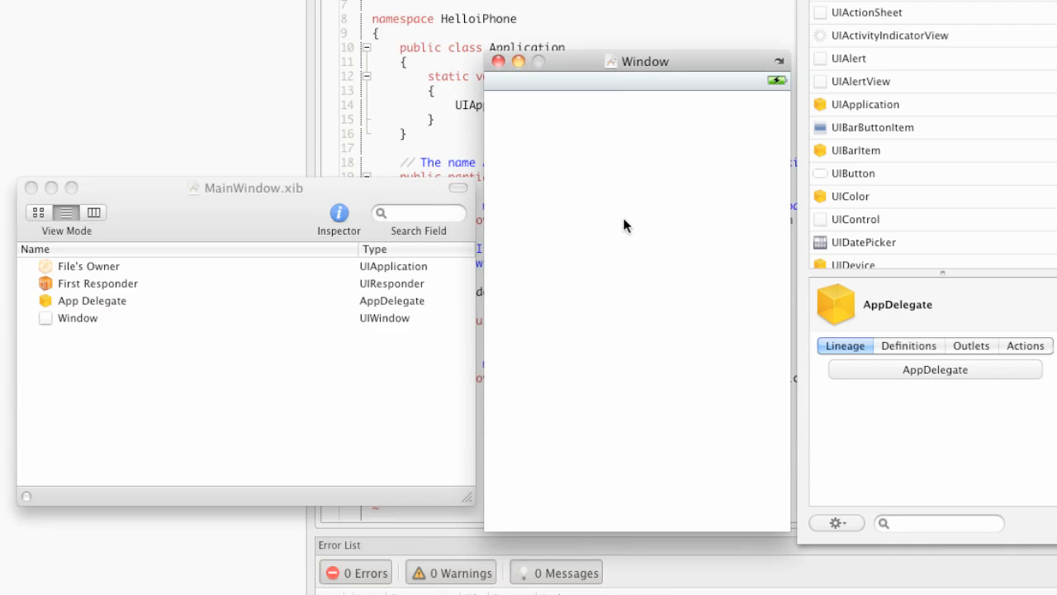
{"action": "mouse_move", "coordinate": [83, 322]}
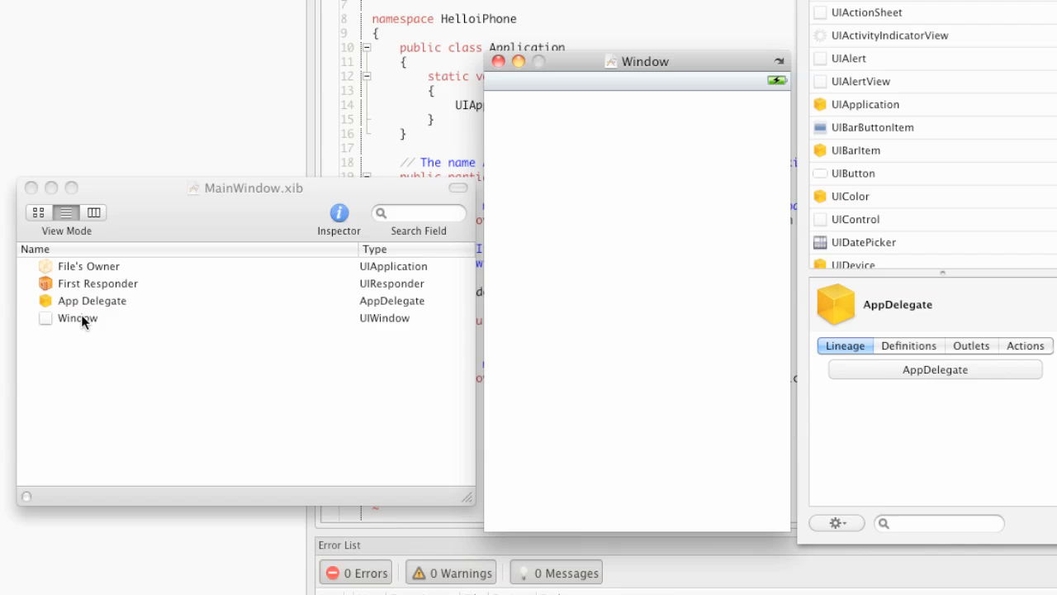
{"action": "mouse_move", "coordinate": [116, 370]}
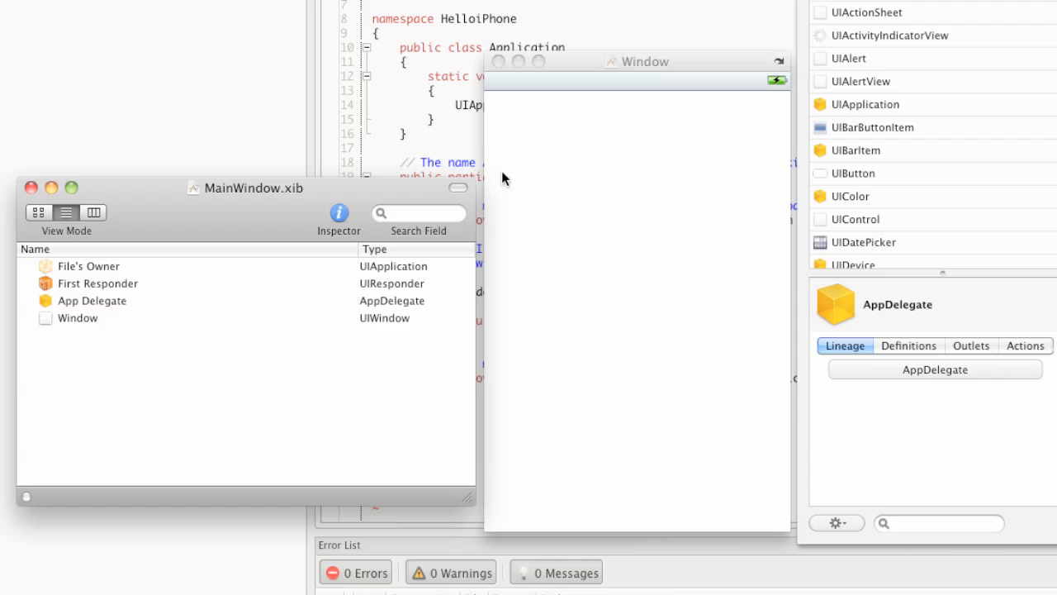
{"action": "left_click", "coordinate": [77, 318]}
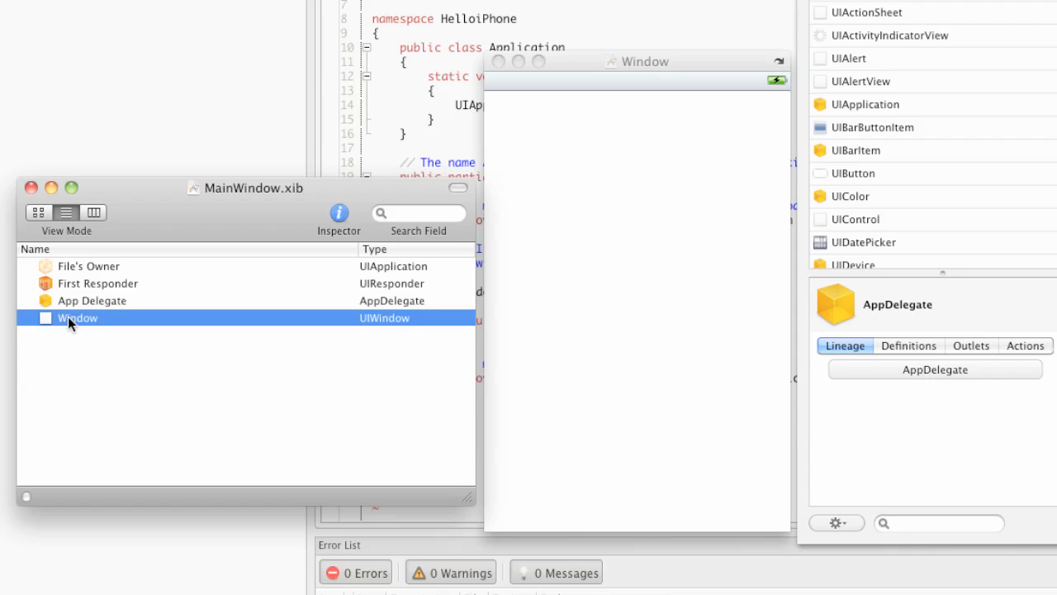
{"action": "mouse_move", "coordinate": [491, 96]}
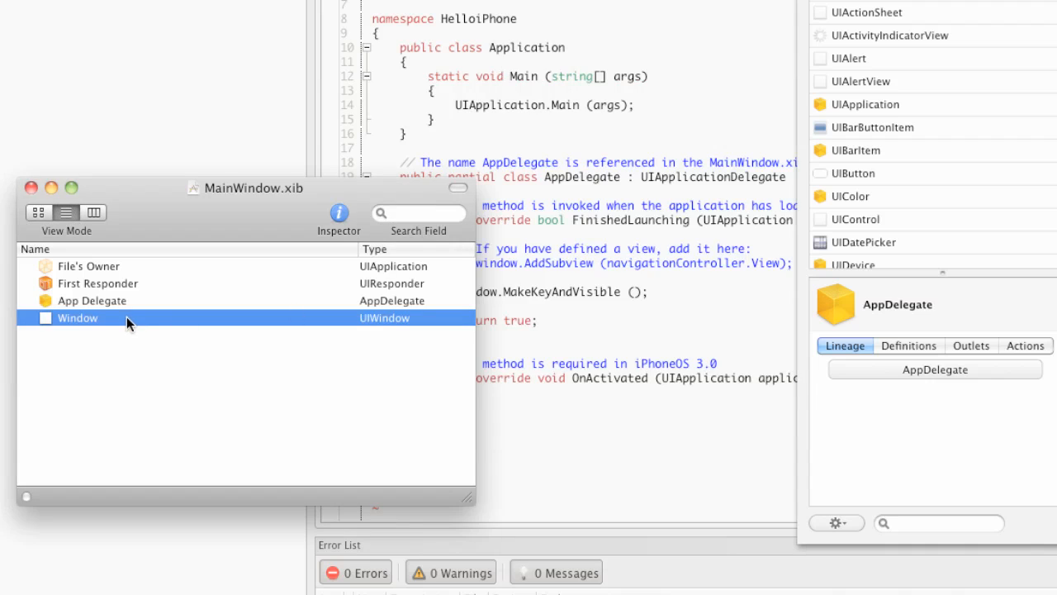
{"action": "double_click", "coordinate": [78, 317]}
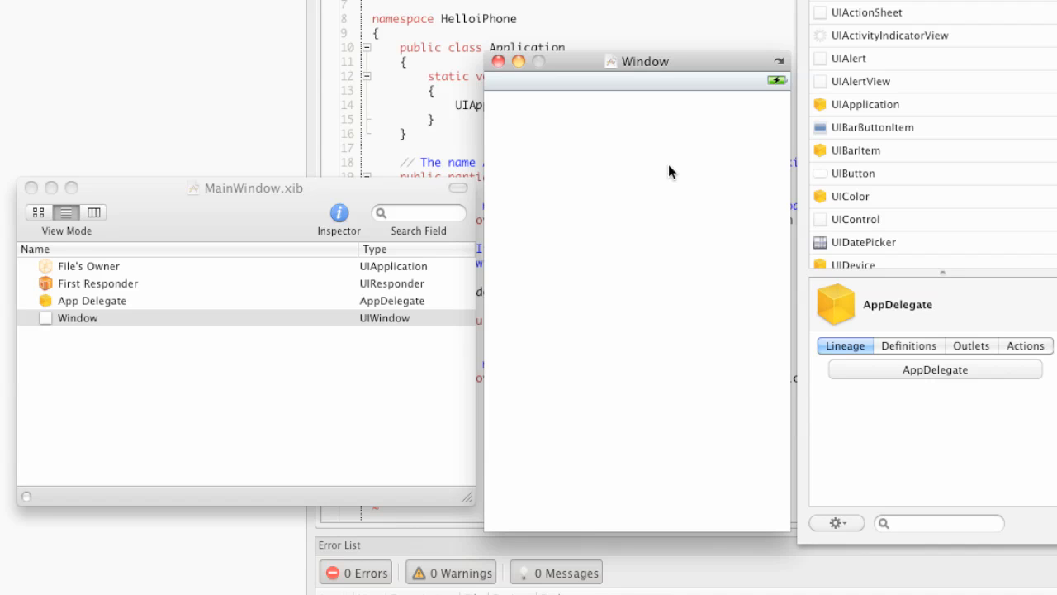
{"action": "mouse_move", "coordinate": [697, 139]}
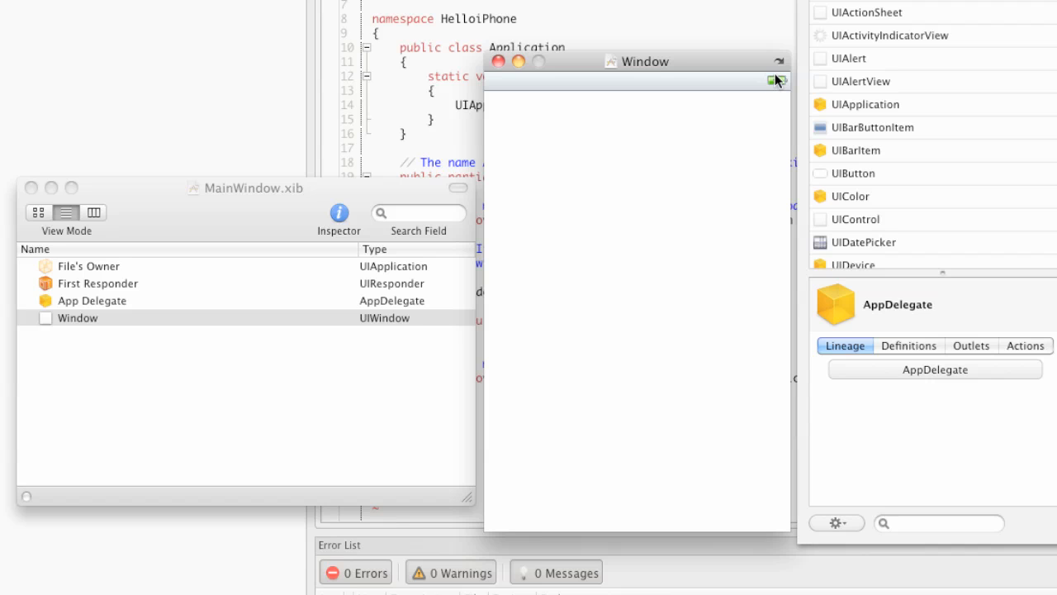
Rotate the window canvas to landscape and back to portrait, then reposition it on screen.
{"action": "left_click_drag", "start_coordinate": [638, 61], "coordinate": [638, 139]}
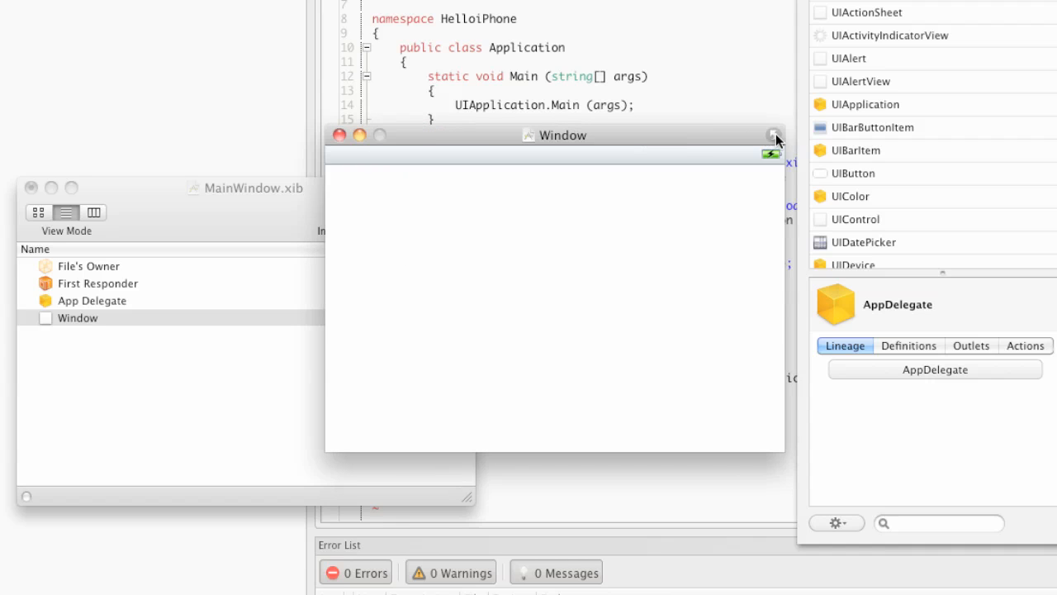
{"action": "left_click_drag", "start_coordinate": [561, 135], "coordinate": [566, 58]}
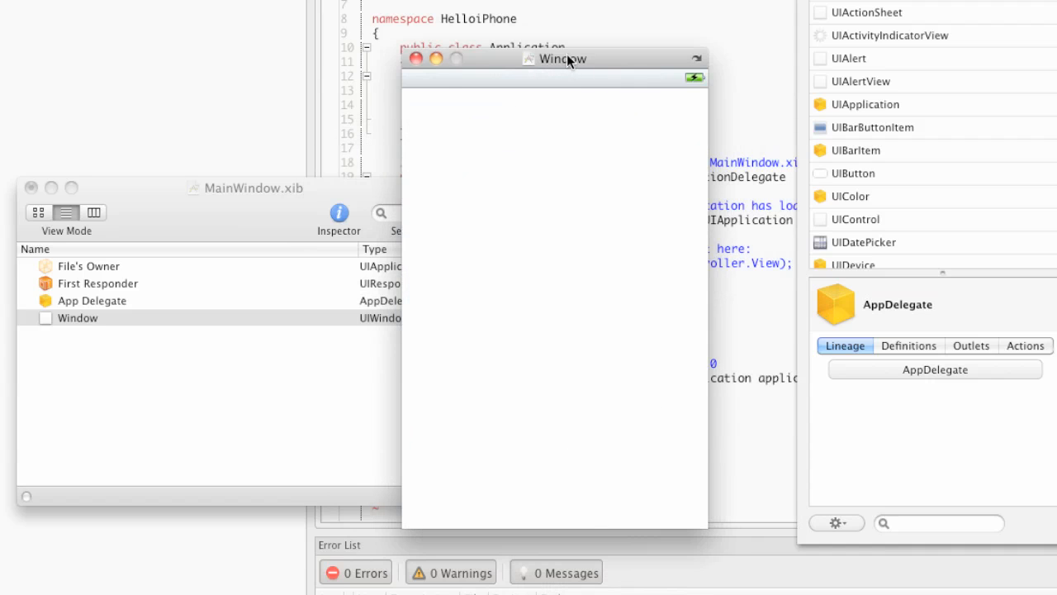
{"action": "left_click_drag", "start_coordinate": [562, 59], "coordinate": [652, 59]}
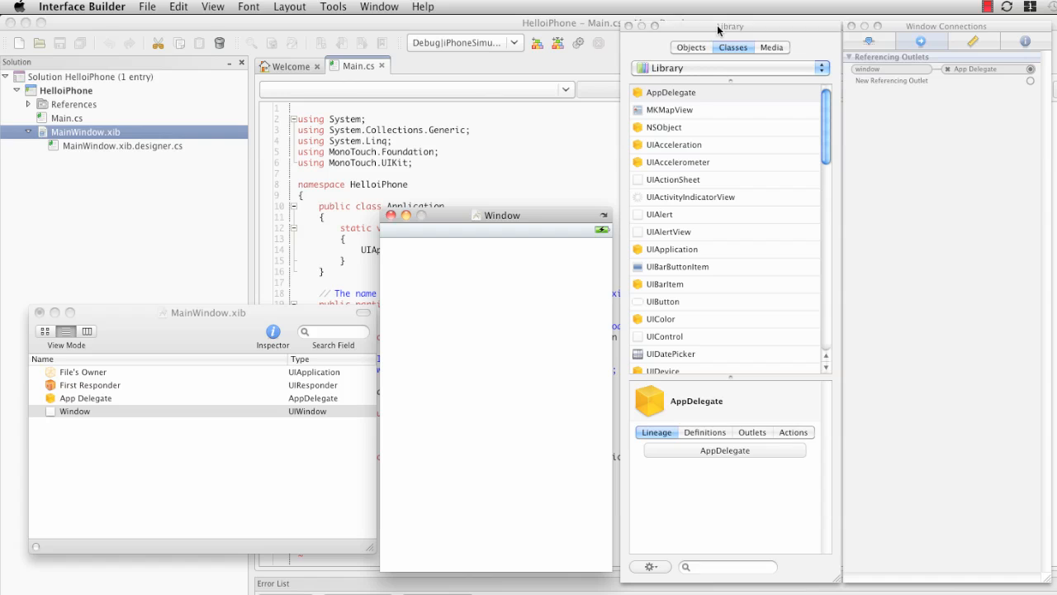
Browse the library's object catalogue, viewing descriptions of Slider, Round Rect Button and Label.
{"action": "left_click", "coordinate": [690, 46]}
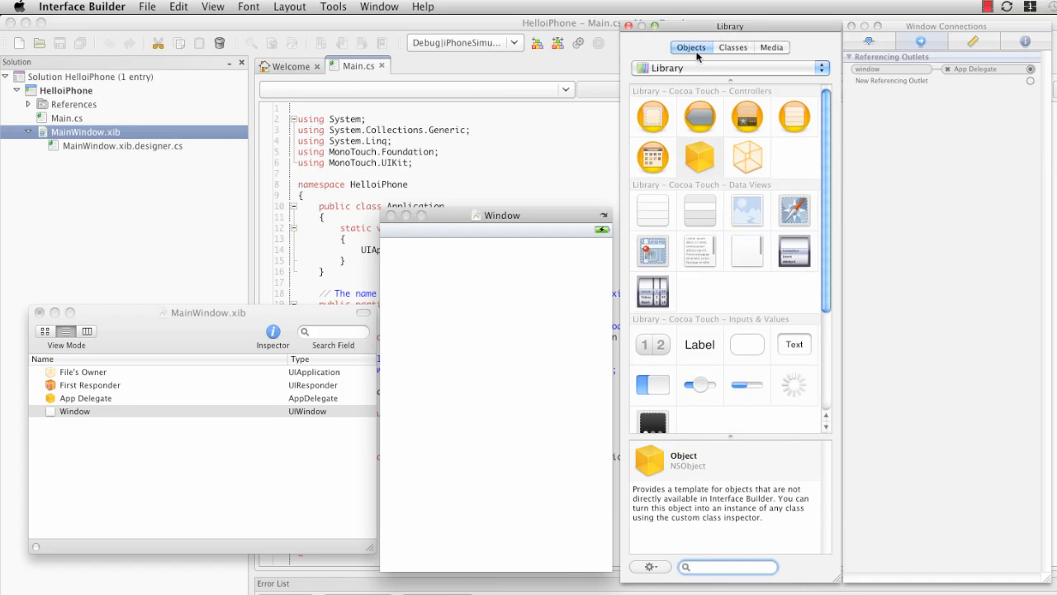
{"action": "mouse_move", "coordinate": [719, 93]}
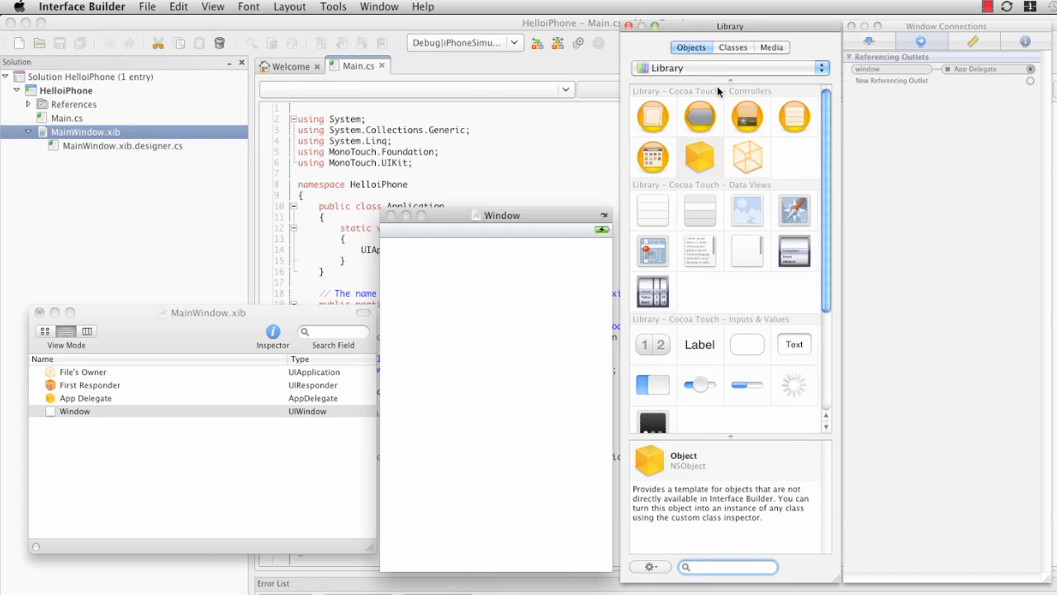
{"action": "scroll", "scroll_direction": "down", "scroll_amount": 3}
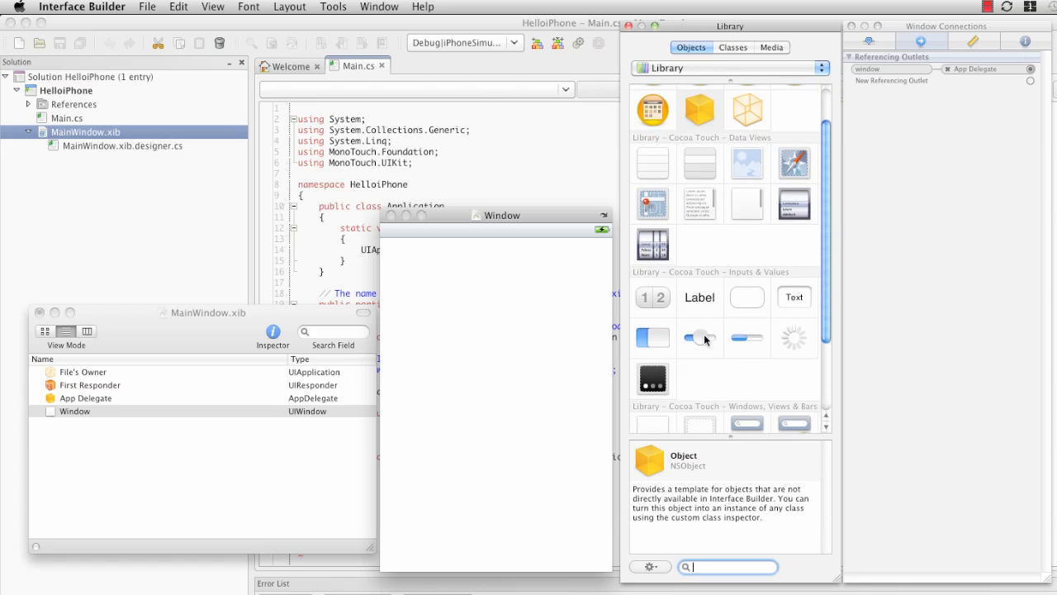
{"action": "left_click", "coordinate": [700, 337]}
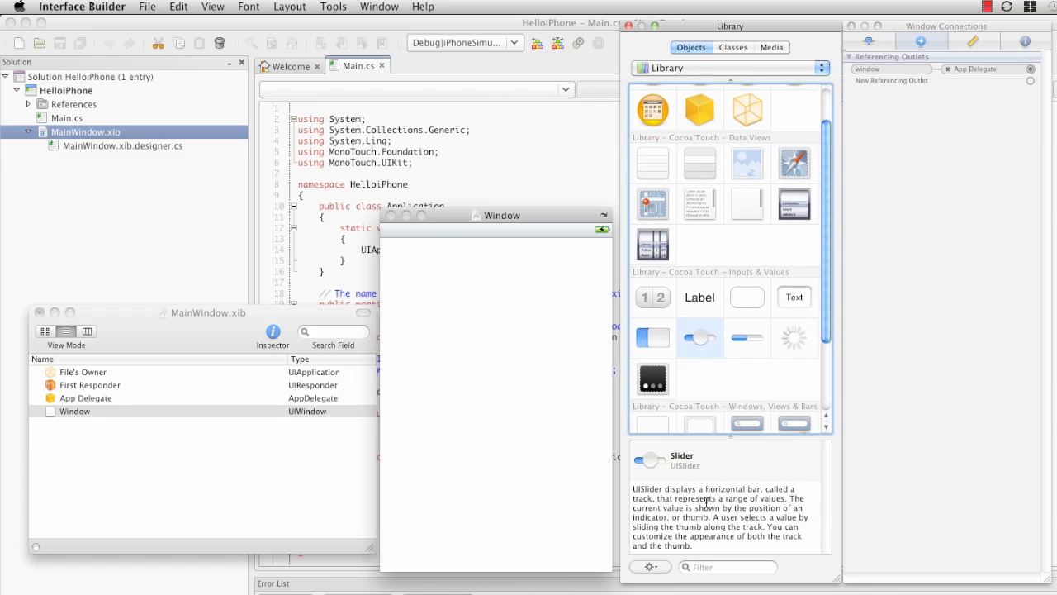
{"action": "scroll", "scroll_direction": "down", "scroll_amount": 3}
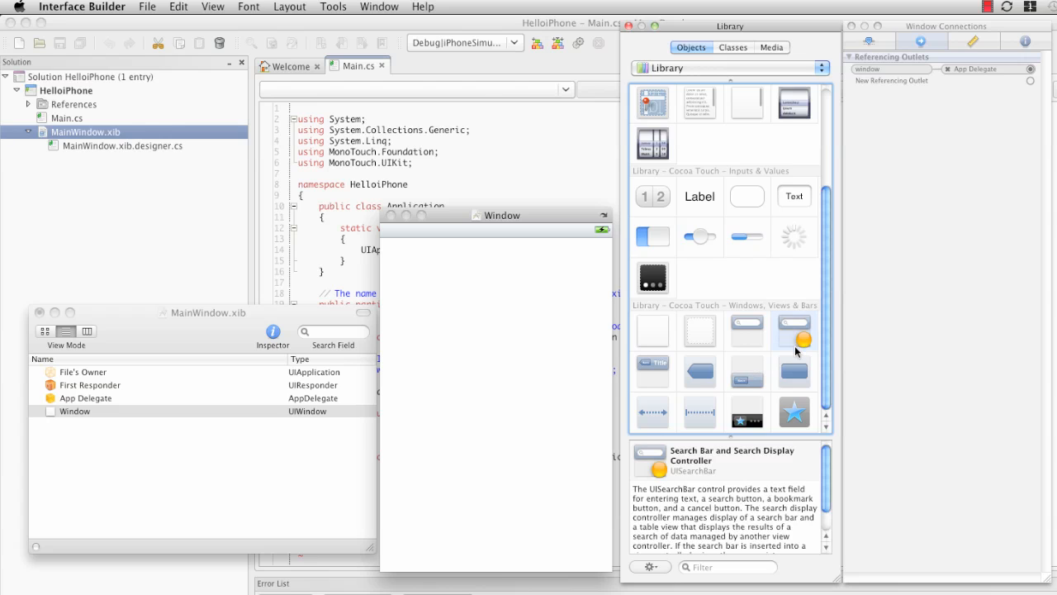
{"action": "scroll", "scroll_direction": "up", "scroll_amount": 3}
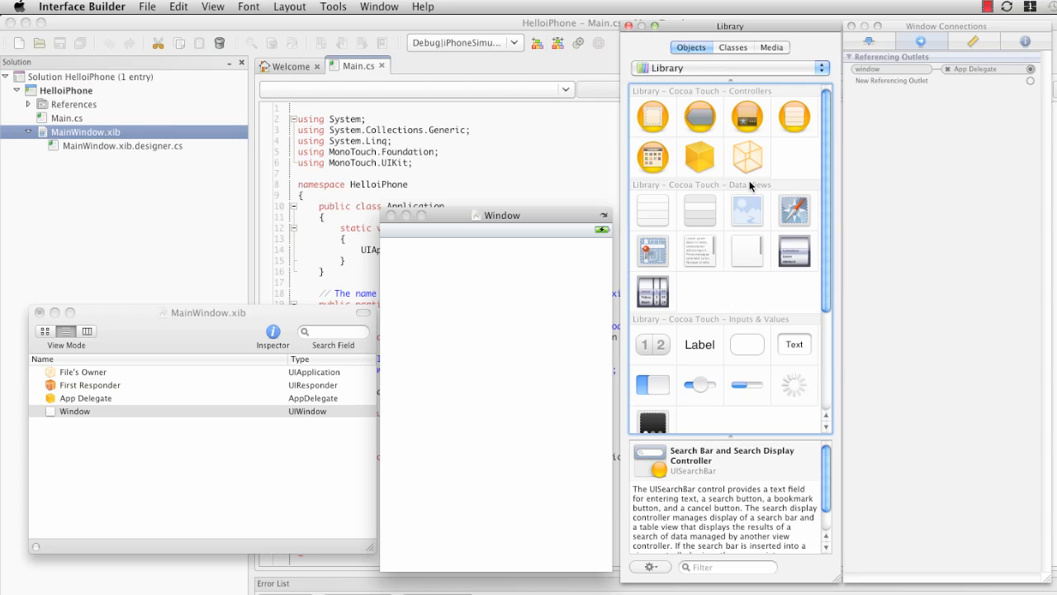
{"action": "left_click", "coordinate": [746, 345]}
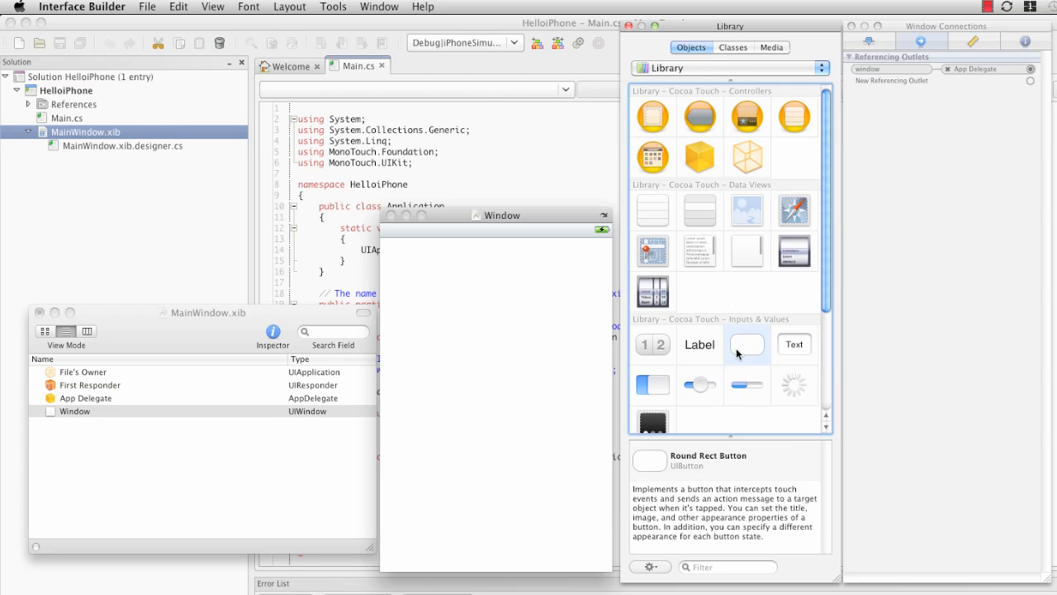
{"action": "left_click", "coordinate": [698, 345]}
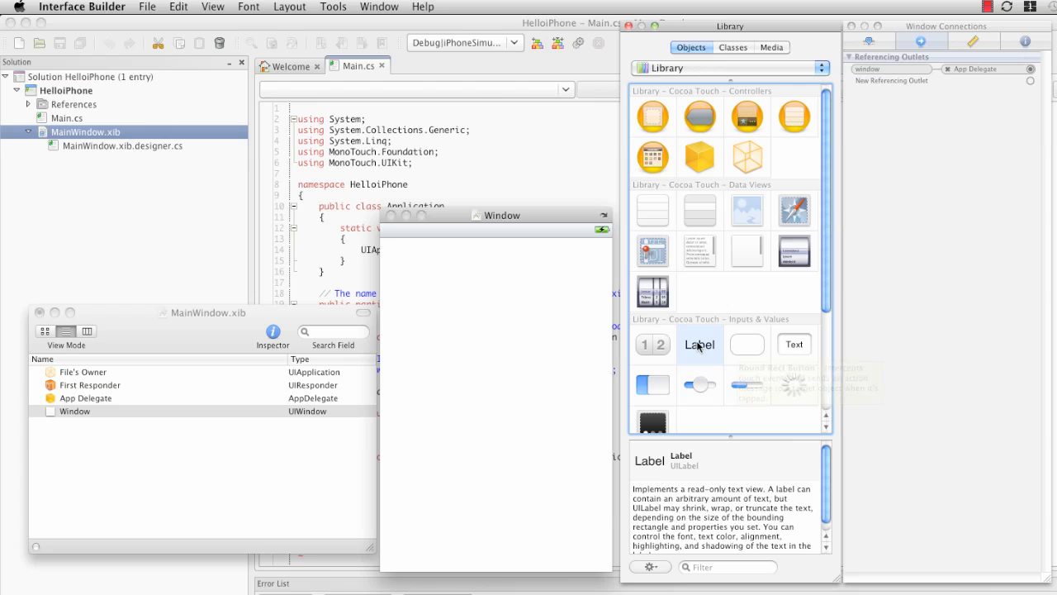
{"action": "mouse_move", "coordinate": [700, 346]}
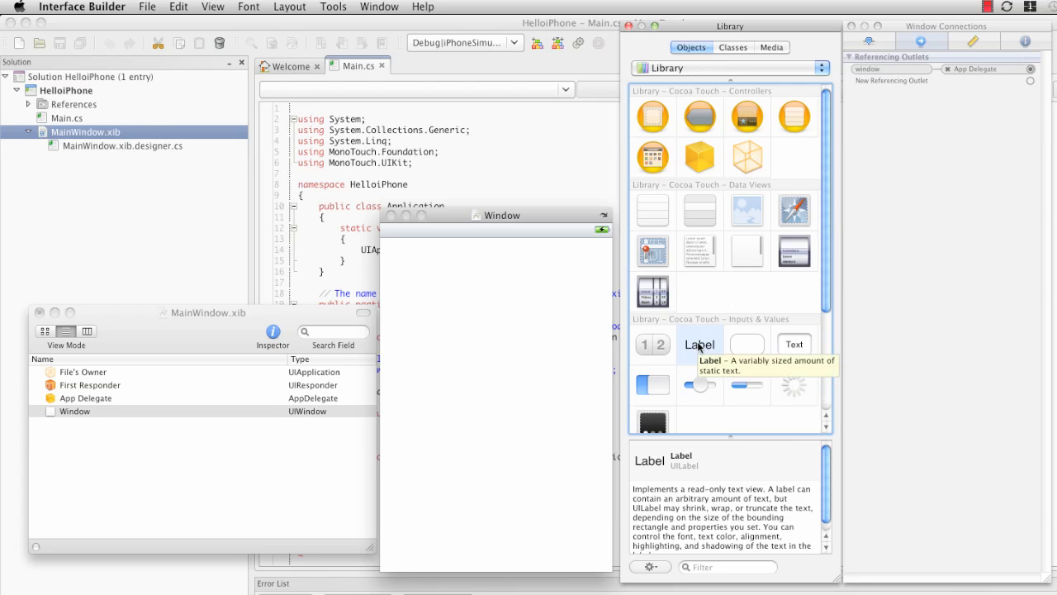
{"action": "mouse_move", "coordinate": [768, 175]}
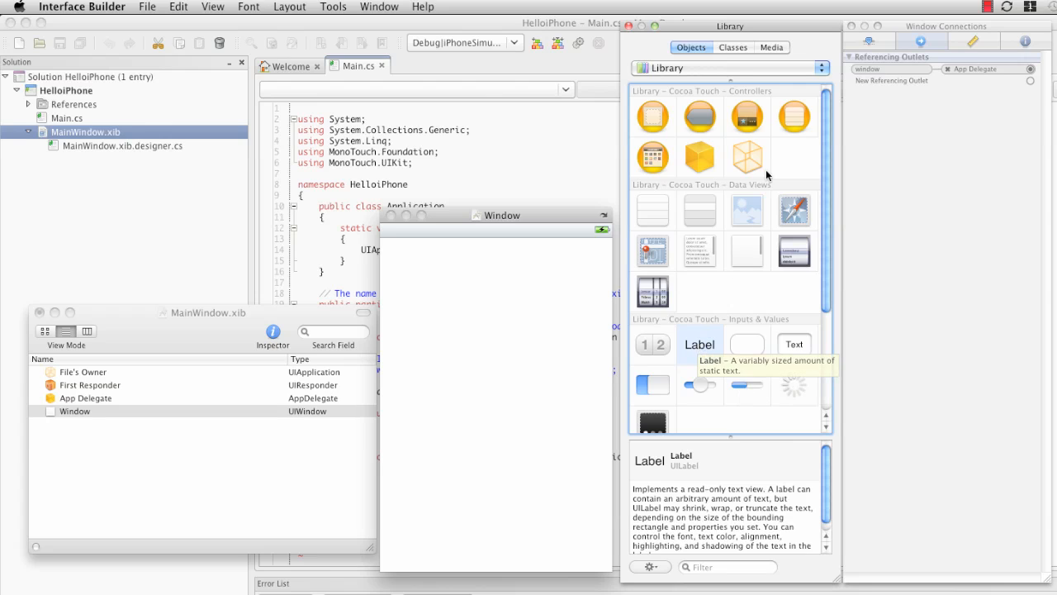
{"action": "mouse_move", "coordinate": [737, 51]}
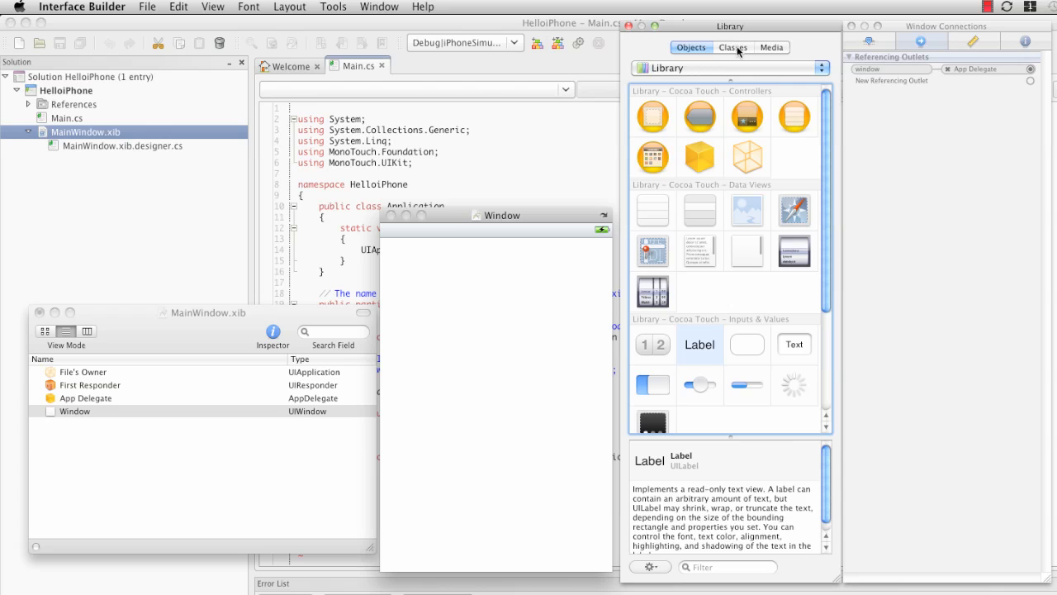
Switch the library to its Classes list and scroll through AppDelegate, NSObject, UIButton and others.
{"action": "left_click", "coordinate": [733, 46]}
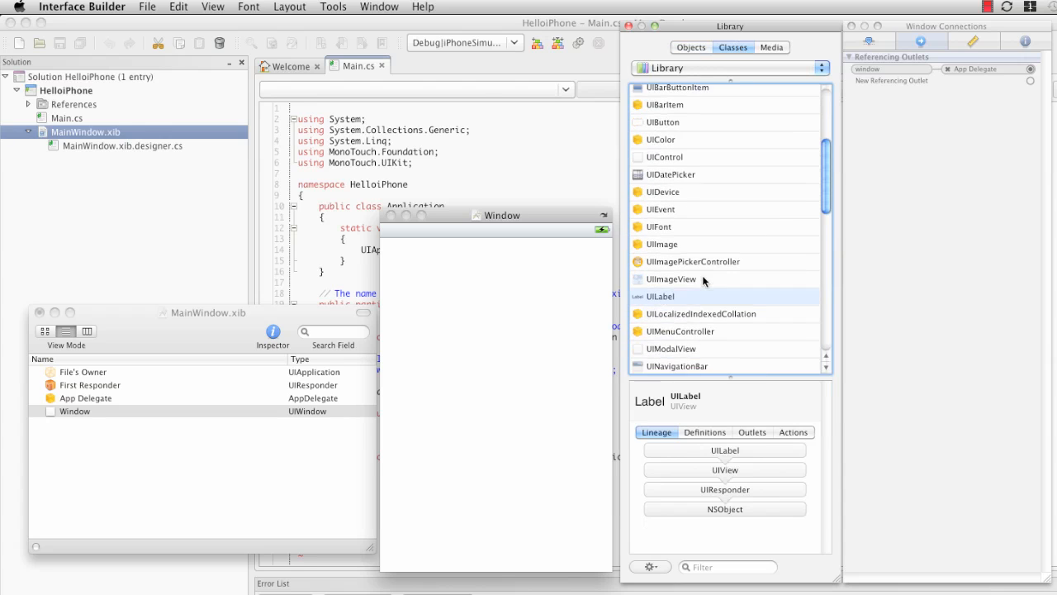
{"action": "scroll", "scroll_direction": "down", "scroll_amount": 3}
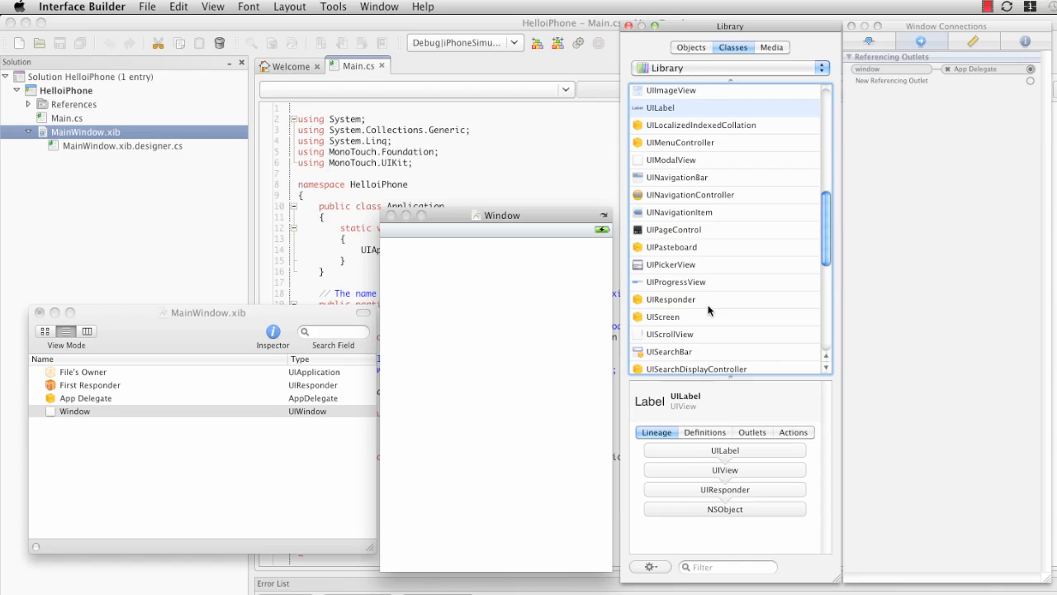
{"action": "scroll", "scroll_direction": "up", "scroll_amount": 3}
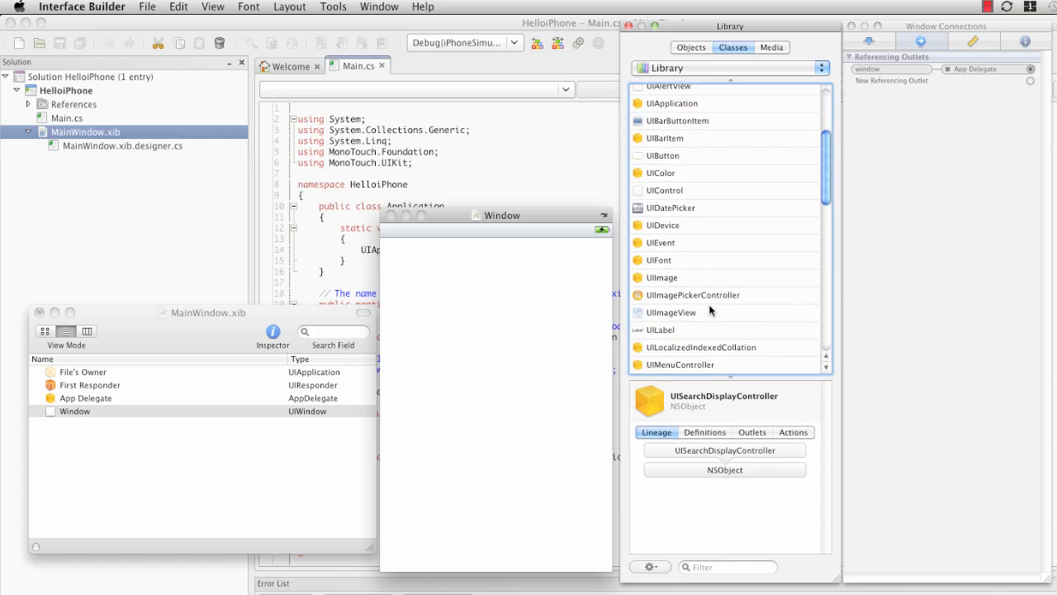
{"action": "scroll", "scroll_direction": "up", "scroll_amount": 3}
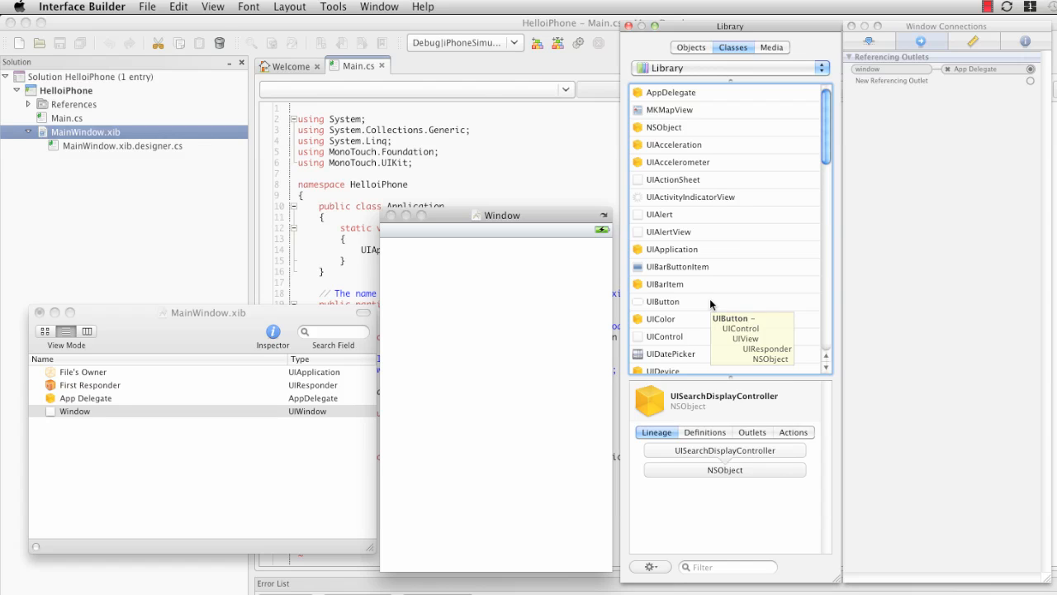
{"action": "mouse_move", "coordinate": [709, 301]}
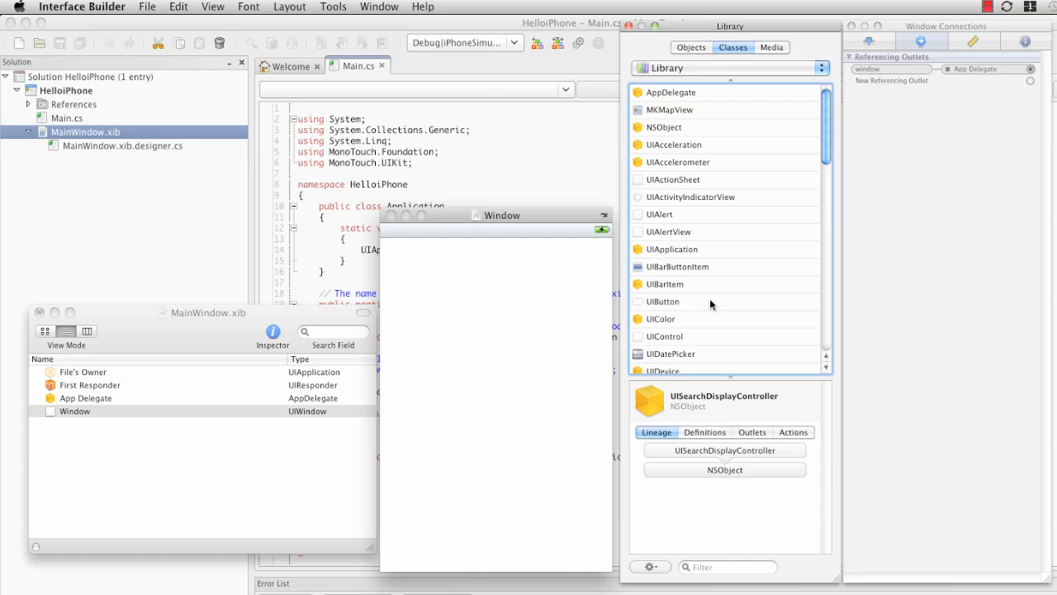
{"action": "mouse_move", "coordinate": [683, 106]}
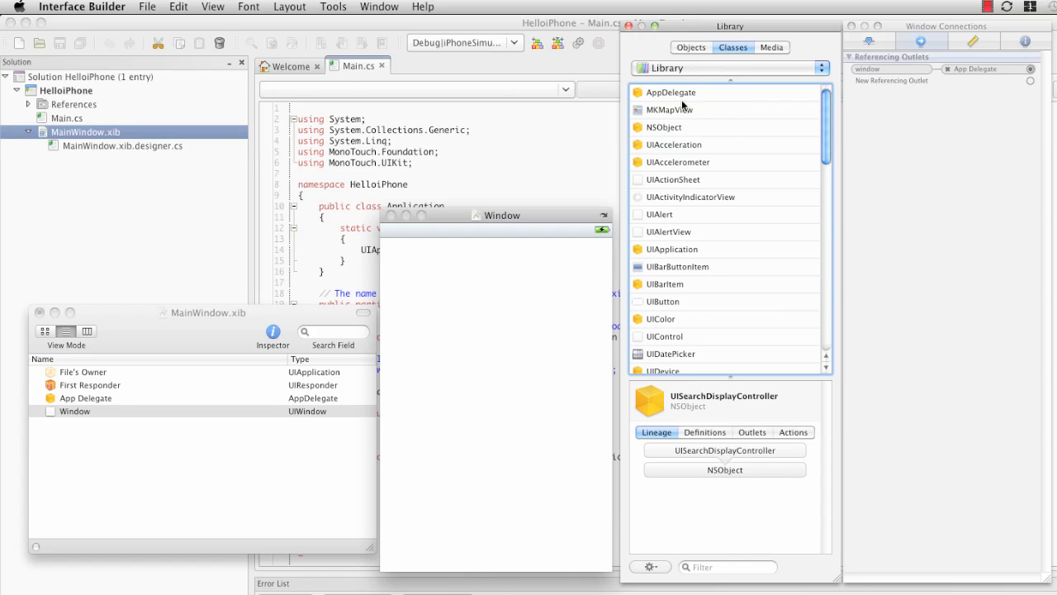
{"action": "mouse_move", "coordinate": [737, 149]}
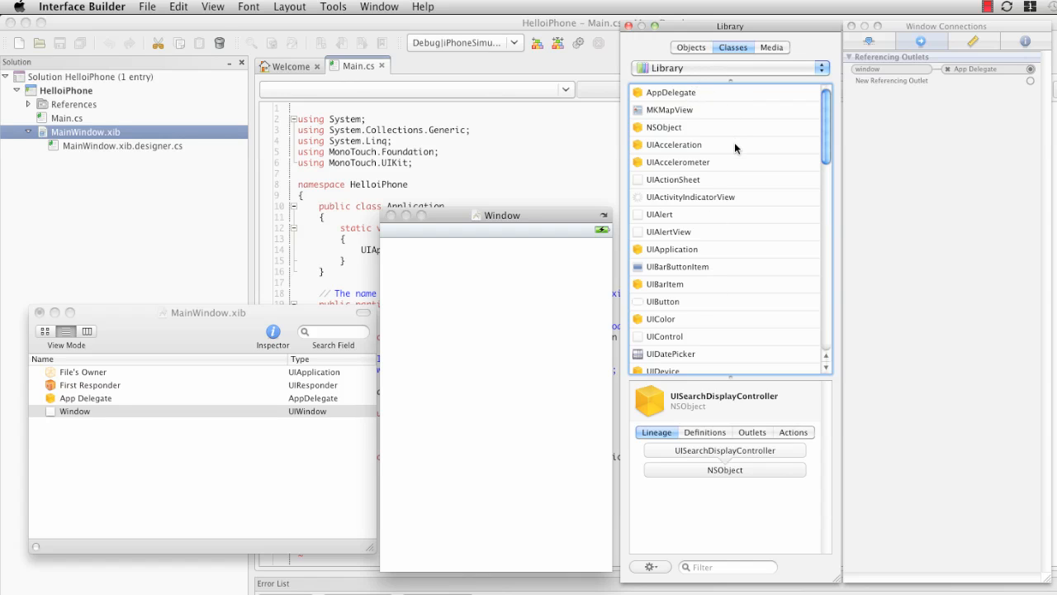
{"action": "mouse_move", "coordinate": [692, 97]}
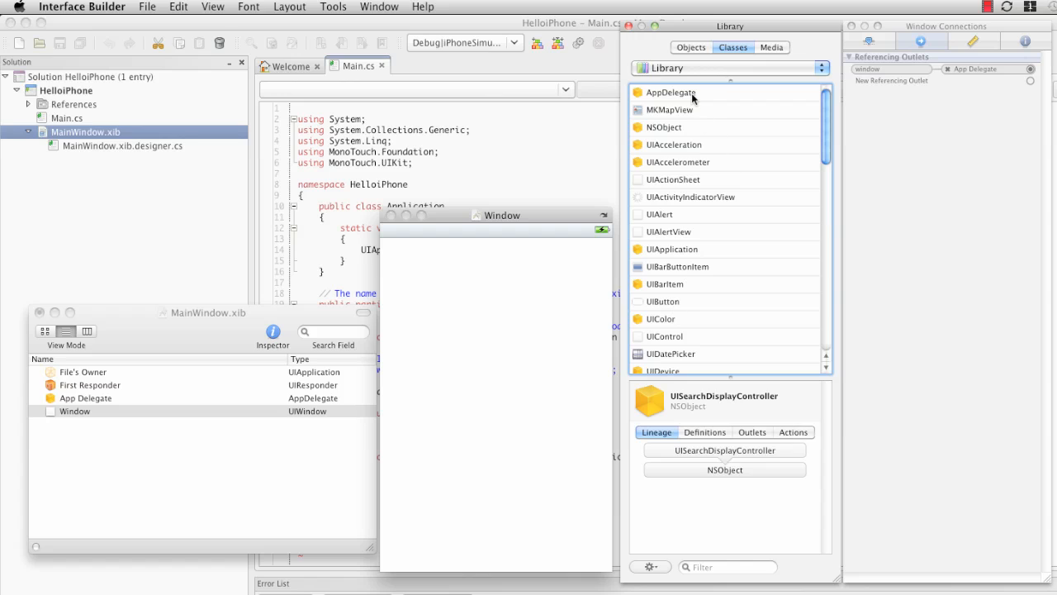
View AppDelegate class details, then App Delegate's window outlet to Window, returning the library to Objects.
{"action": "left_click", "coordinate": [671, 93]}
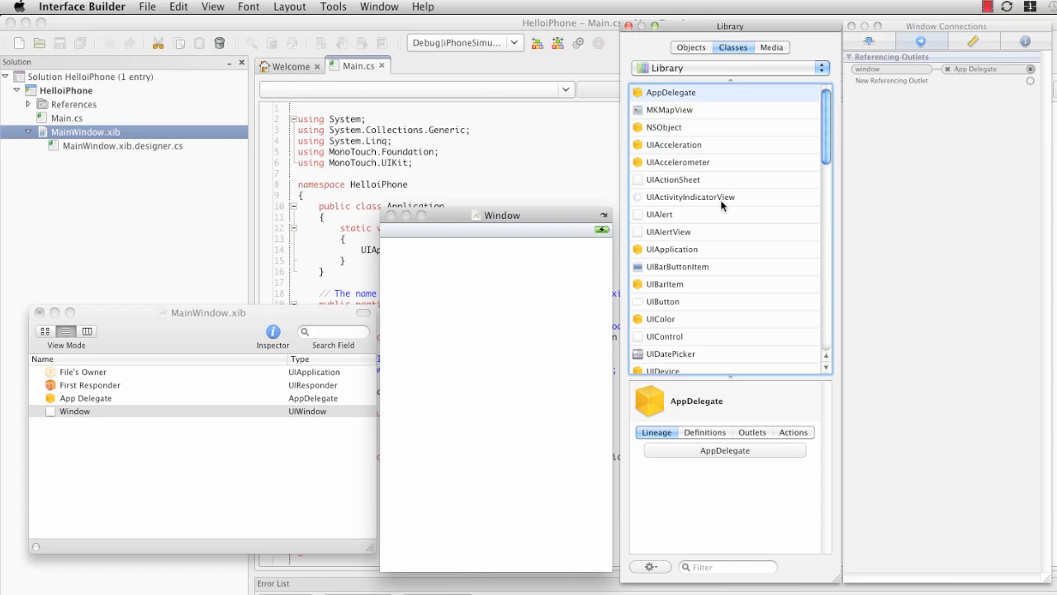
{"action": "mouse_move", "coordinate": [489, 436]}
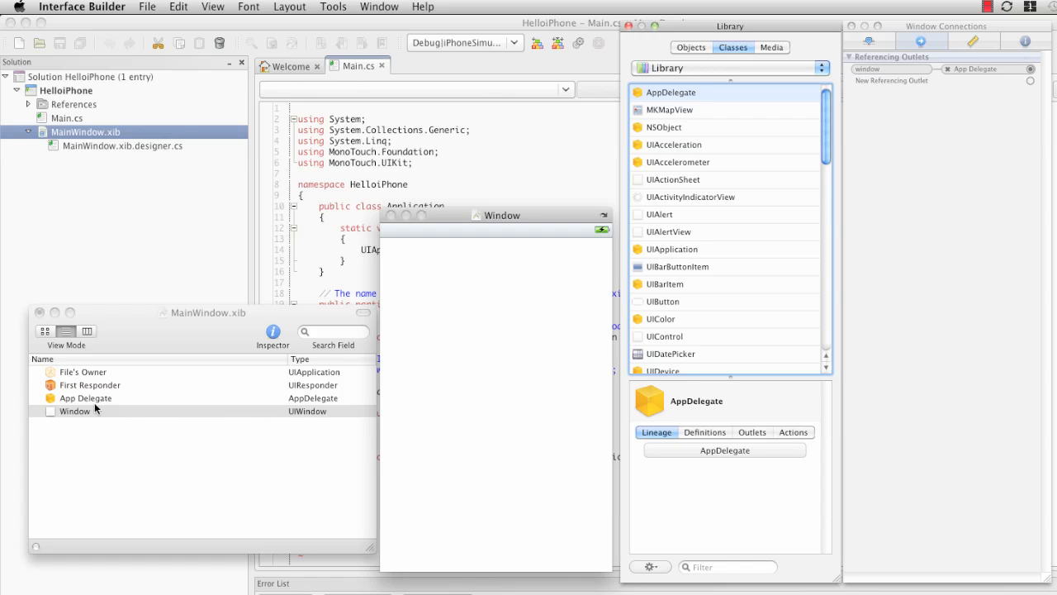
{"action": "mouse_move", "coordinate": [93, 390]}
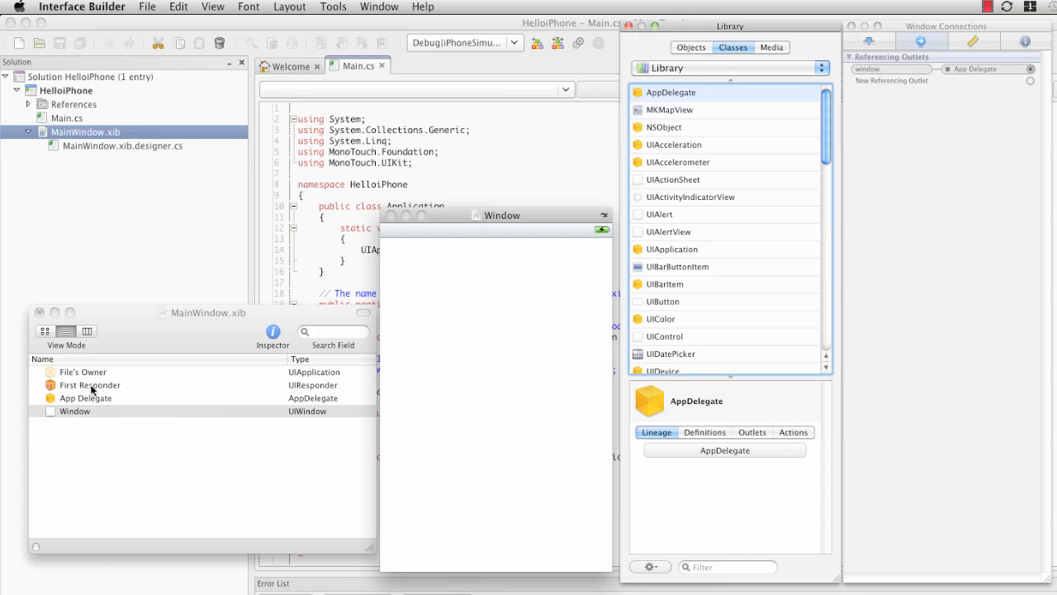
{"action": "mouse_move", "coordinate": [119, 337]}
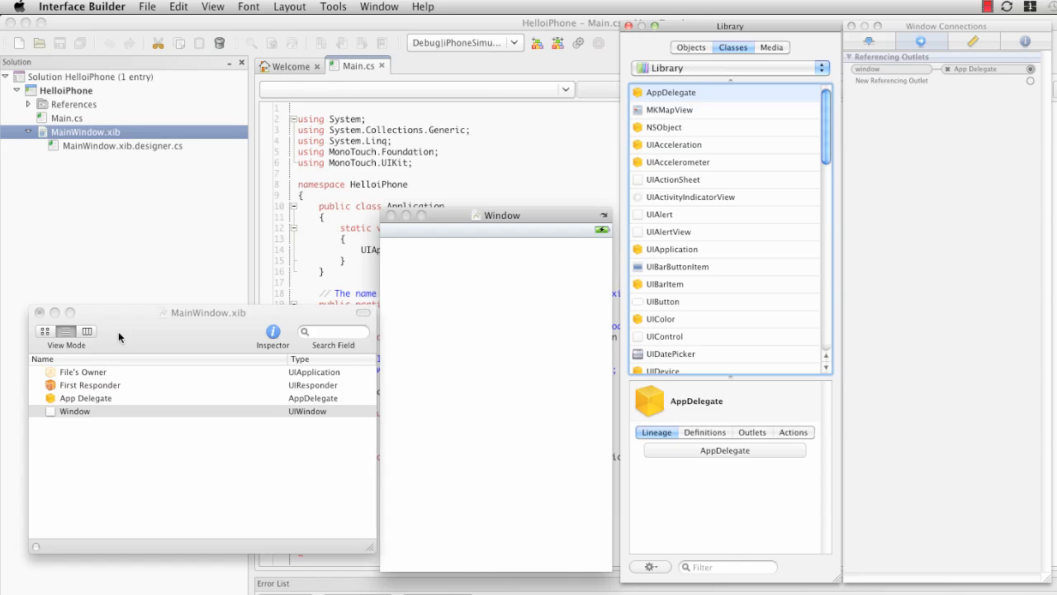
{"action": "left_click", "coordinate": [75, 409]}
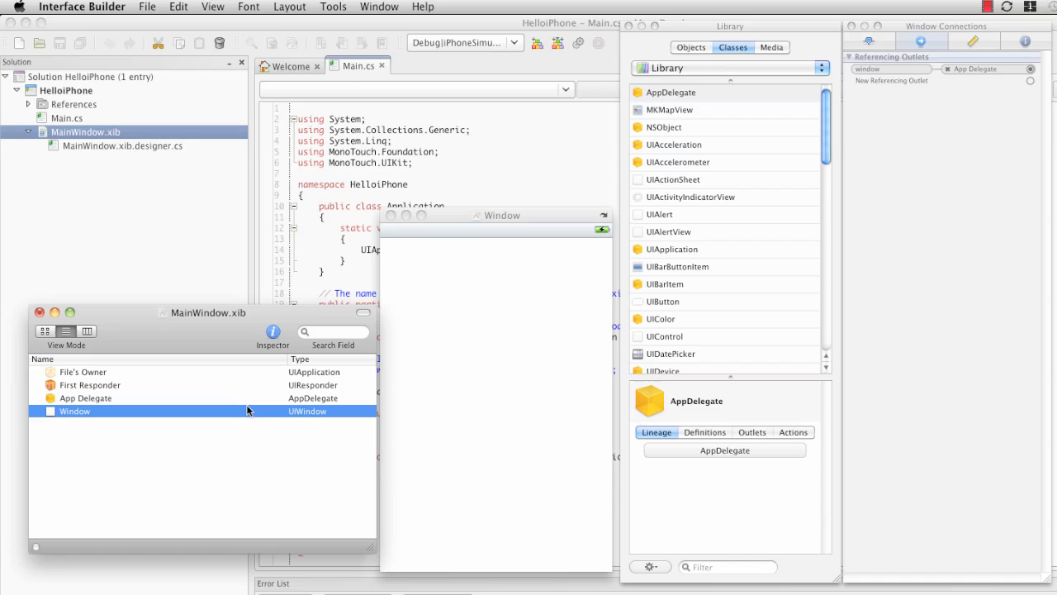
{"action": "mouse_move", "coordinate": [235, 324]}
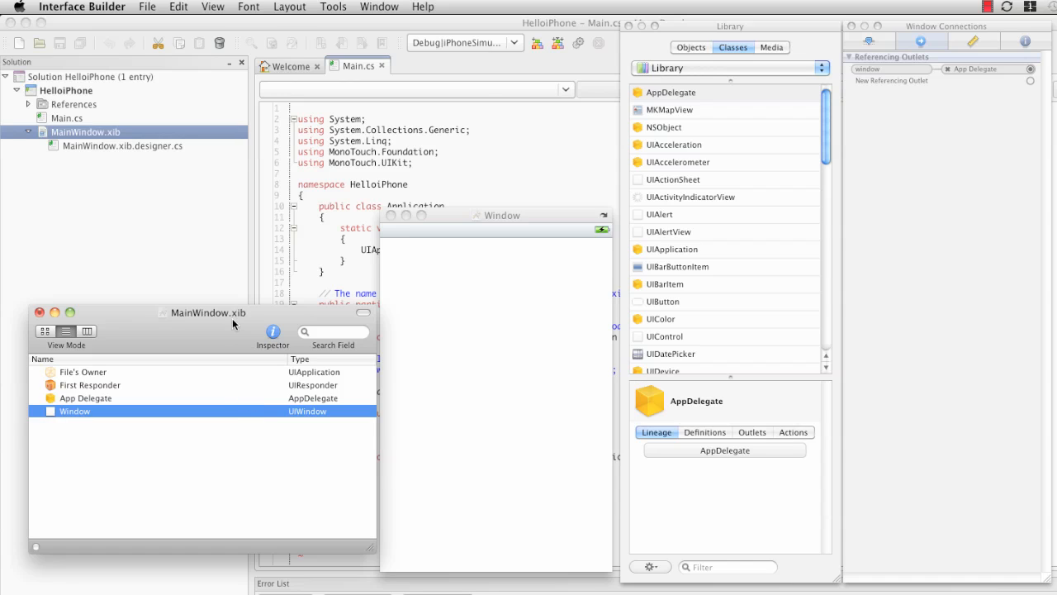
{"action": "mouse_move", "coordinate": [218, 370]}
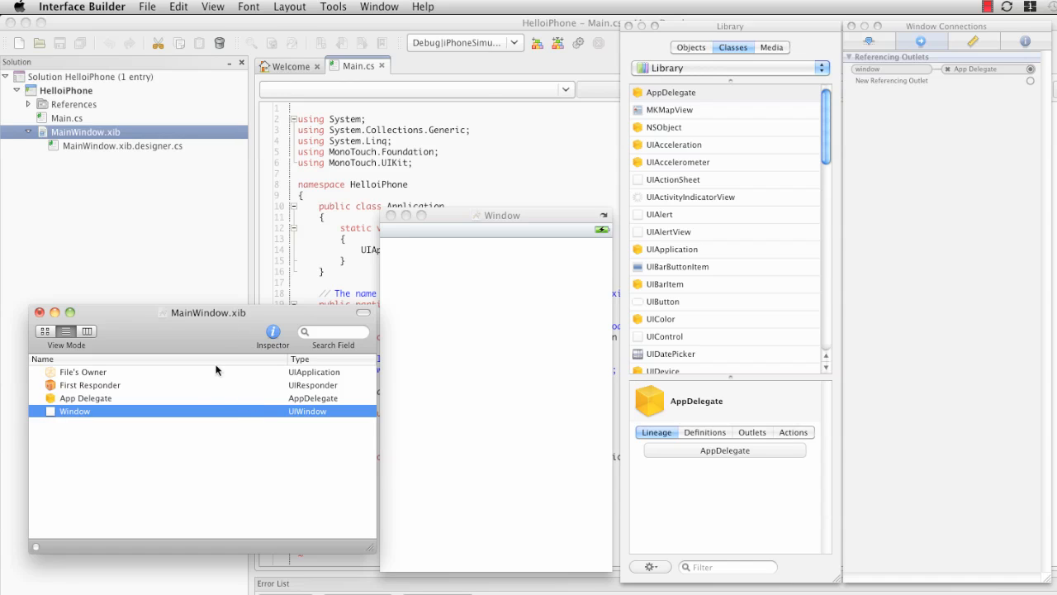
{"action": "mouse_move", "coordinate": [125, 410]}
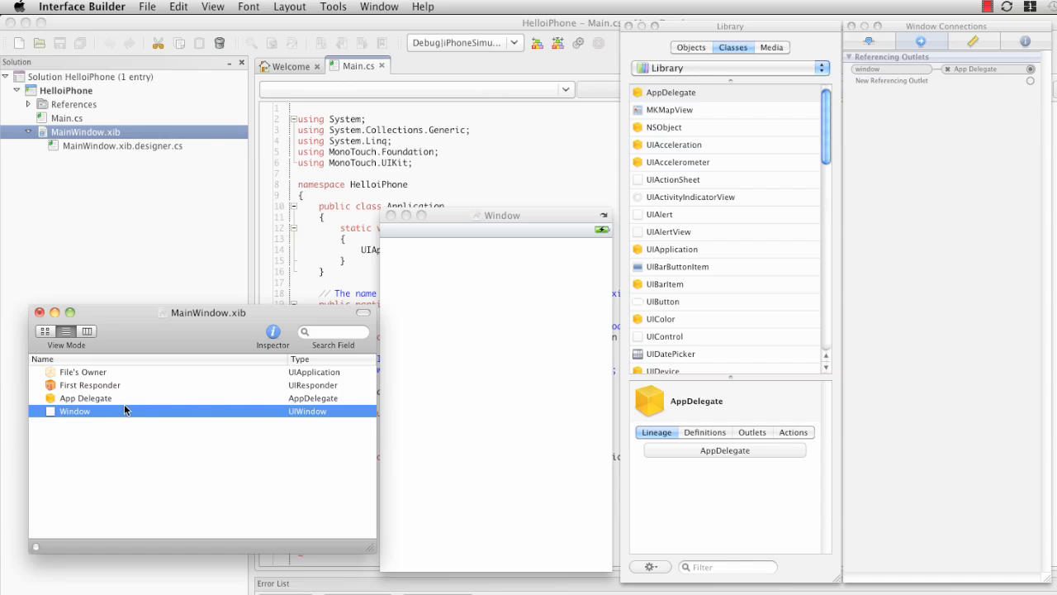
{"action": "left_click", "coordinate": [86, 396]}
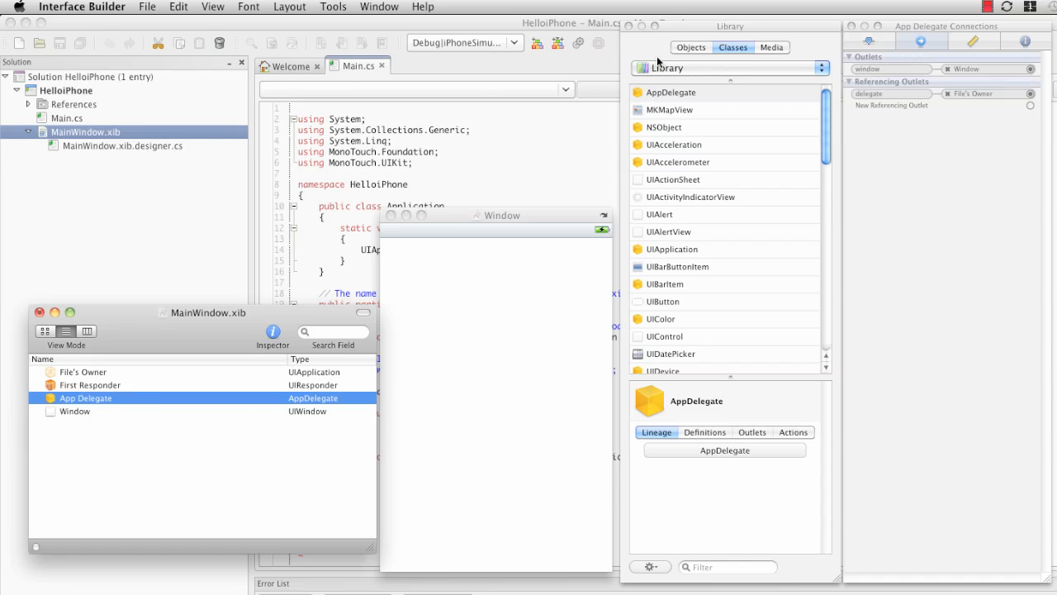
{"action": "left_click", "coordinate": [690, 46]}
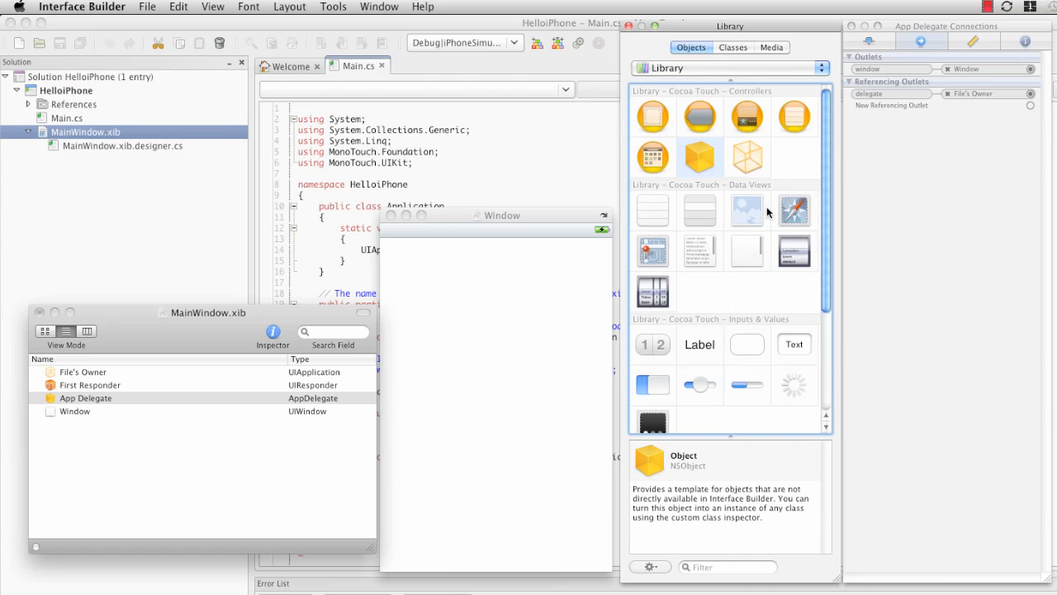
{"action": "mouse_move", "coordinate": [707, 164]}
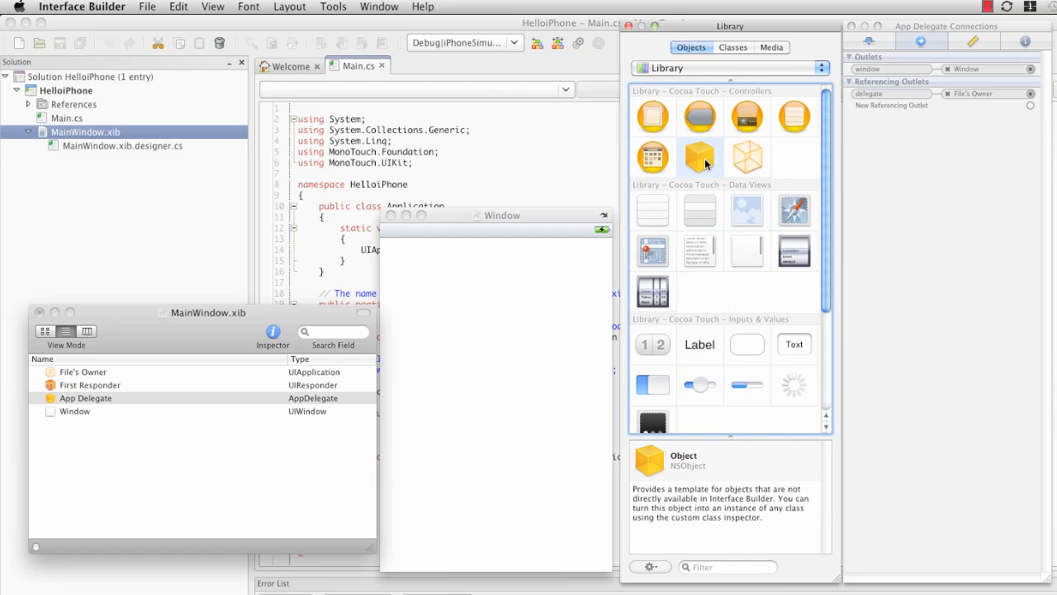
{"action": "mouse_move", "coordinate": [700, 157]}
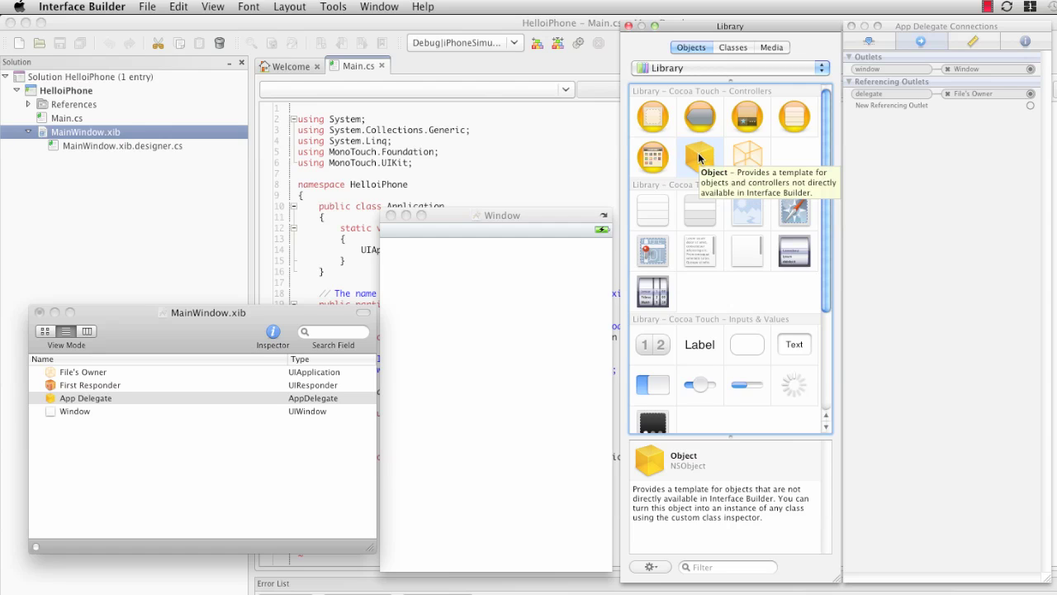
Drag a generic Object (NSObject) from Cocoa Touch Controllers into MainWindow.xib below Window.
{"action": "left_click_drag", "start_coordinate": [700, 156], "coordinate": [515, 363]}
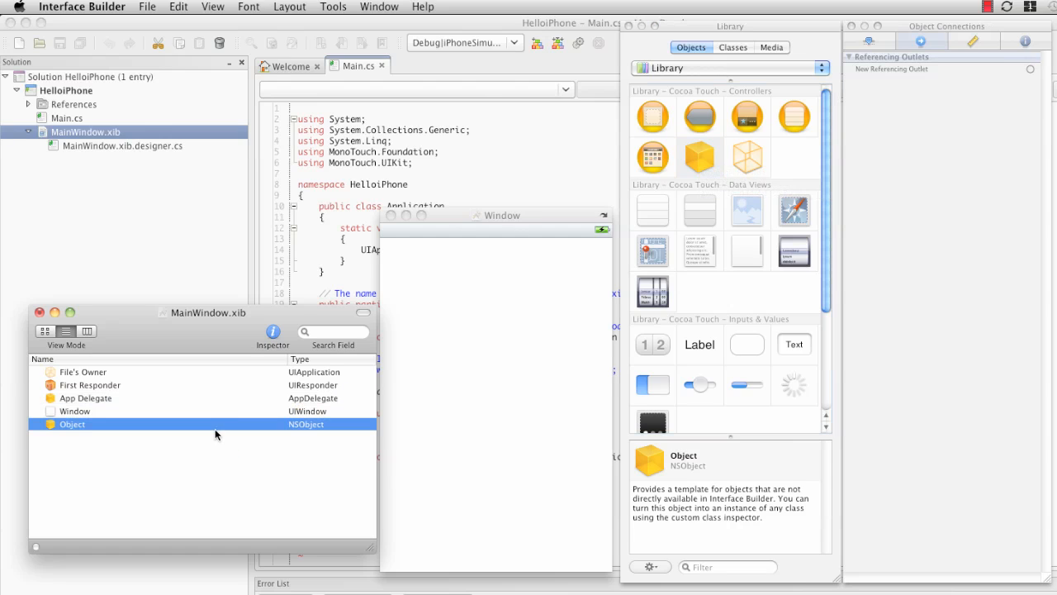
{"action": "mouse_move", "coordinate": [119, 429]}
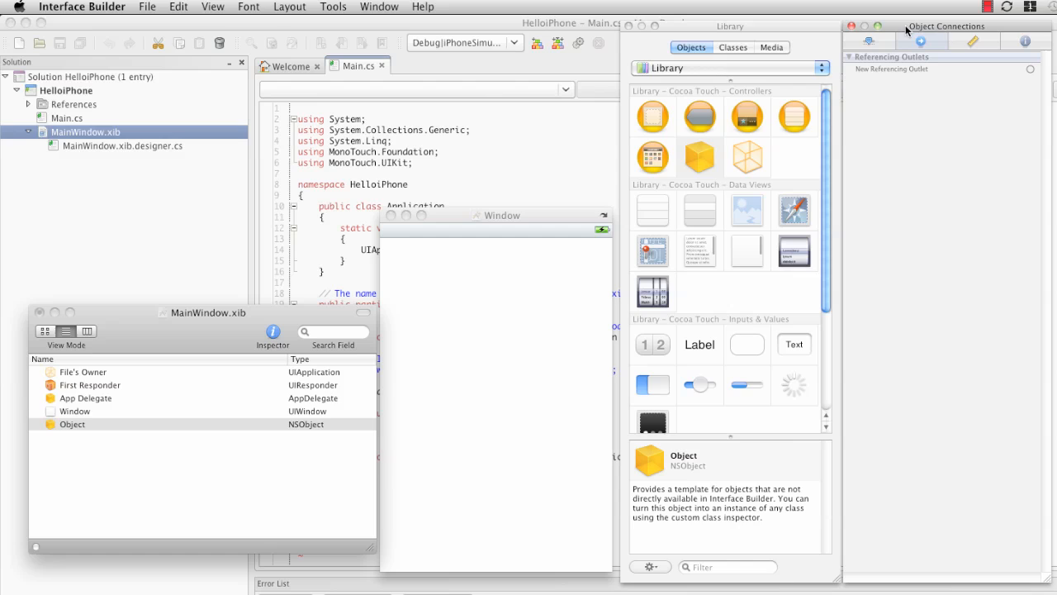
In the Identity inspector, name the new NSObject 'Second App Delegate'.
{"action": "left_click", "coordinate": [867, 41]}
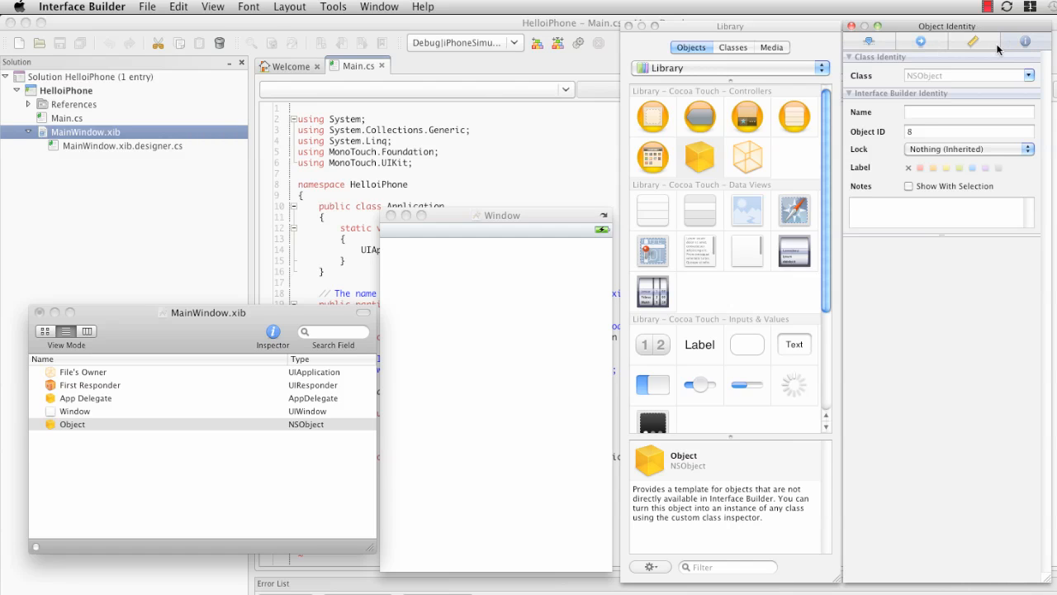
{"action": "left_click", "coordinate": [967, 112]}
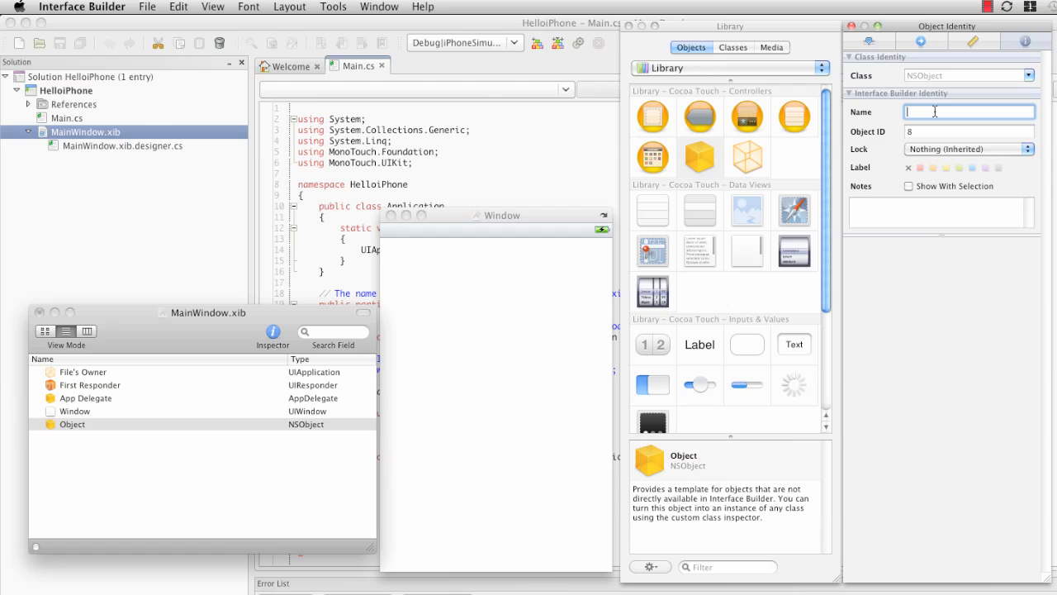
{"action": "type", "text": "Second App Delegate"}
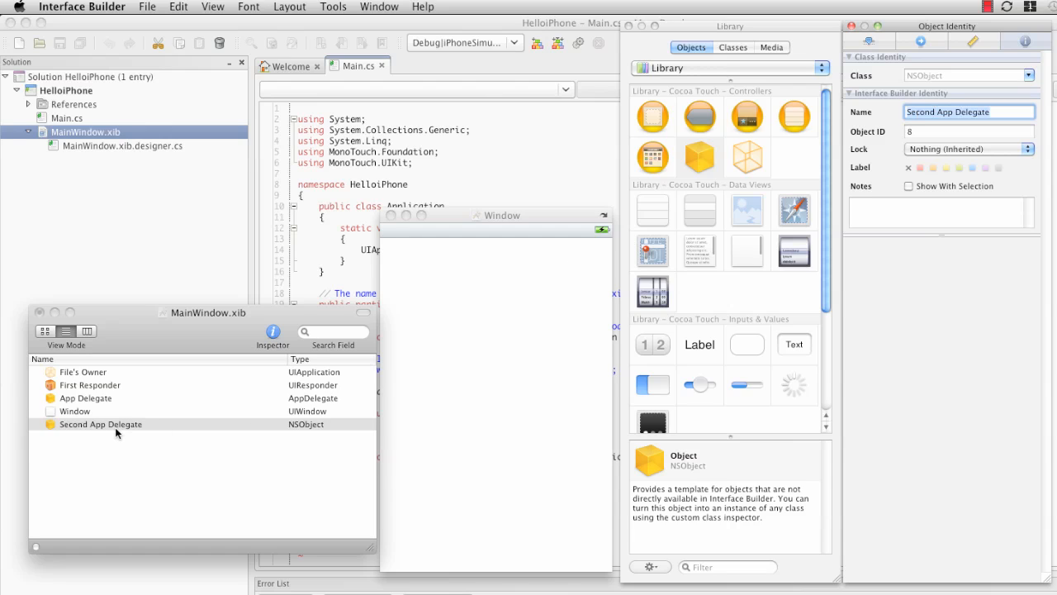
{"action": "mouse_move", "coordinate": [80, 433]}
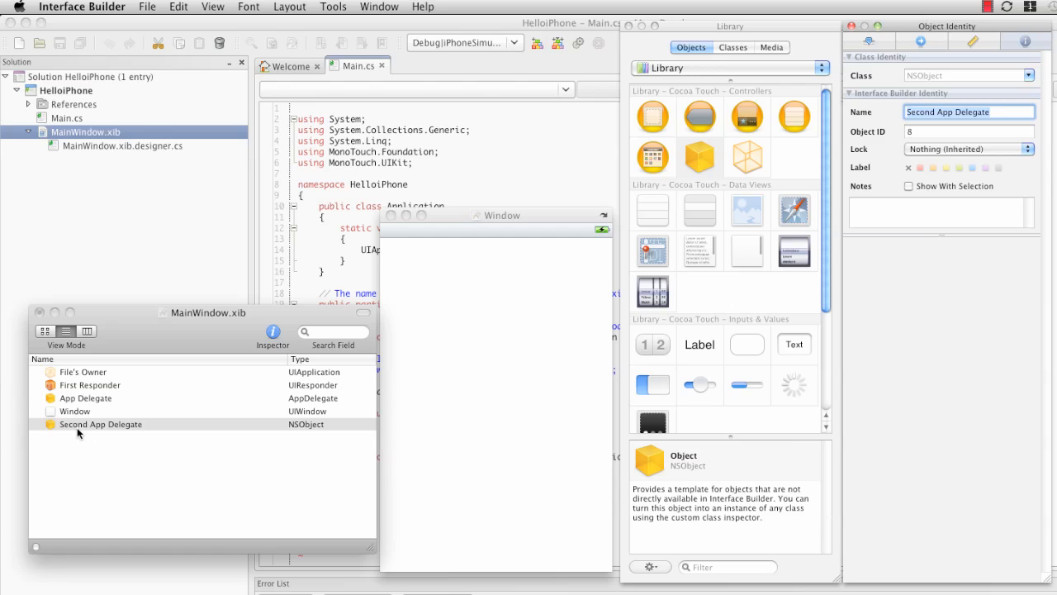
{"action": "mouse_move", "coordinate": [324, 429]}
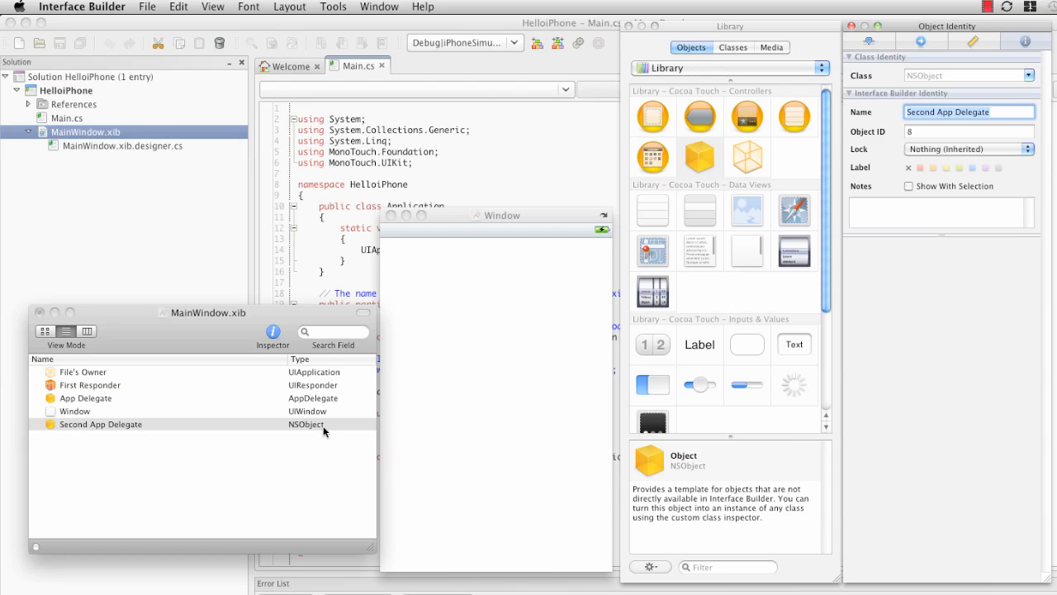
{"action": "mouse_move", "coordinate": [315, 449]}
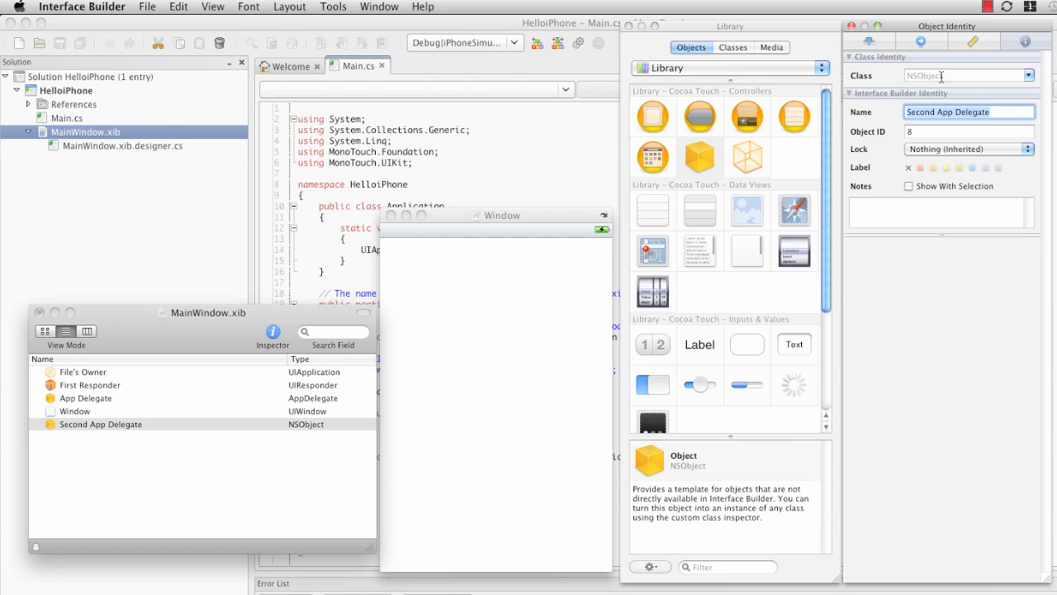
{"action": "mouse_move", "coordinate": [895, 185]}
{"action": "type", "text": "AppDelegate"}
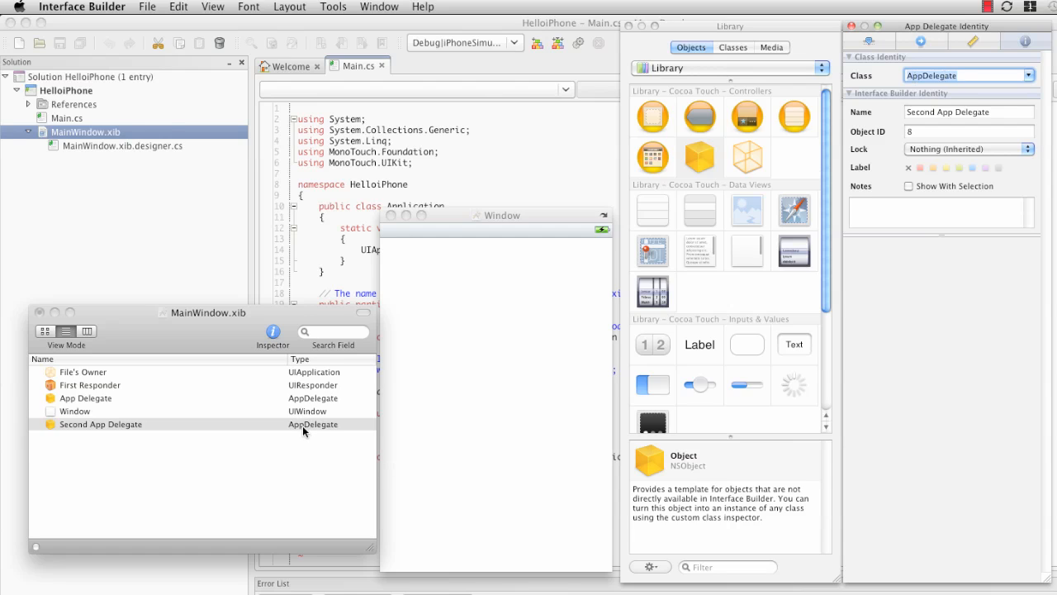
{"action": "mouse_move", "coordinate": [449, 390]}
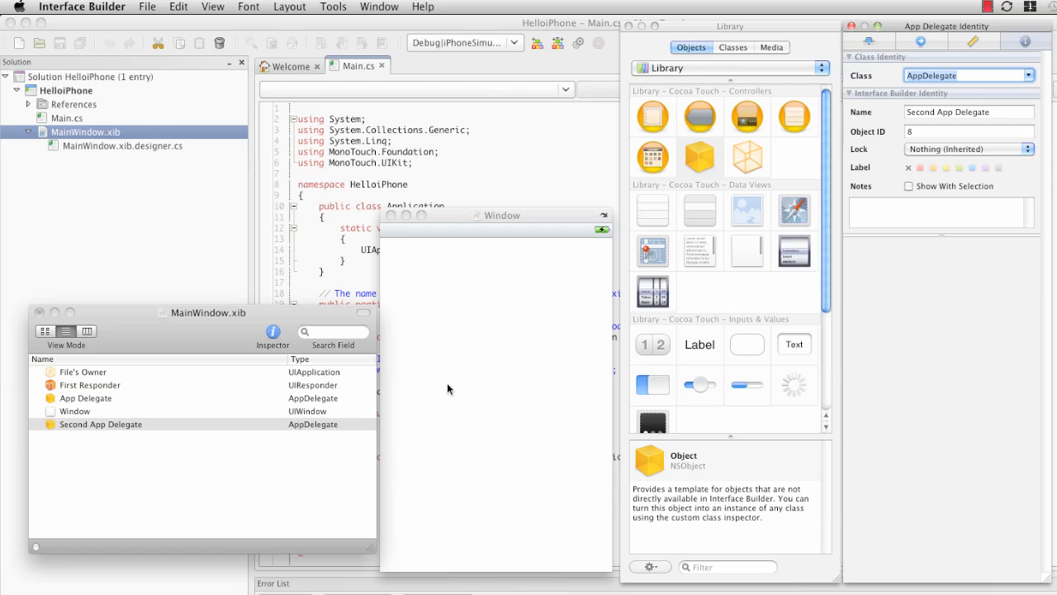
{"action": "mouse_move", "coordinate": [911, 50]}
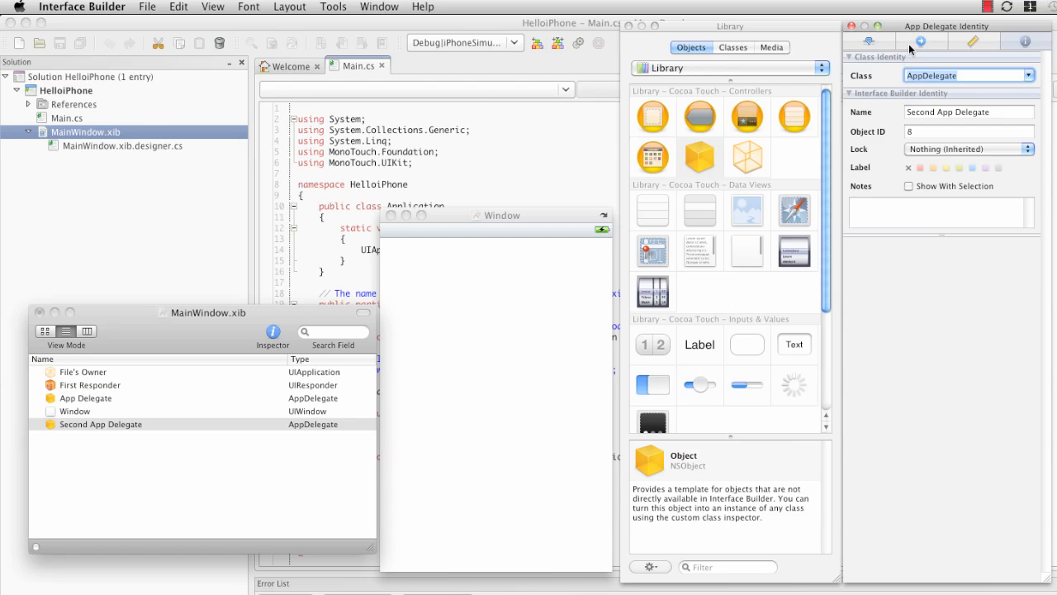
Check Second App Delegate's unconnected window outlet, then delete it from MainWindow.xib.
{"action": "left_click", "coordinate": [918, 41]}
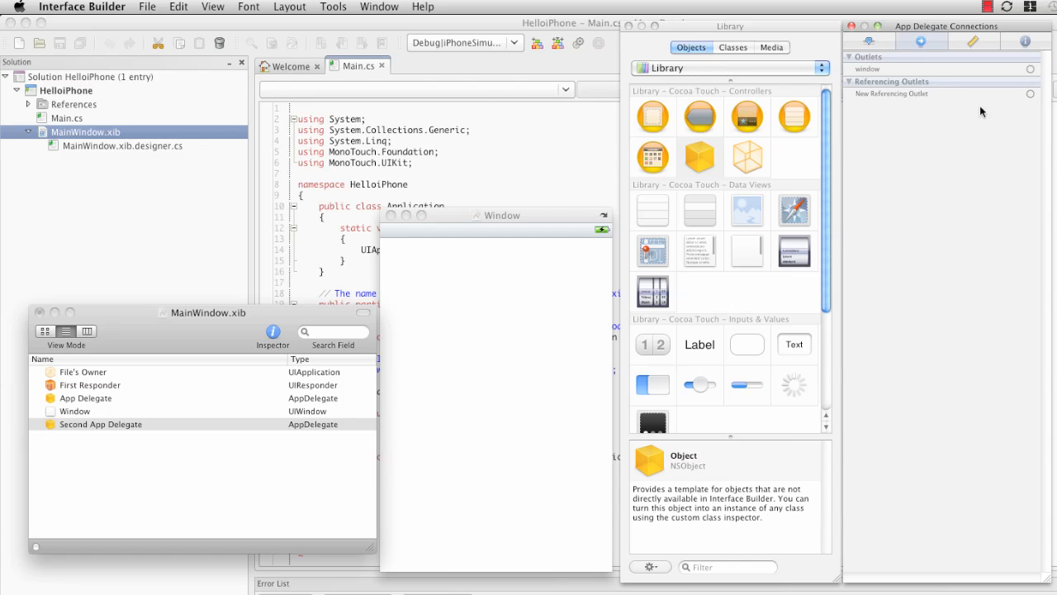
{"action": "mouse_move", "coordinate": [829, 314]}
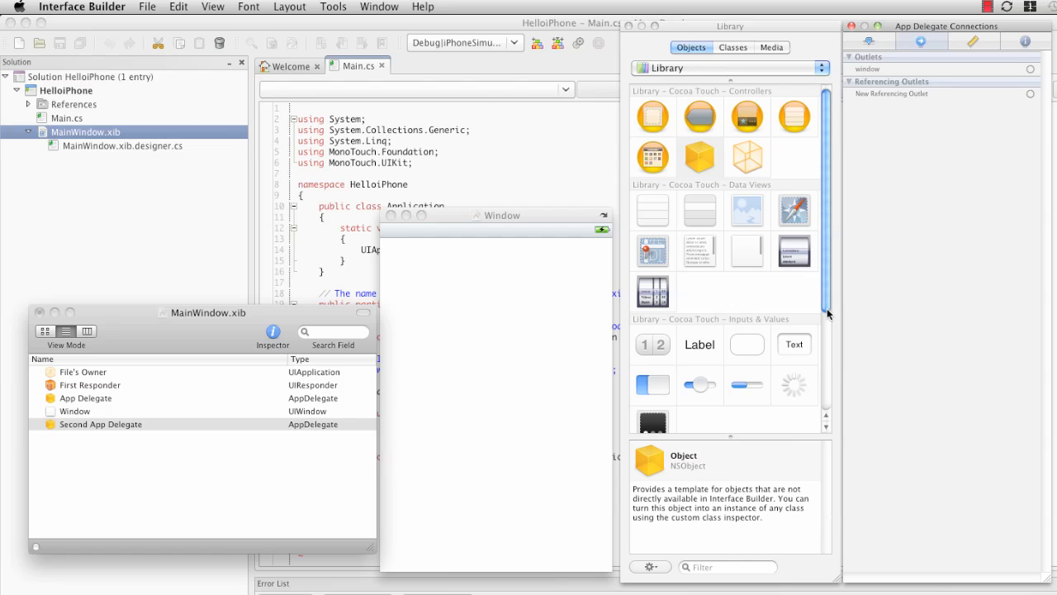
{"action": "mouse_move", "coordinate": [918, 342]}
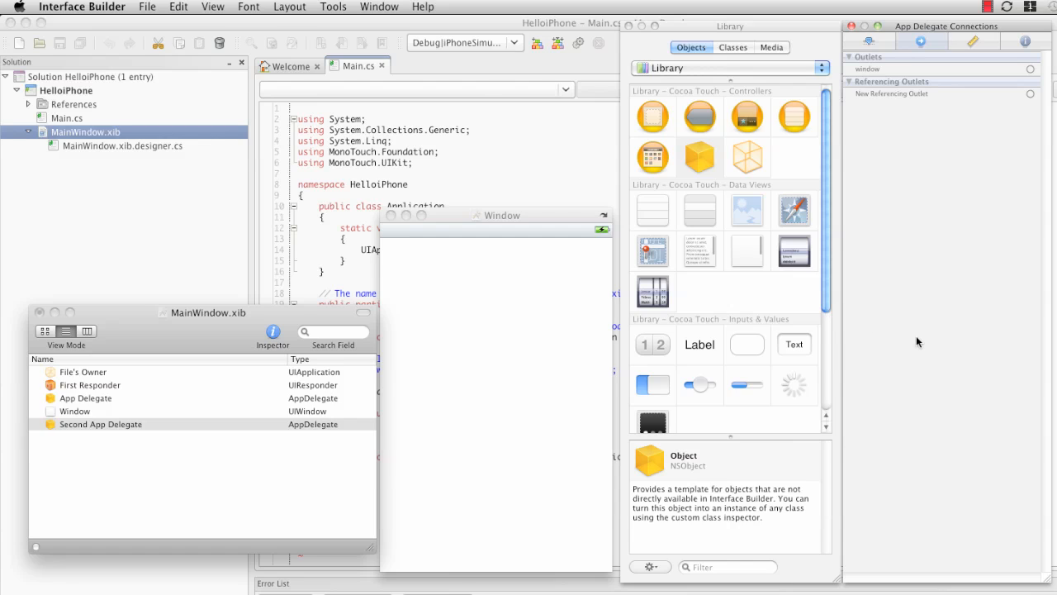
{"action": "mouse_move", "coordinate": [915, 335]}
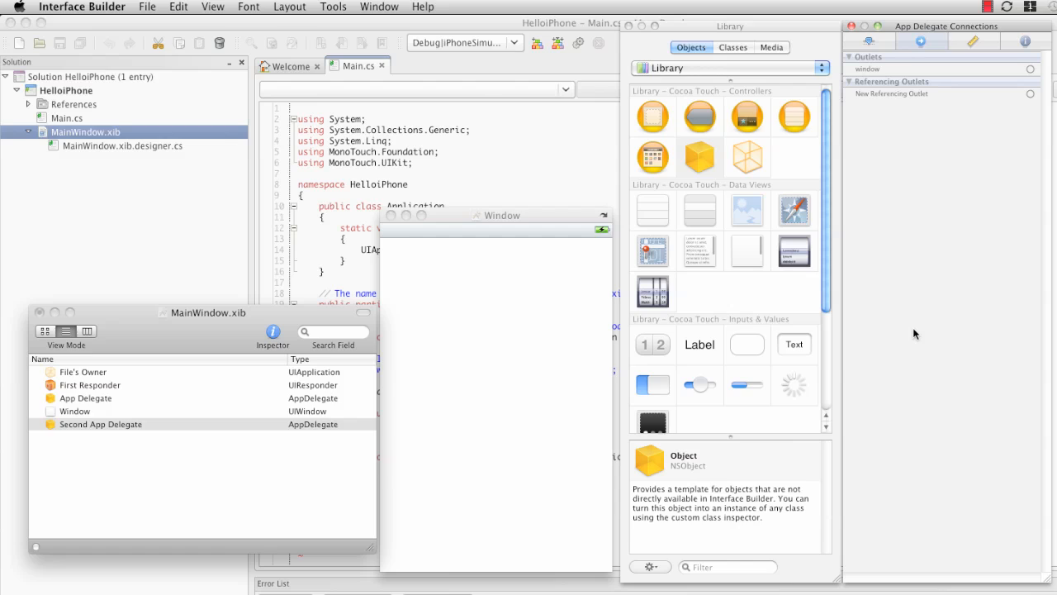
{"action": "mouse_move", "coordinate": [863, 74]}
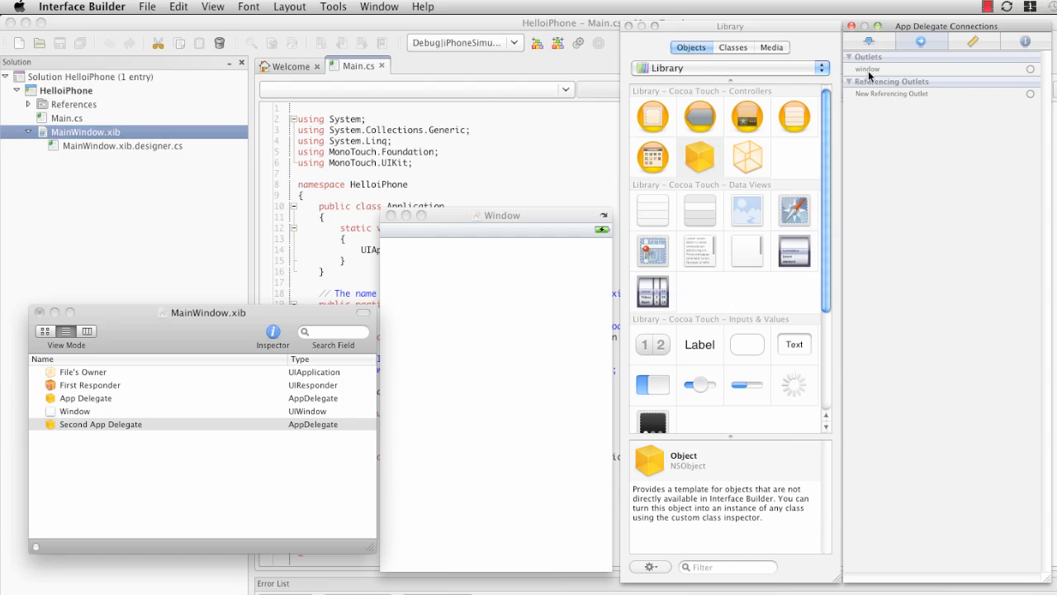
{"action": "left_click", "coordinate": [101, 423]}
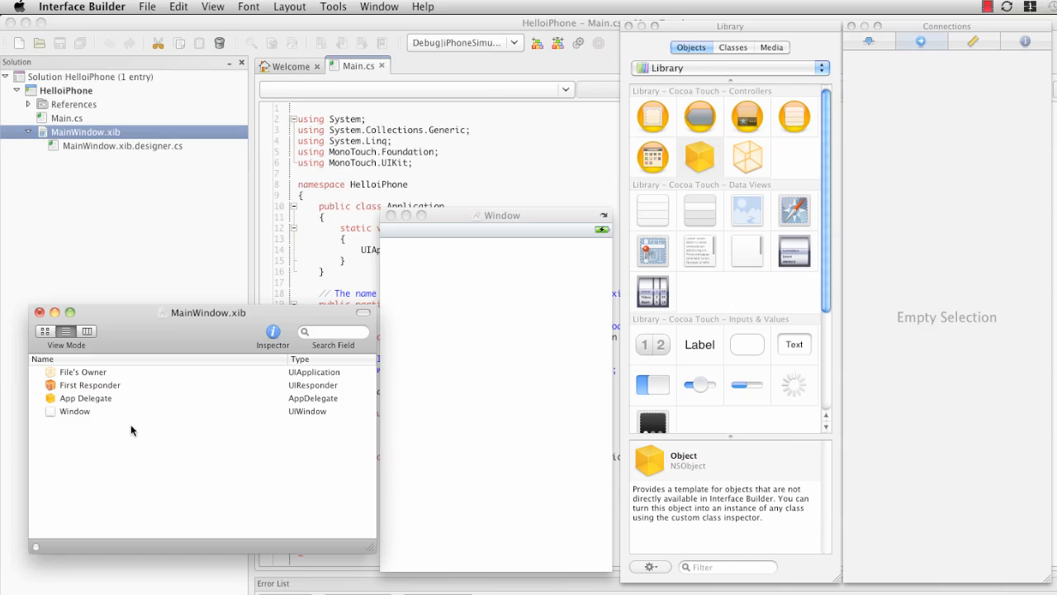
{"action": "mouse_move", "coordinate": [103, 403]}
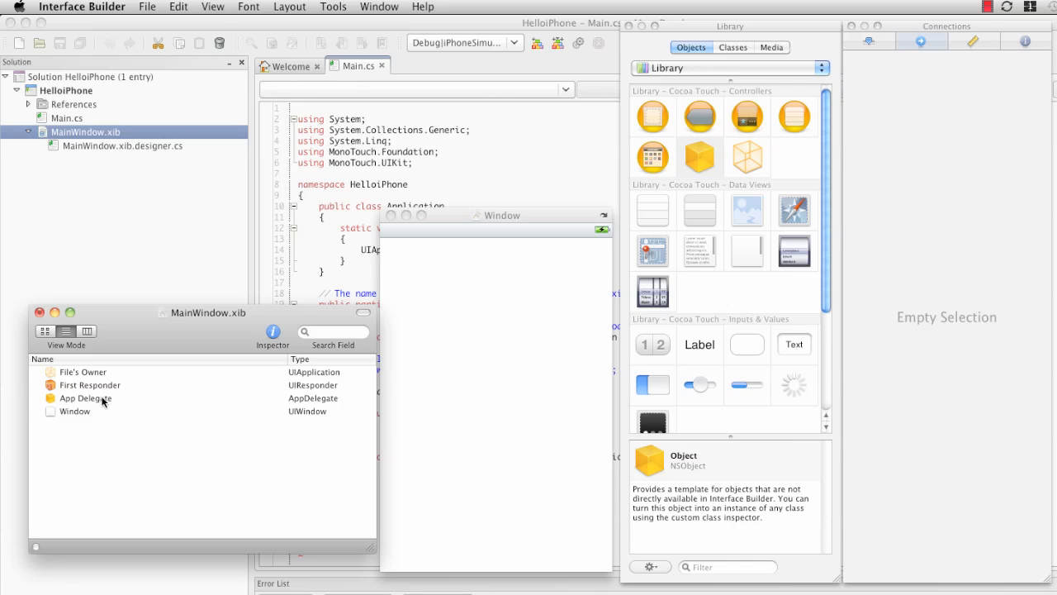
Select the original App Delegate (class AppDelegate) and view its window outlet connections.
{"action": "left_click", "coordinate": [86, 396]}
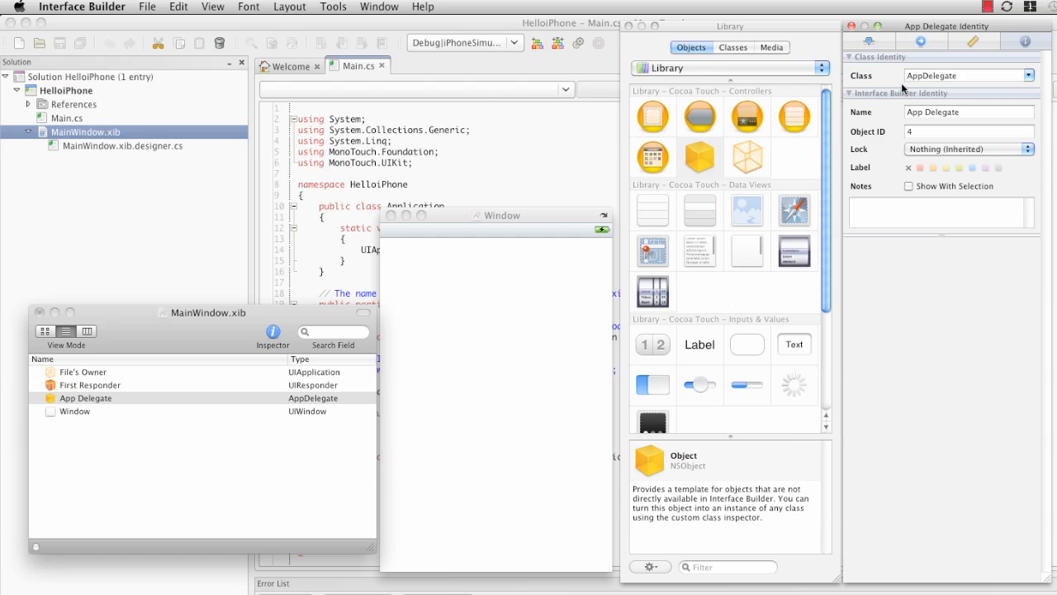
{"action": "left_click", "coordinate": [918, 40]}
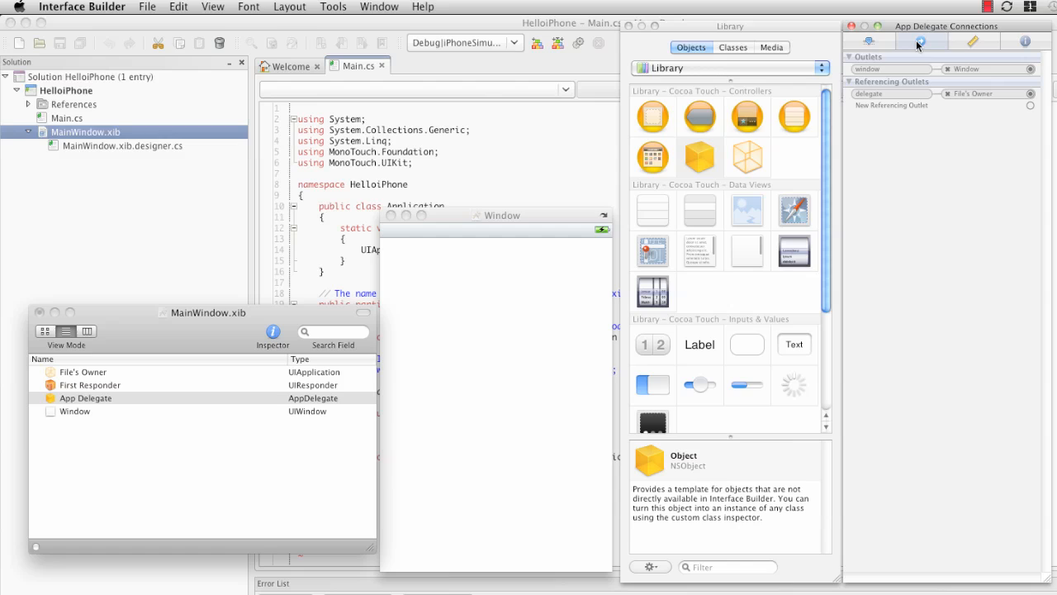
{"action": "mouse_move", "coordinate": [918, 41]}
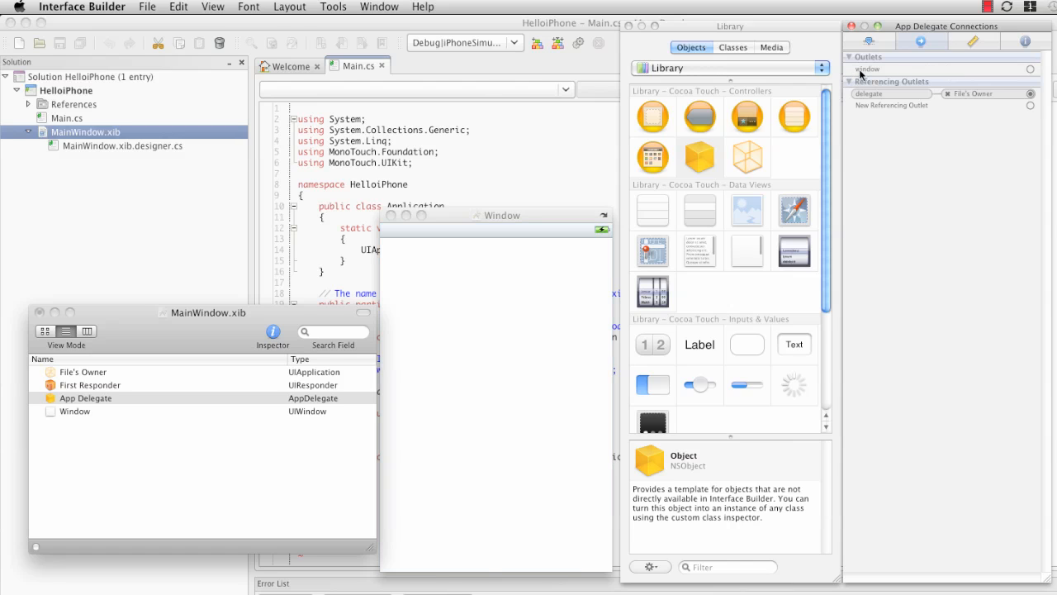
{"action": "mouse_move", "coordinate": [890, 73]}
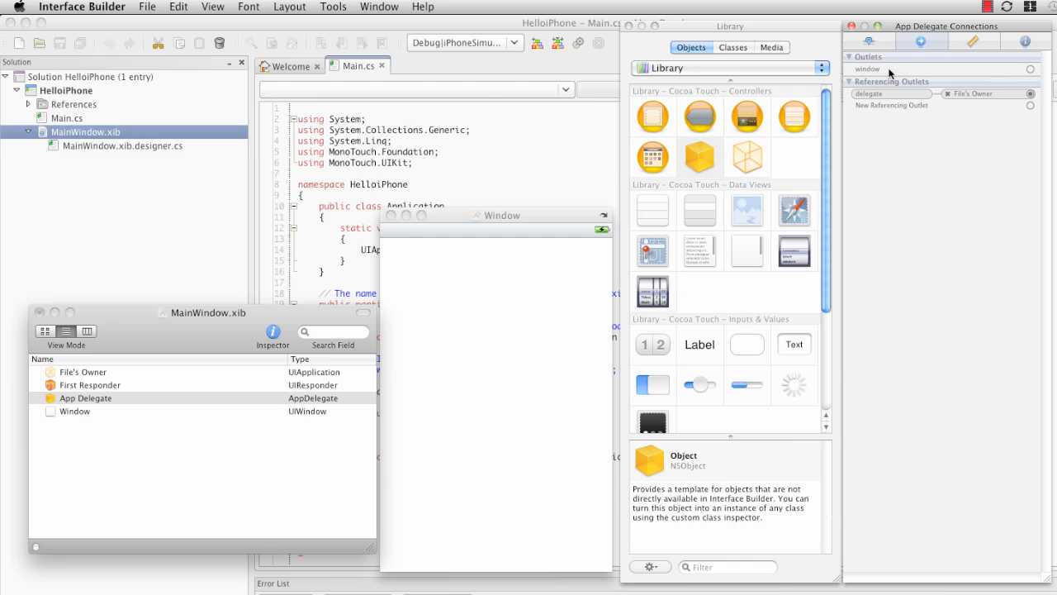
{"action": "mouse_move", "coordinate": [993, 78]}
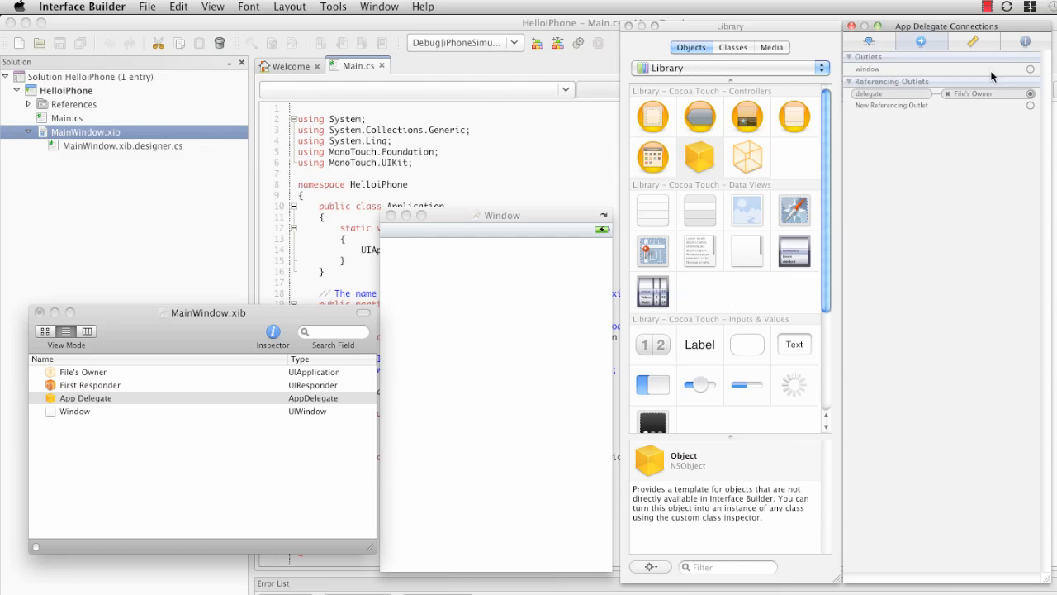
{"action": "mouse_move", "coordinate": [1033, 75]}
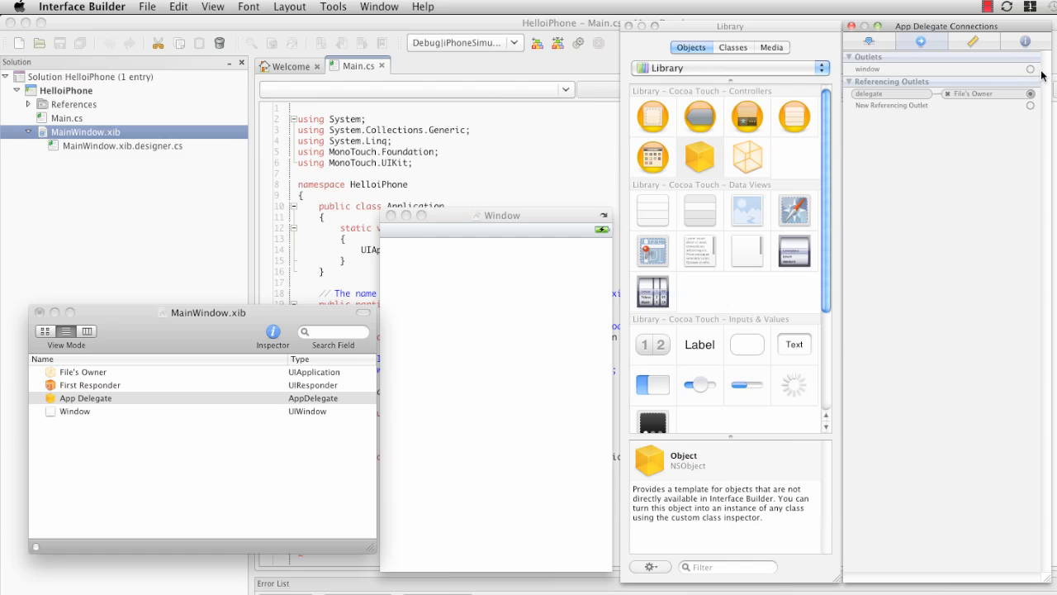
{"action": "mouse_move", "coordinate": [1034, 74]}
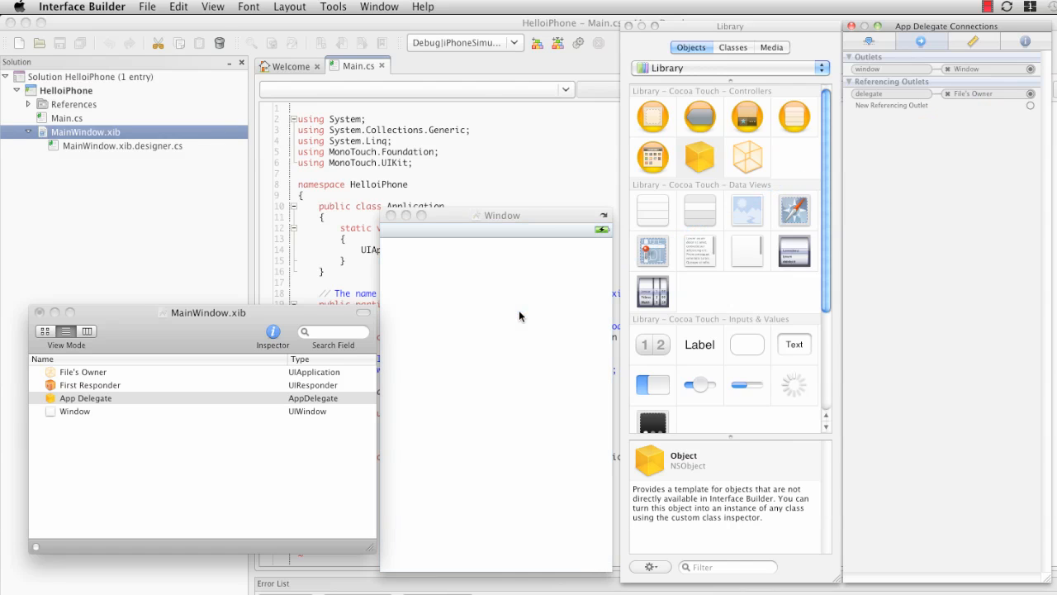
{"action": "mouse_move", "coordinate": [902, 179]}
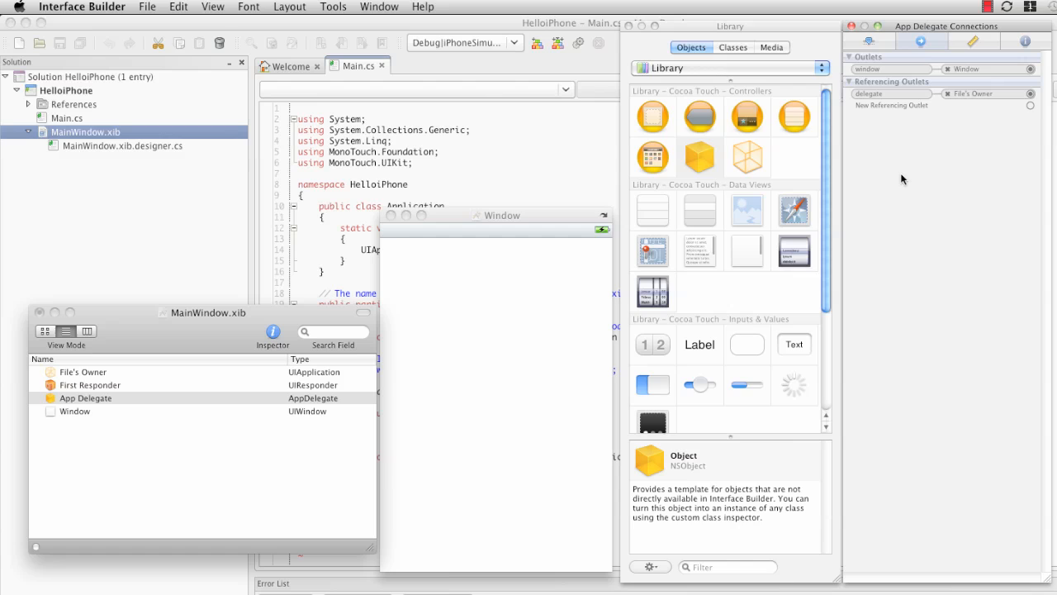
{"action": "mouse_move", "coordinate": [895, 180]}
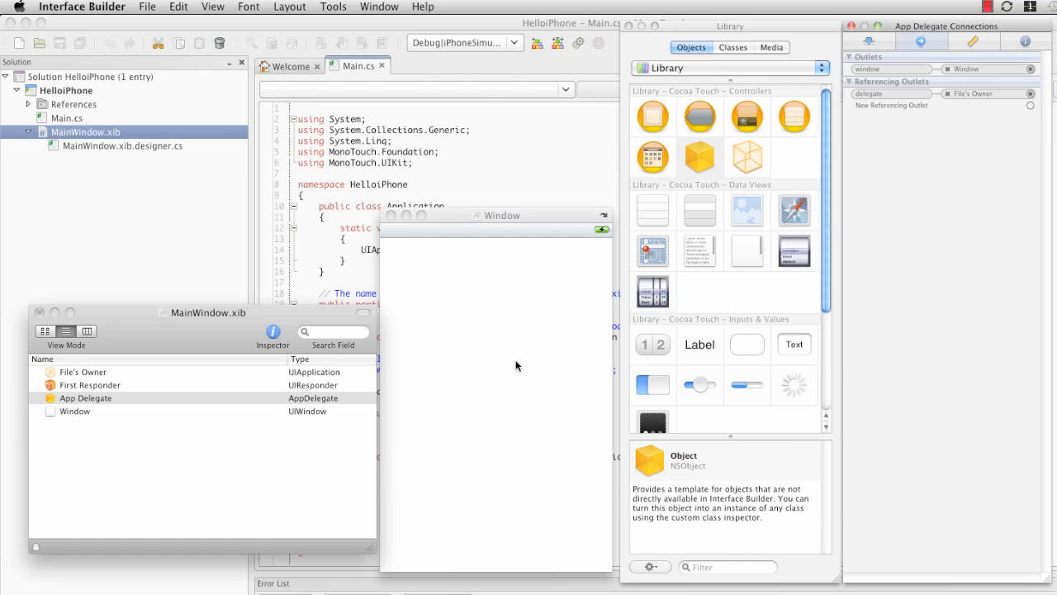
{"action": "mouse_move", "coordinate": [934, 126]}
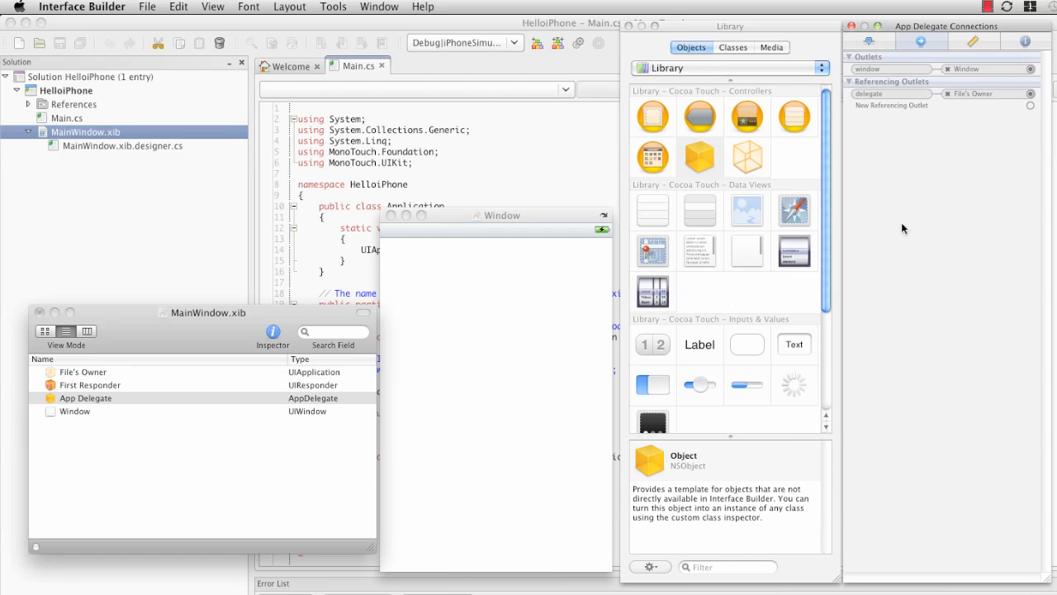
{"action": "mouse_move", "coordinate": [459, 407]}
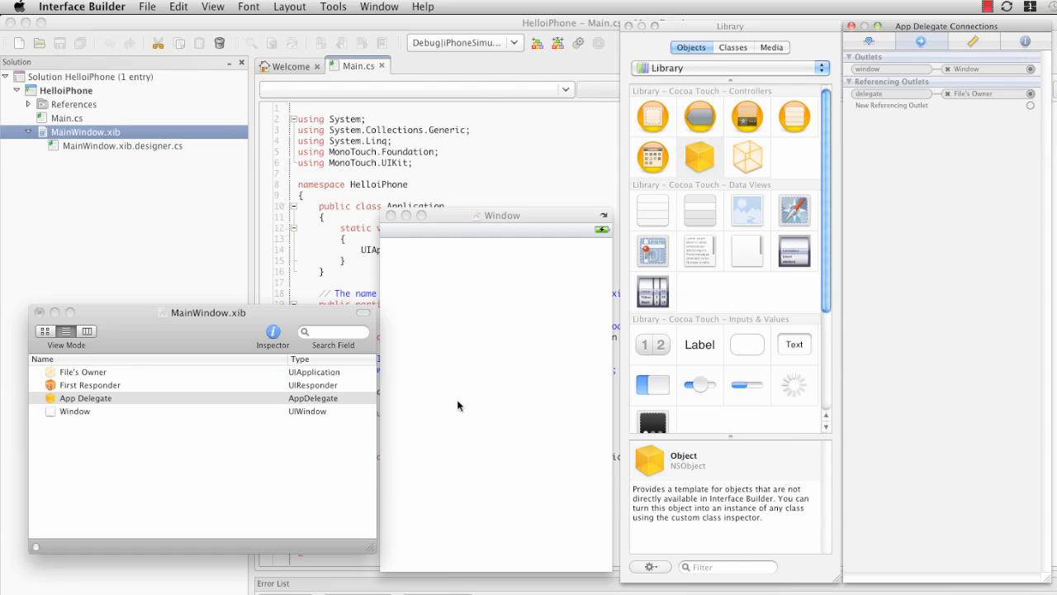
{"action": "mouse_move", "coordinate": [159, 379]}
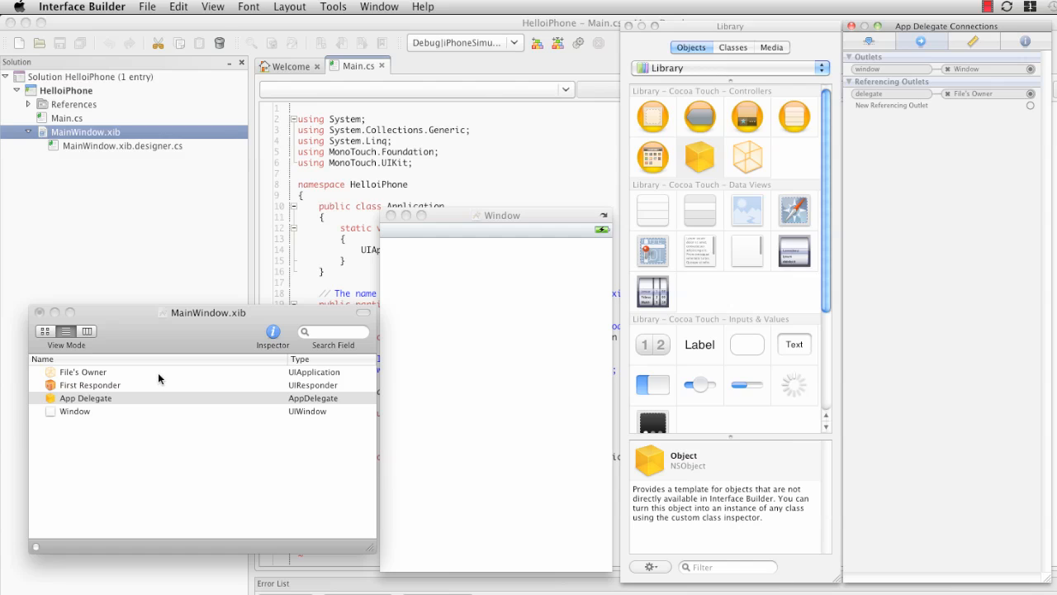
Select App Delegate to show its window outlet to Window and the delegate reference from File's Owner.
{"action": "left_click", "coordinate": [86, 396]}
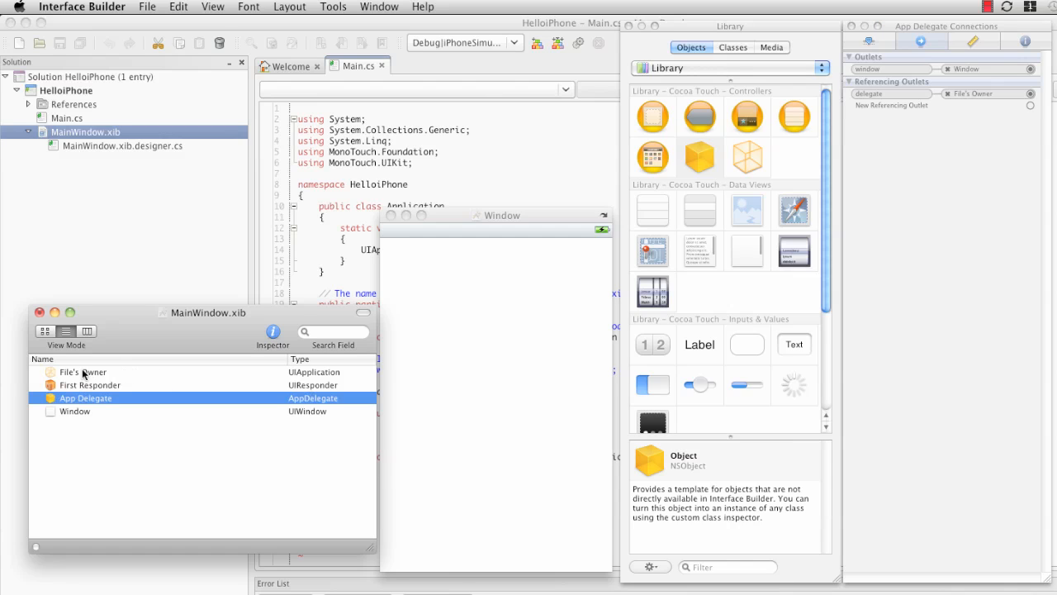
Select File's Owner, confirm its class is UIApplication, and show its delegate outlet to App Delegate.
{"action": "left_click", "coordinate": [83, 372]}
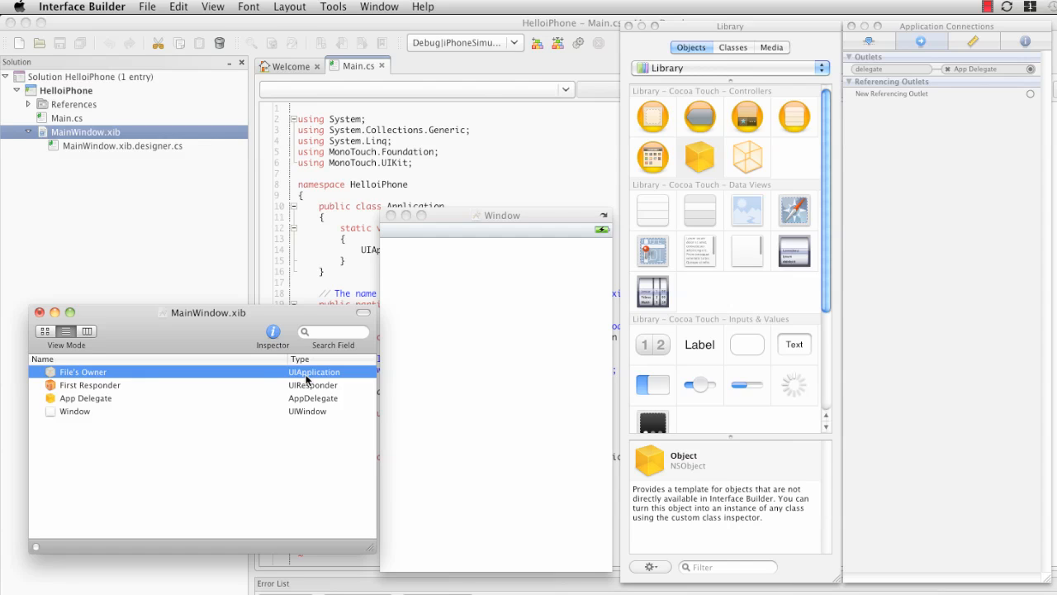
{"action": "mouse_move", "coordinate": [208, 322]}
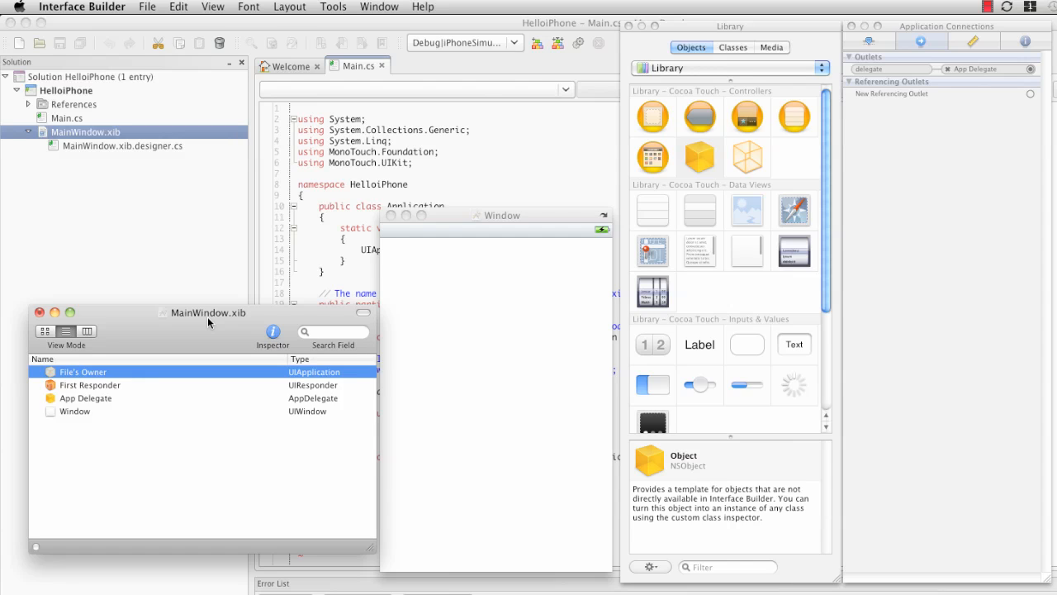
{"action": "mouse_move", "coordinate": [281, 347]}
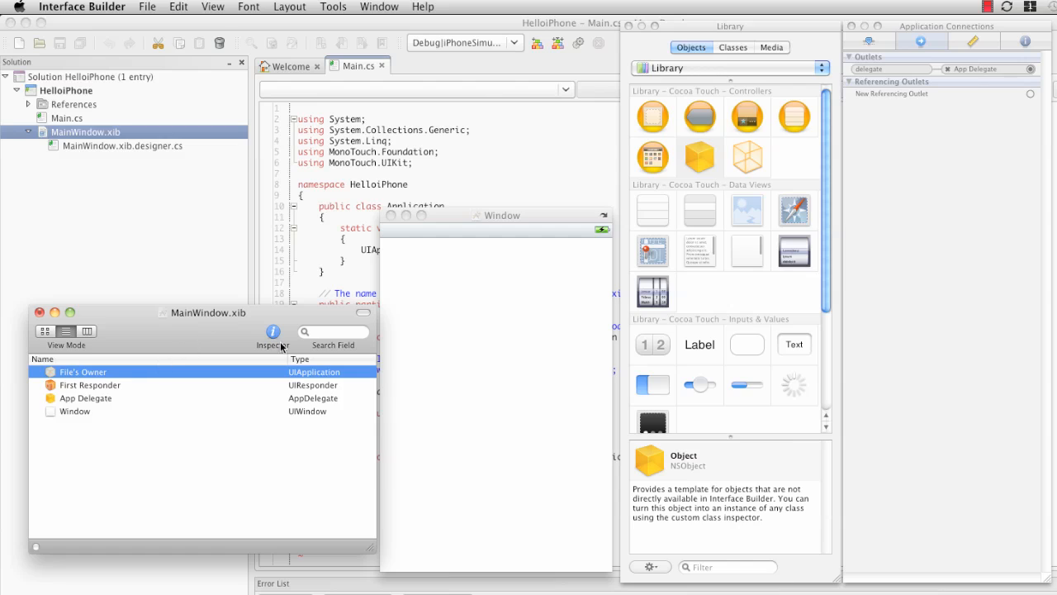
{"action": "mouse_move", "coordinate": [277, 388]}
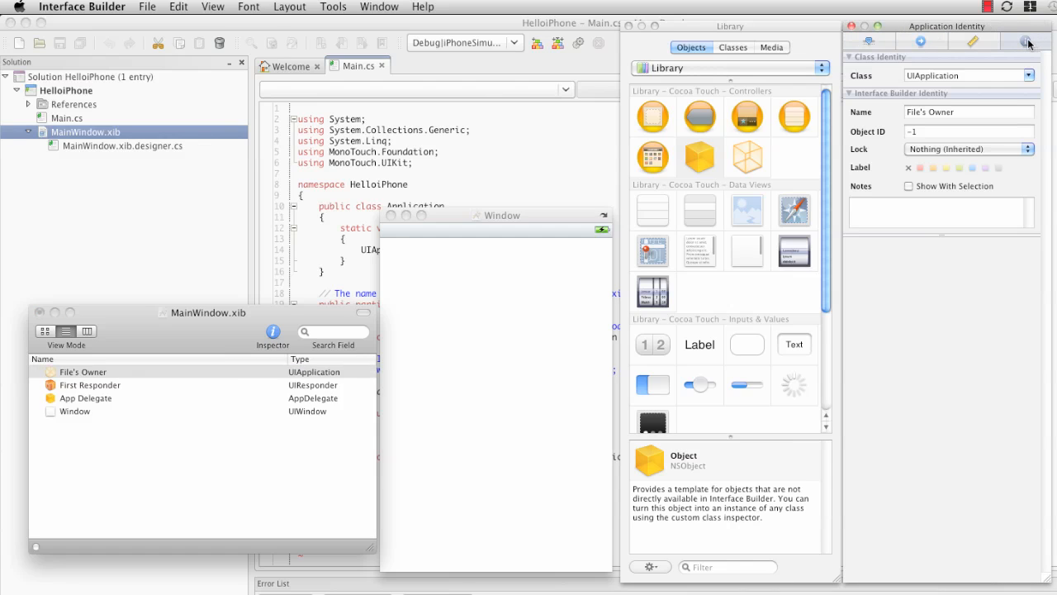
{"action": "mouse_move", "coordinate": [928, 50]}
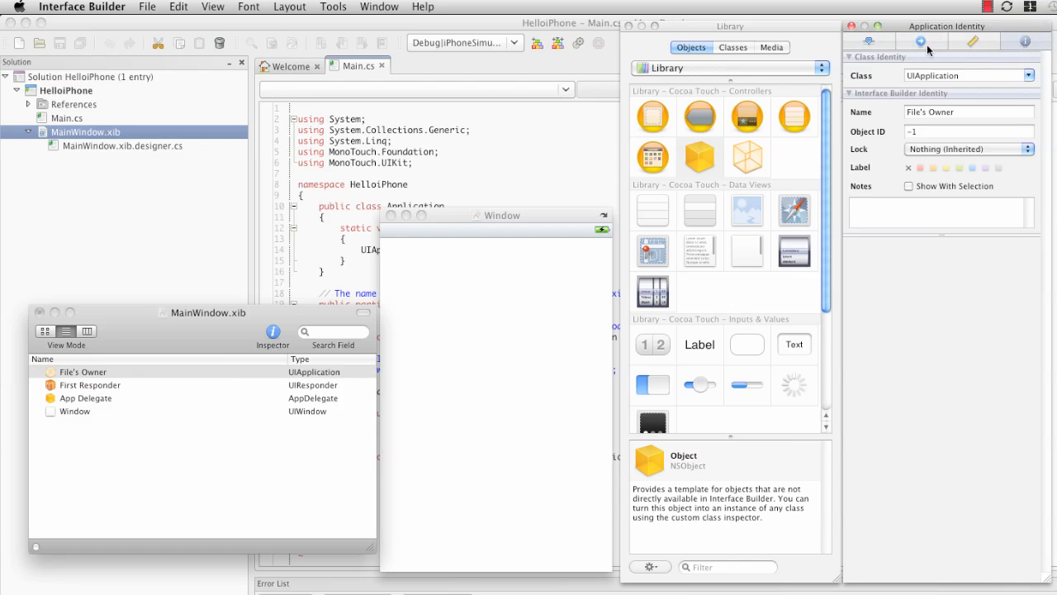
{"action": "mouse_move", "coordinate": [202, 327]}
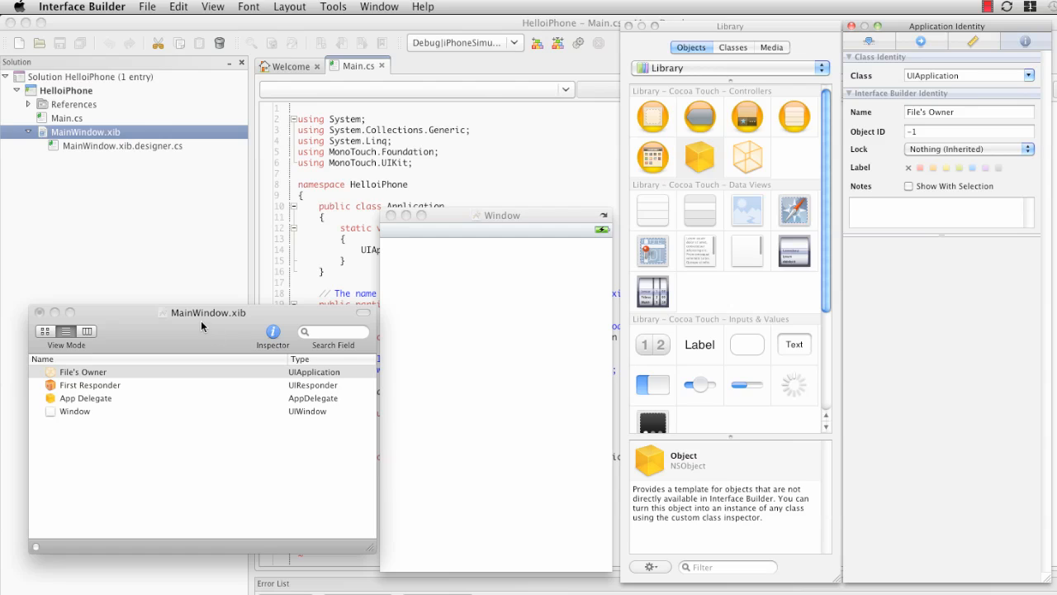
{"action": "mouse_move", "coordinate": [201, 326]}
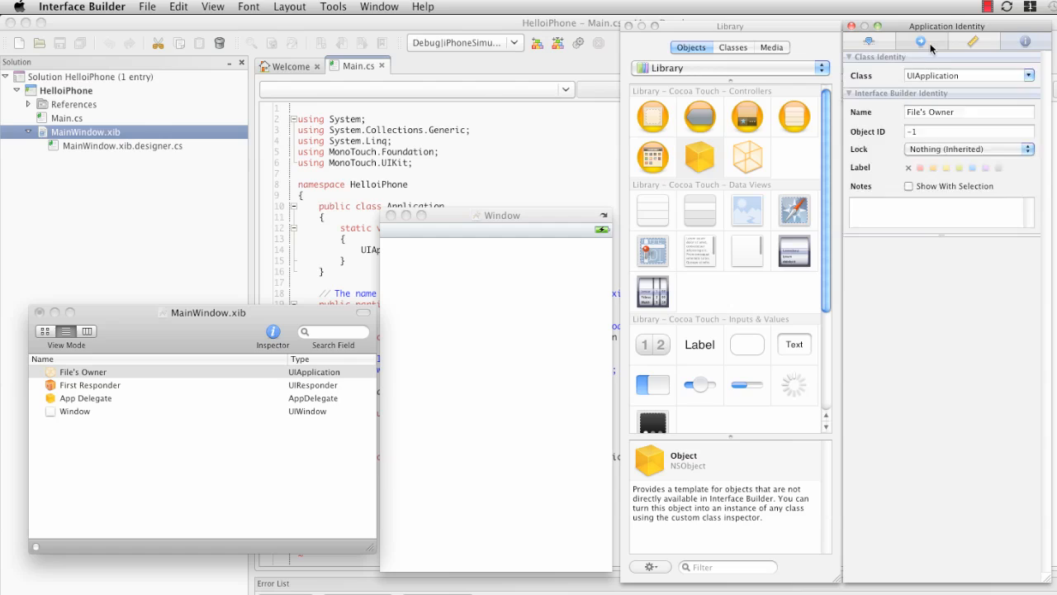
{"action": "left_click", "coordinate": [921, 41]}
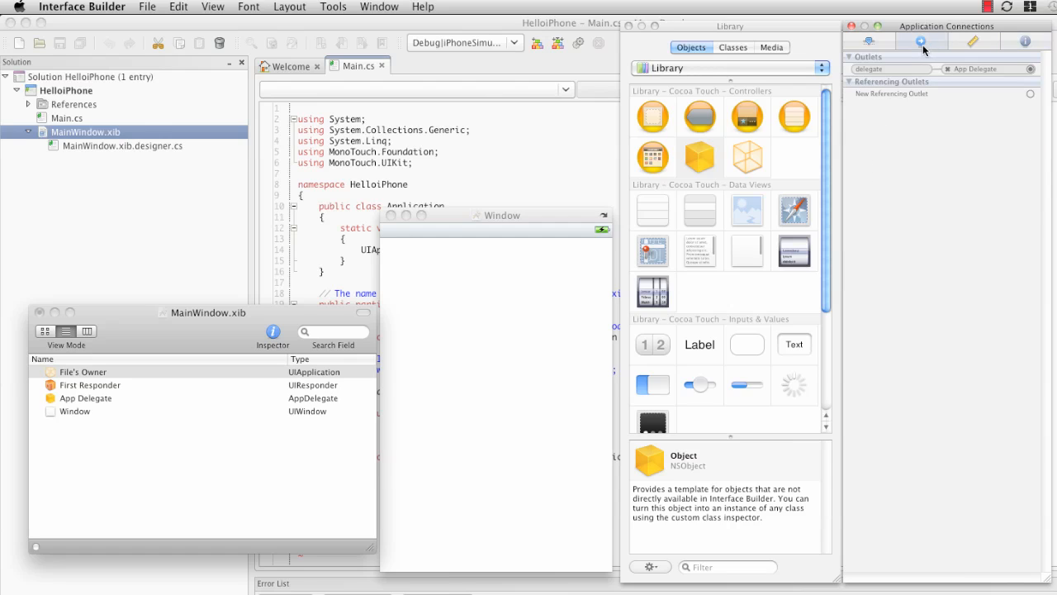
{"action": "mouse_move", "coordinate": [925, 56]}
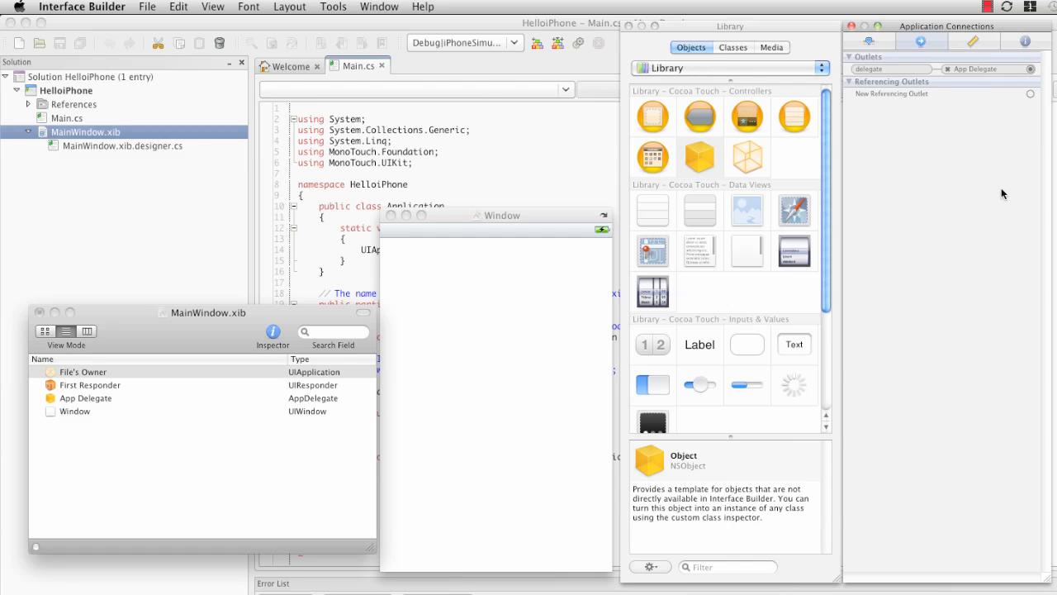
{"action": "left_click", "coordinate": [82, 372]}
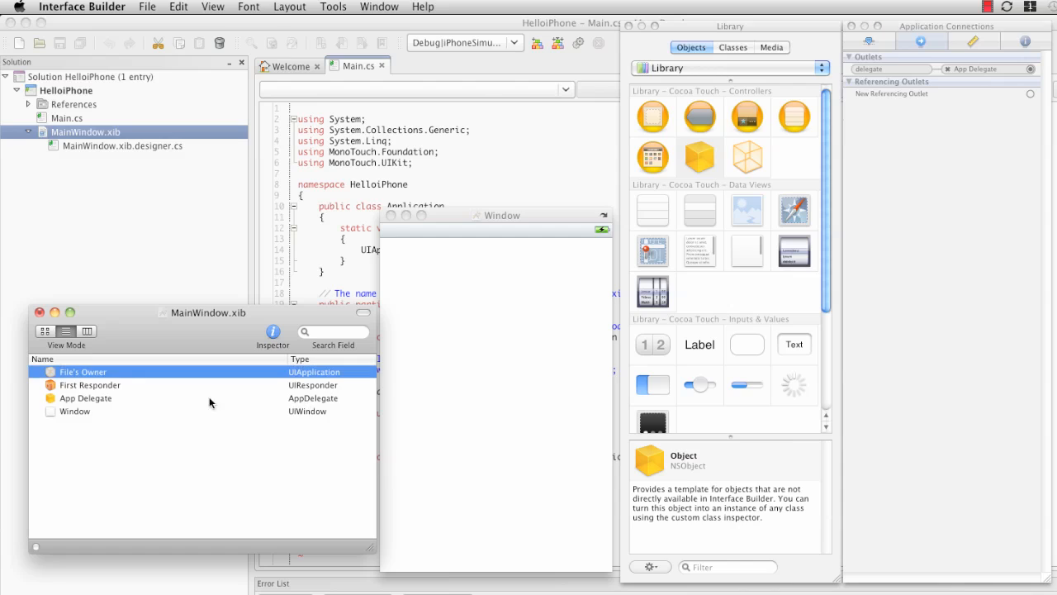
Select the Window object to show App Delegate's window outlet referencing it.
{"action": "left_click", "coordinate": [86, 396]}
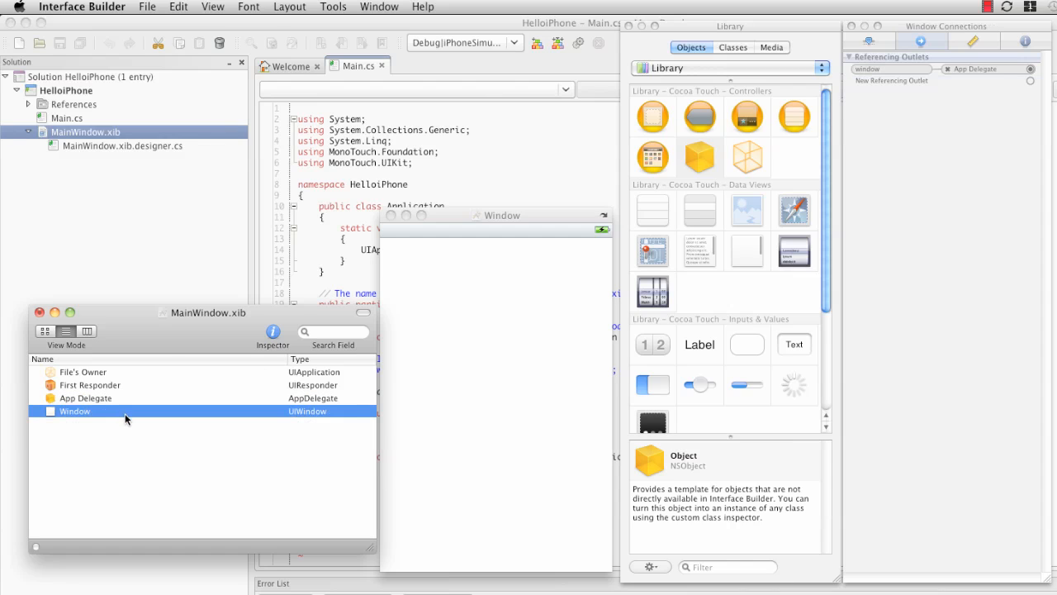
{"action": "mouse_move", "coordinate": [175, 438]}
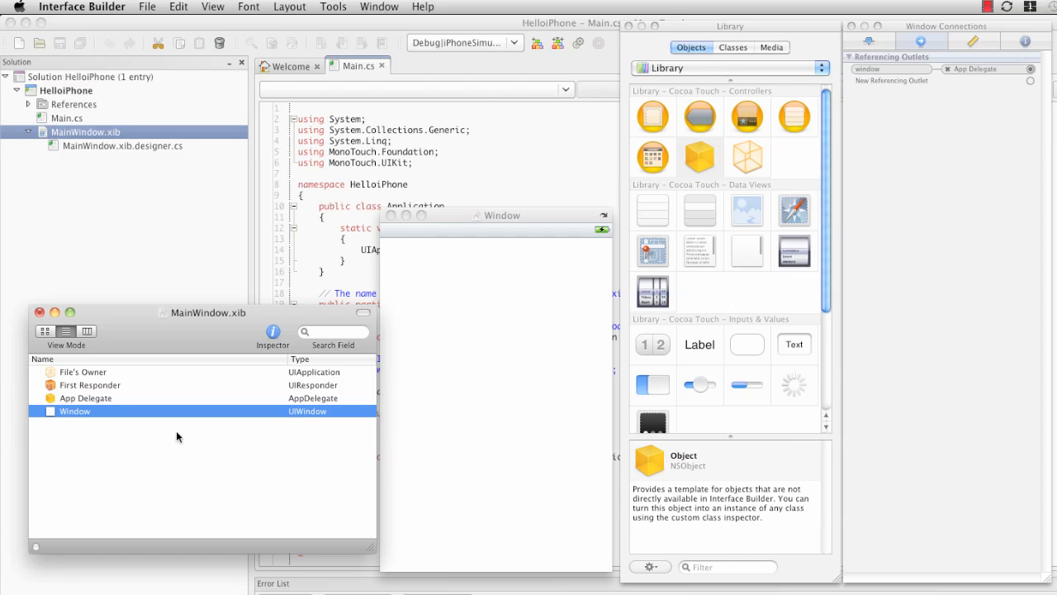
{"action": "mouse_move", "coordinate": [436, 449]}
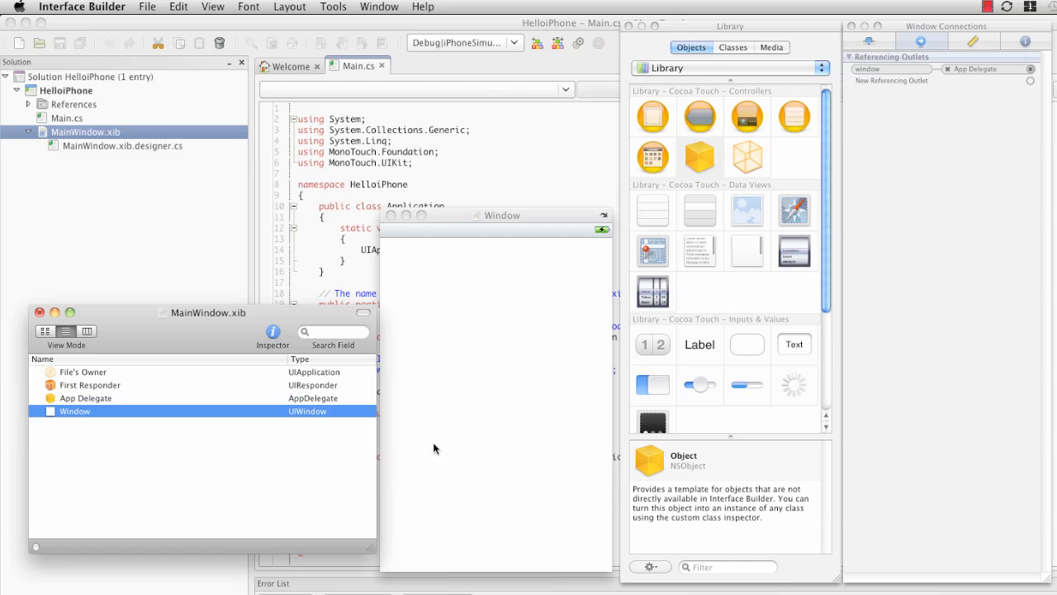
{"action": "mouse_move", "coordinate": [161, 438]}
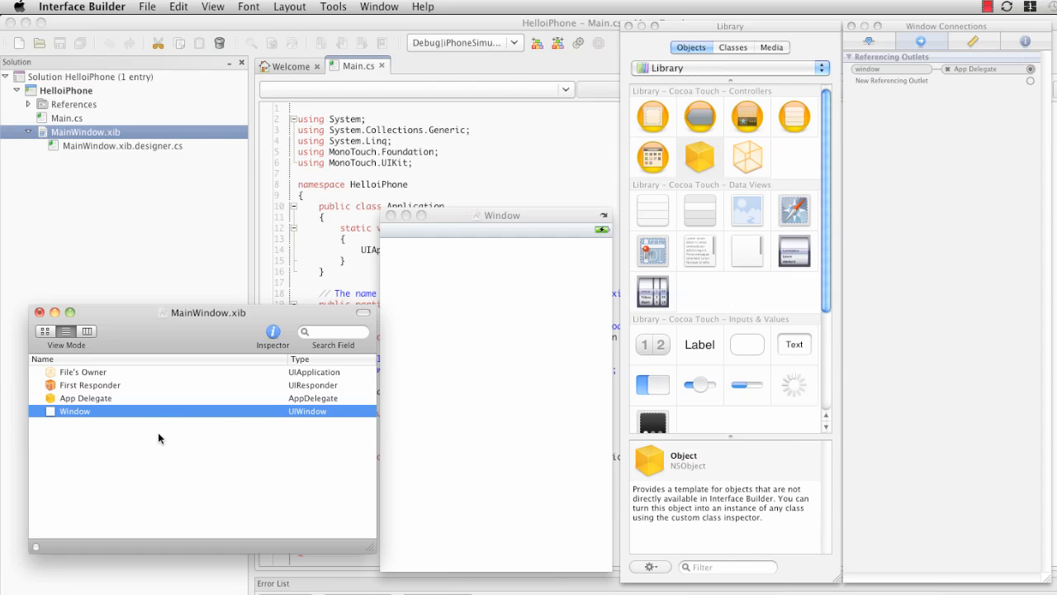
{"action": "mouse_move", "coordinate": [240, 403]}
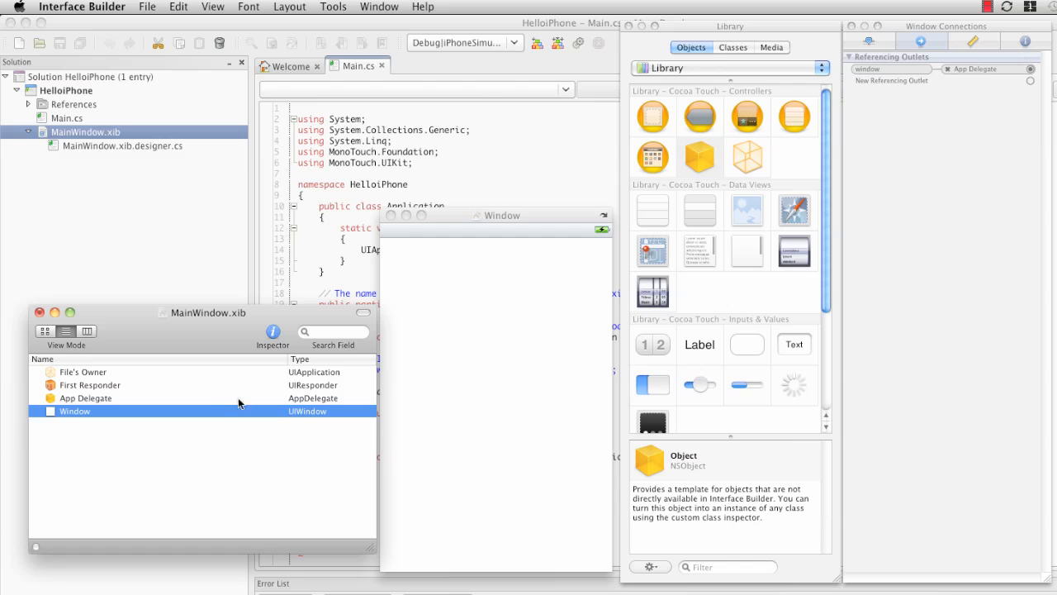
{"action": "mouse_move", "coordinate": [223, 410]}
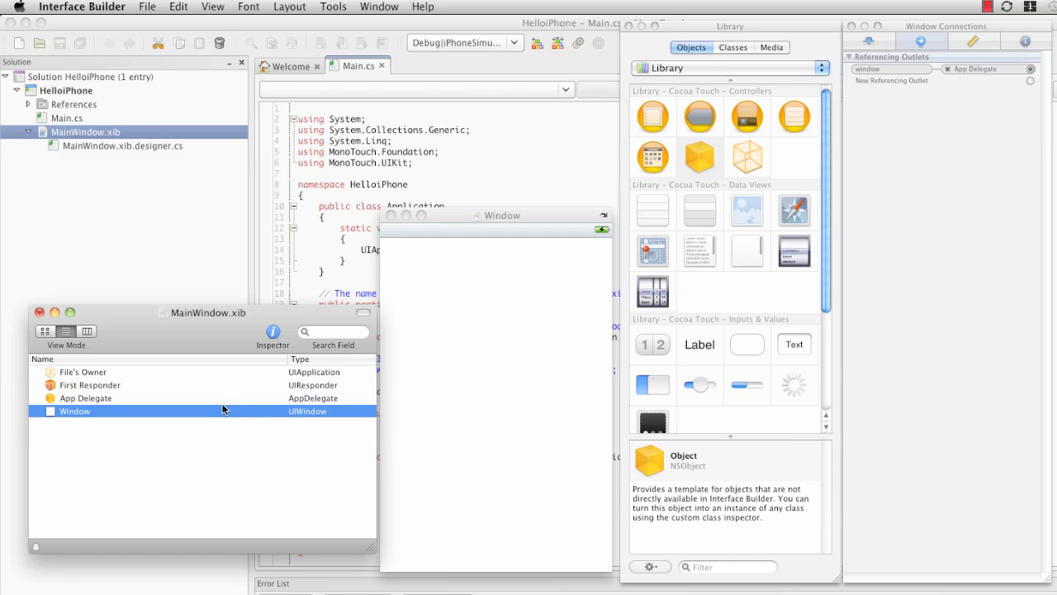
{"action": "mouse_move", "coordinate": [218, 412]}
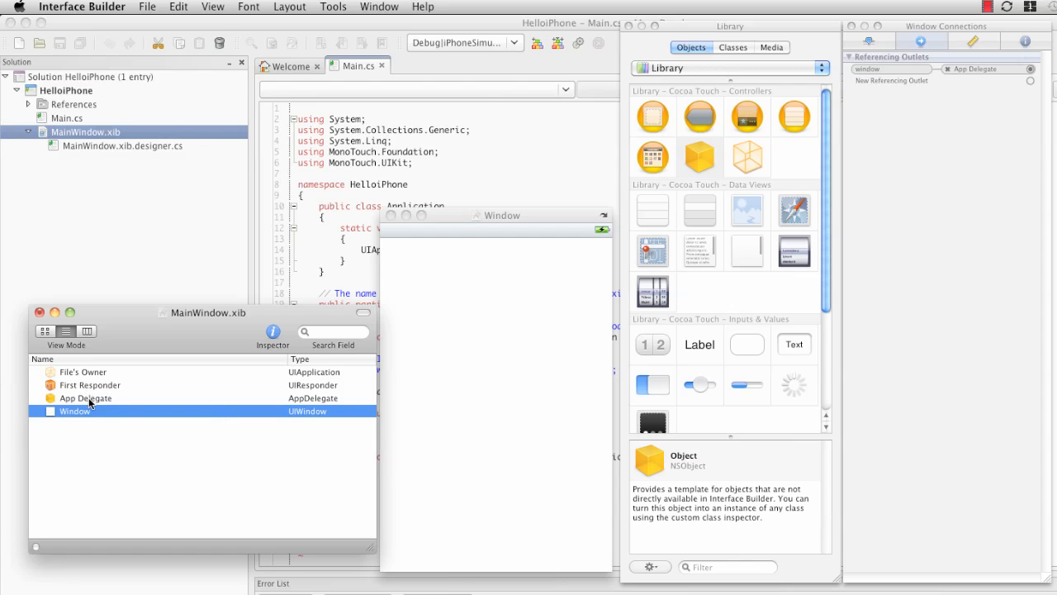
Select App Delegate again to show its window outlet to Window and File's Owner's delegate reference.
{"action": "left_click", "coordinate": [86, 396]}
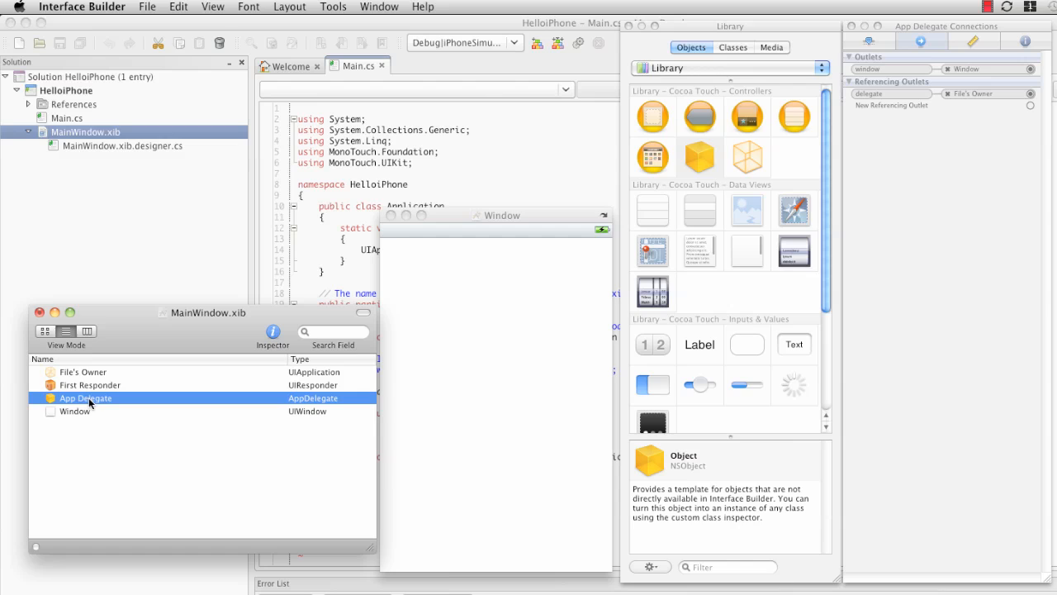
{"action": "mouse_move", "coordinate": [997, 36]}
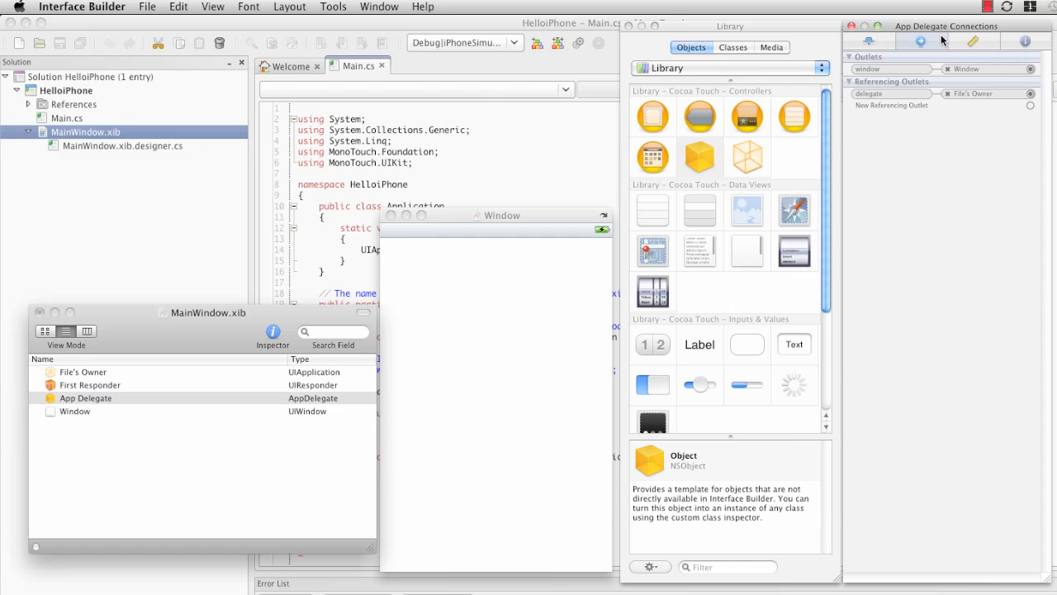
{"action": "mouse_move", "coordinate": [928, 106]}
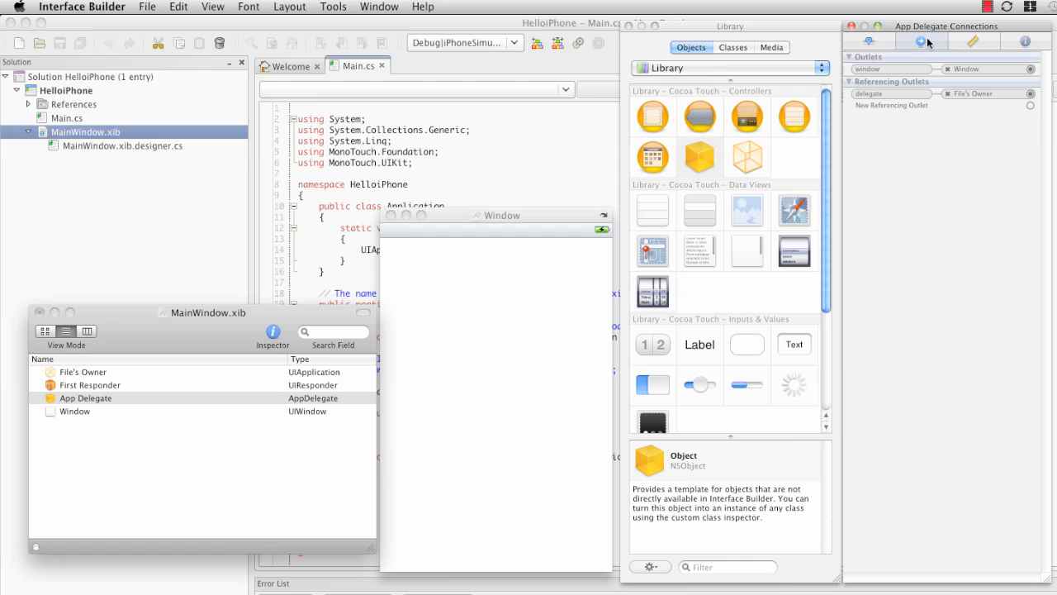
{"action": "mouse_move", "coordinate": [928, 41]}
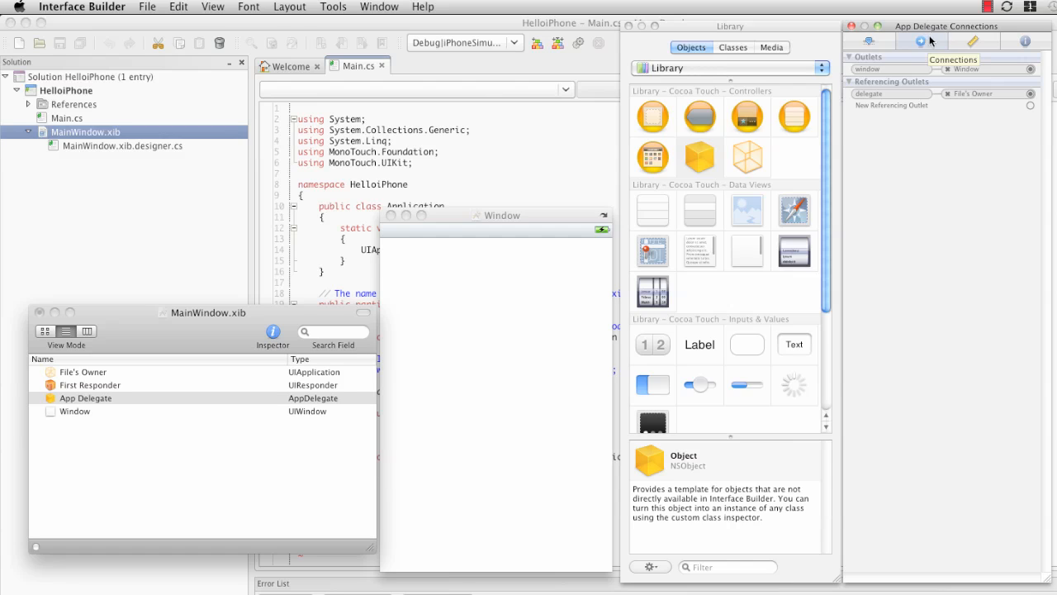
{"action": "mouse_move", "coordinate": [950, 251]}
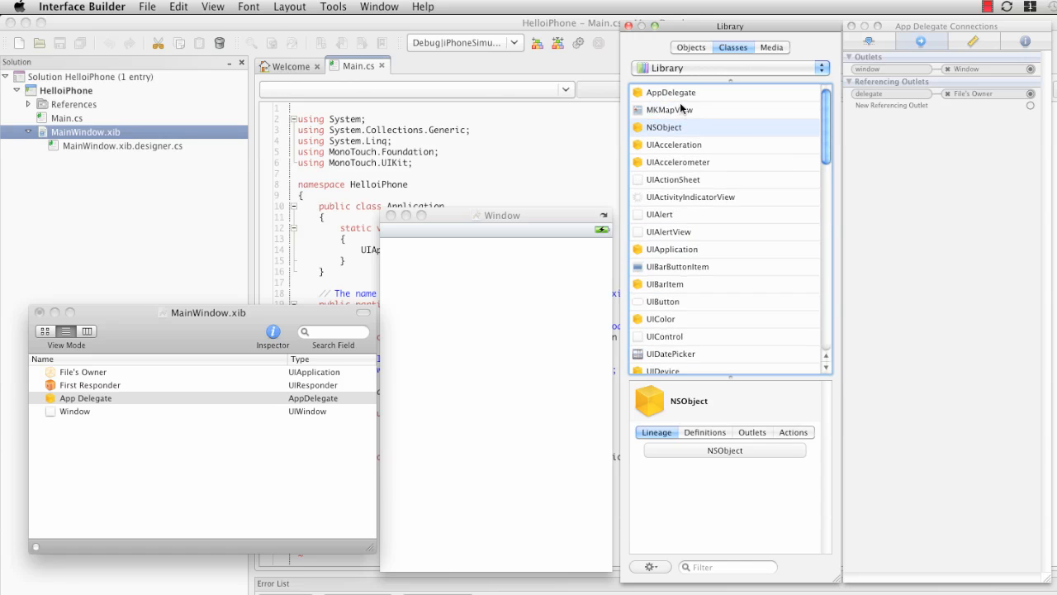
{"action": "mouse_move", "coordinate": [670, 93]}
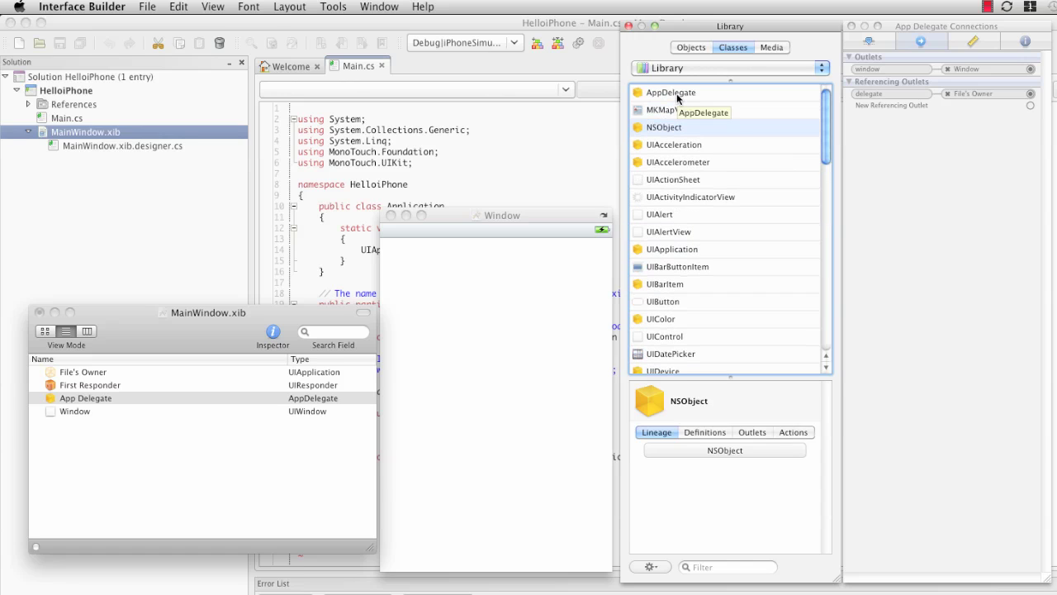